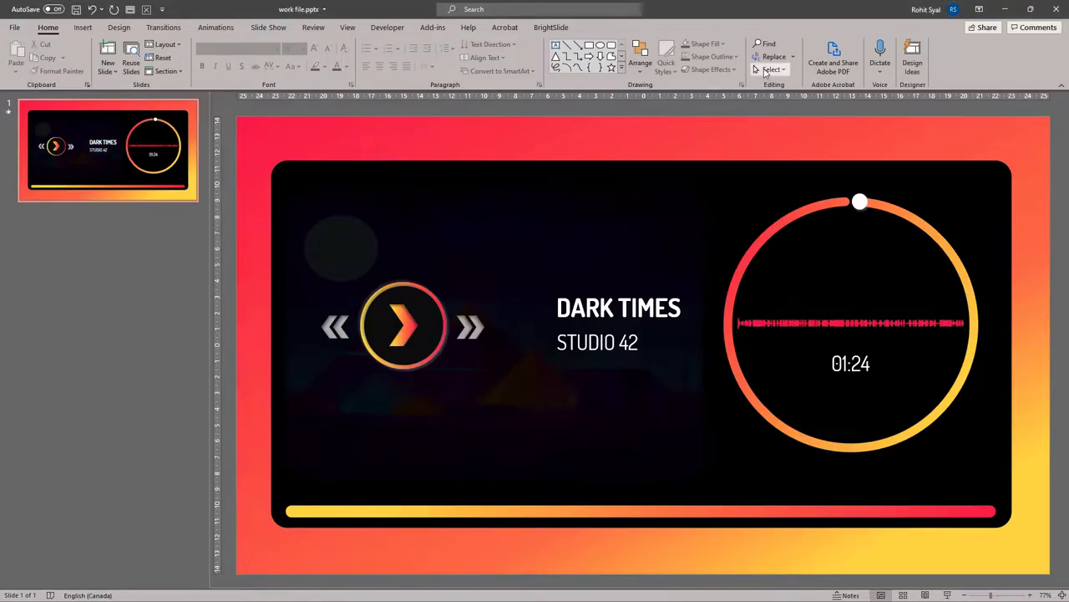
Open the Selection Pane to list the music player slide's named layers
{"action": "left_click", "coordinate": [771, 68]}
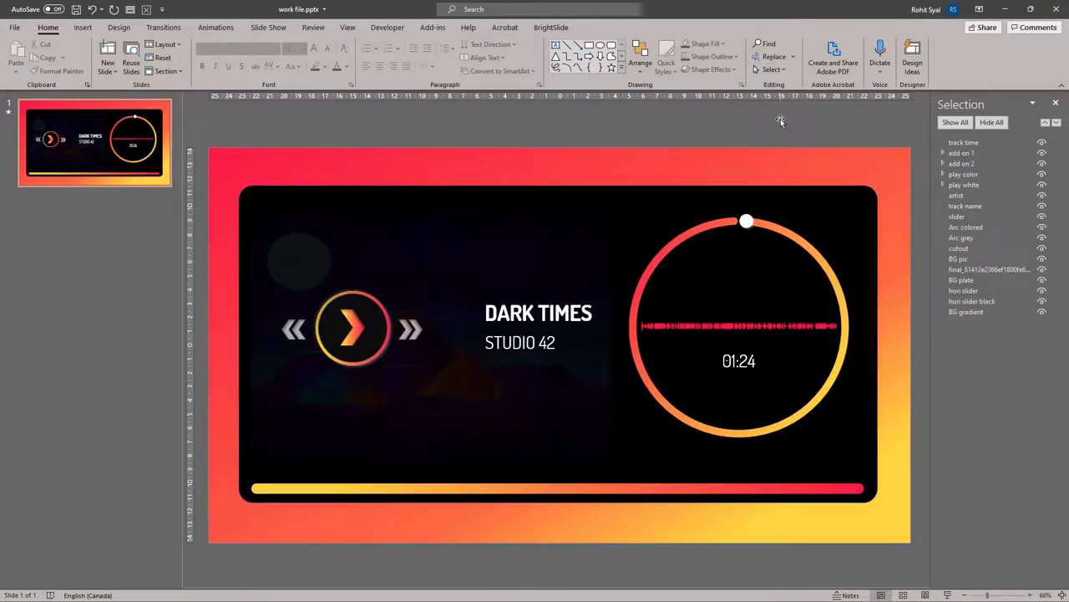
{"action": "mouse_move", "coordinate": [790, 122]}
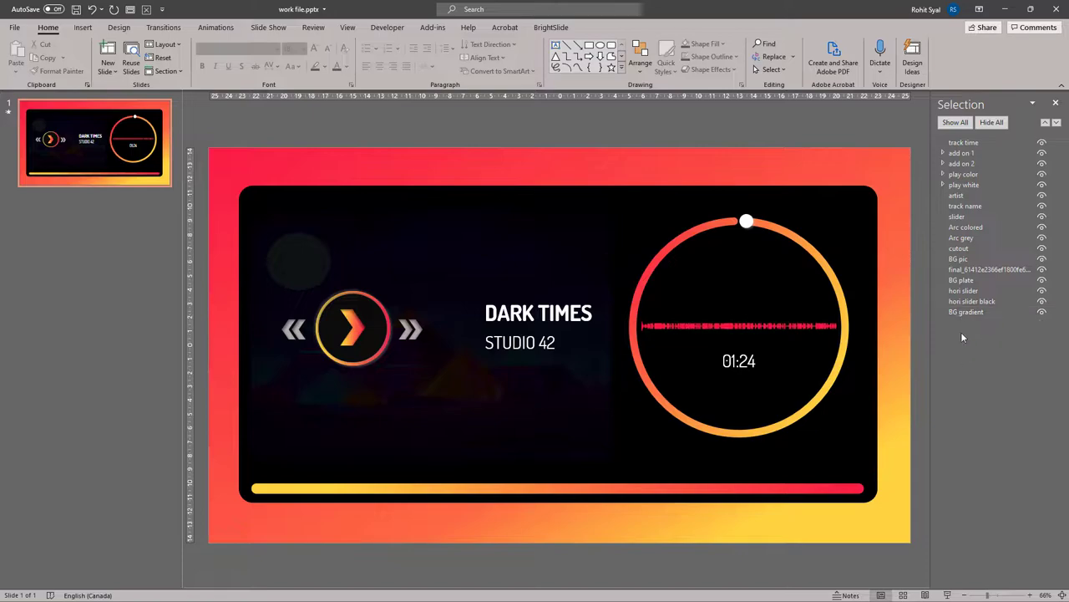
Hide the track time, arrow buttons, play button, ring arc, cutout and black background plate
{"action": "left_click", "coordinate": [995, 142]}
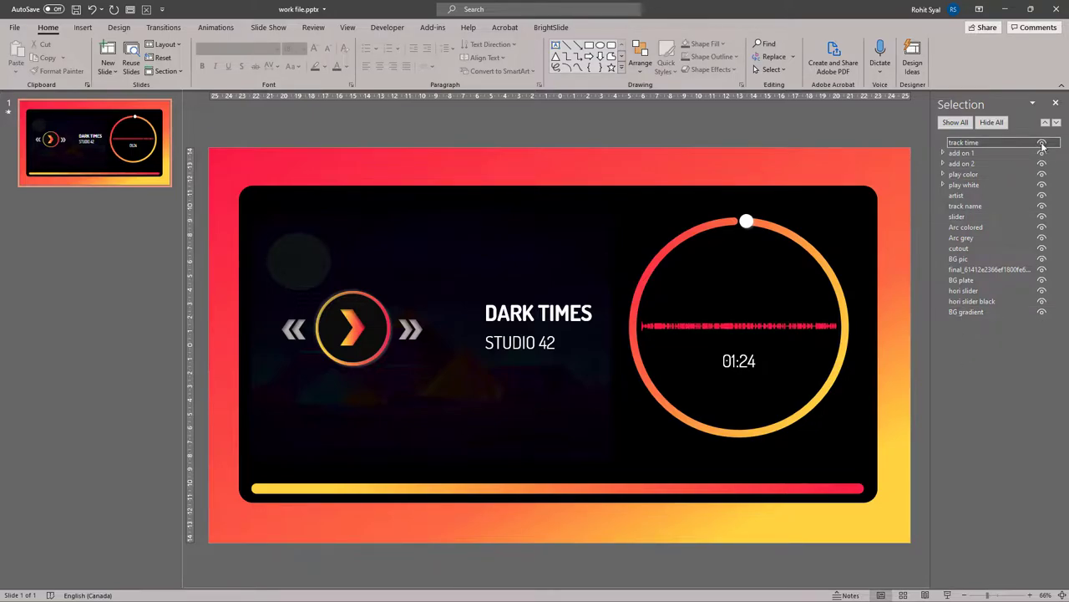
{"action": "left_click", "coordinate": [1042, 142]}
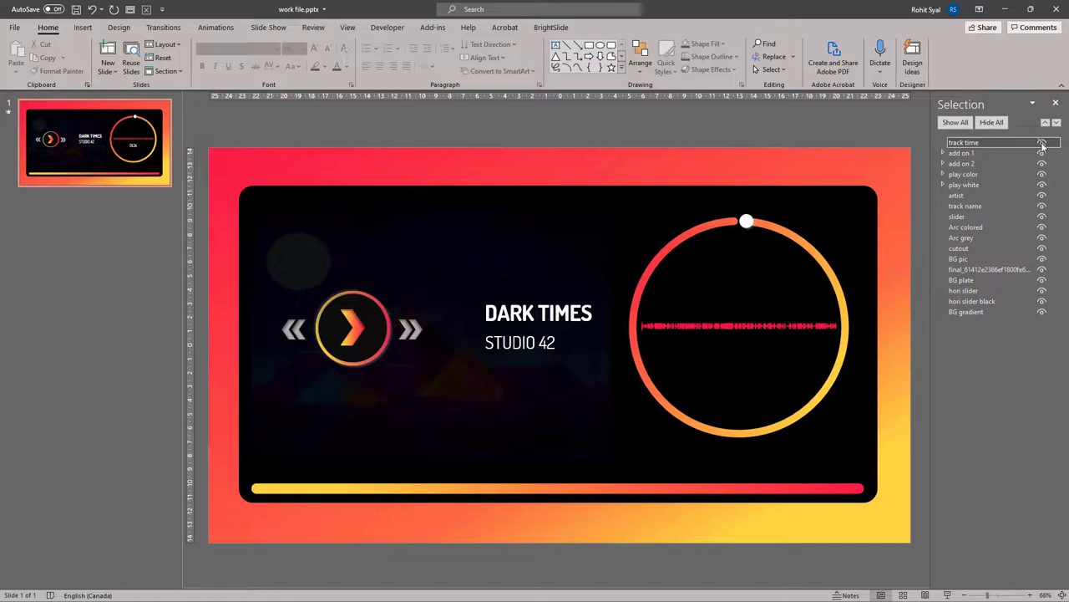
{"action": "left_click", "coordinate": [961, 152]}
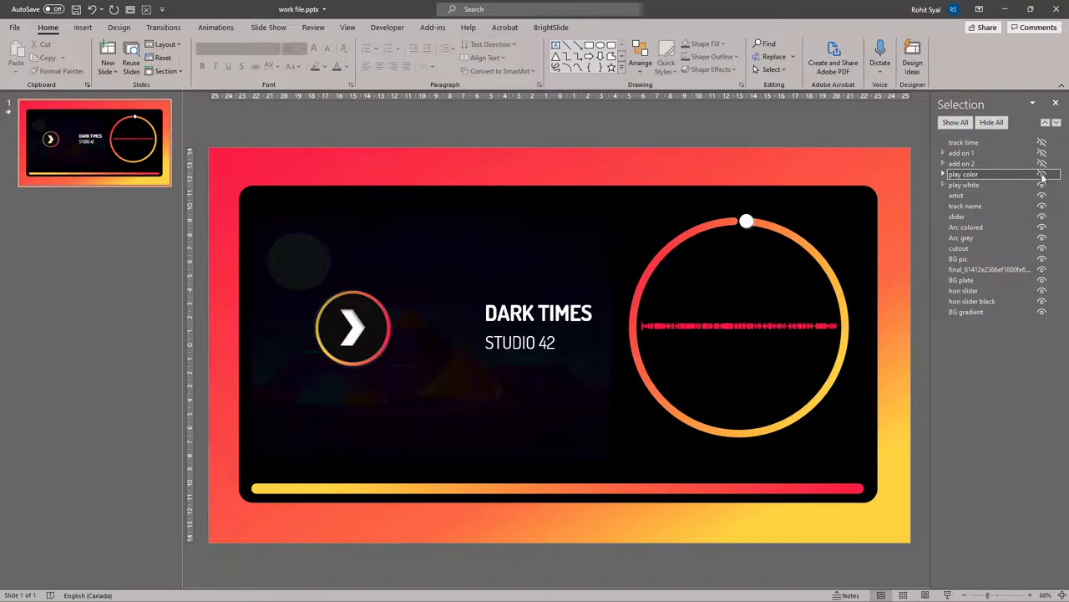
{"action": "left_click", "coordinate": [965, 185]}
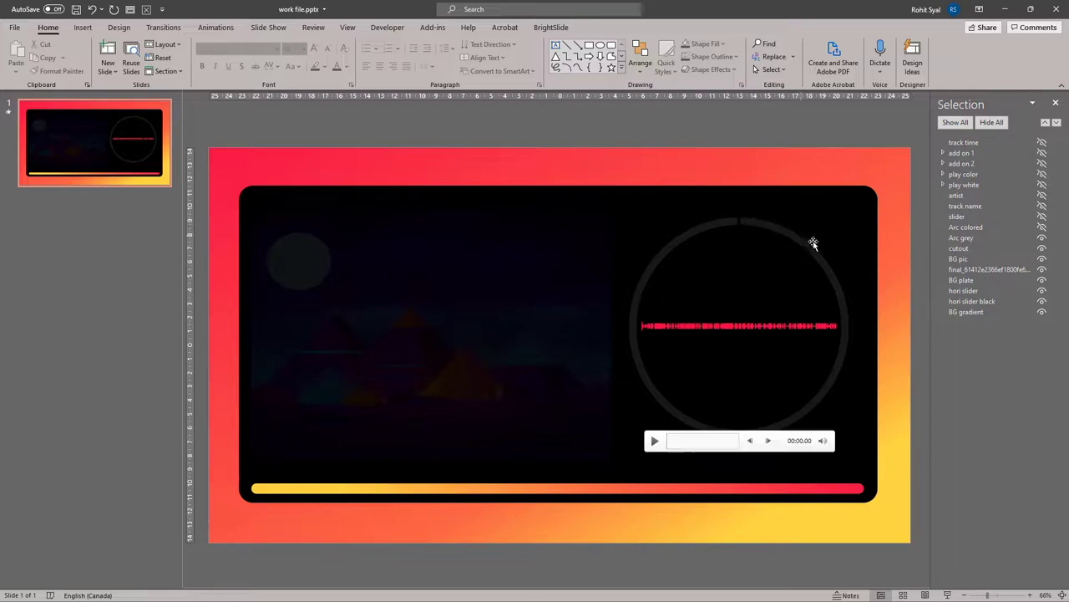
{"action": "mouse_move", "coordinate": [726, 232]}
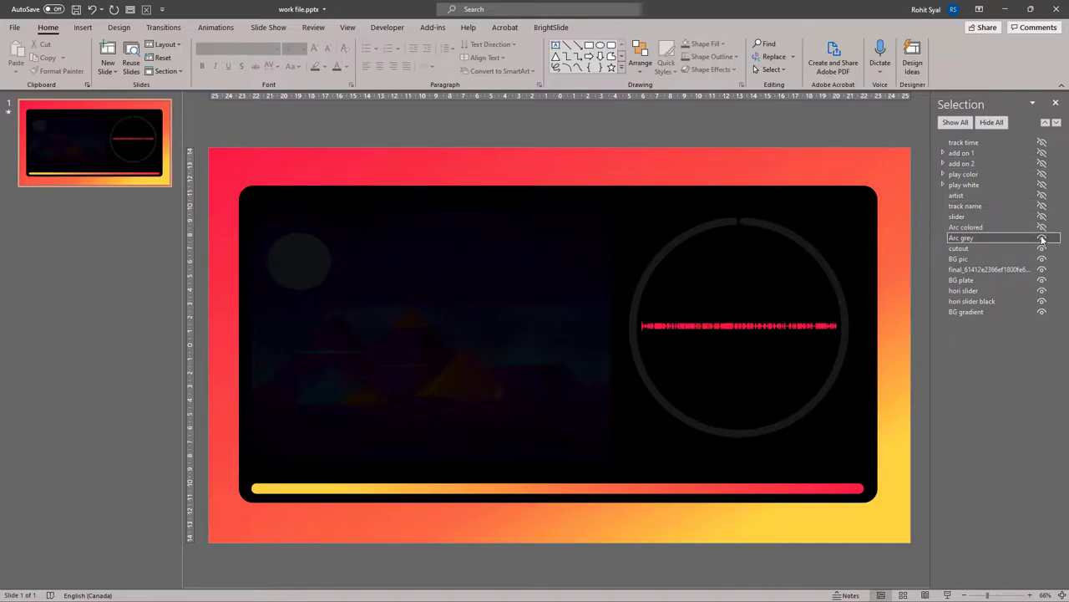
{"action": "left_click", "coordinate": [1042, 238]}
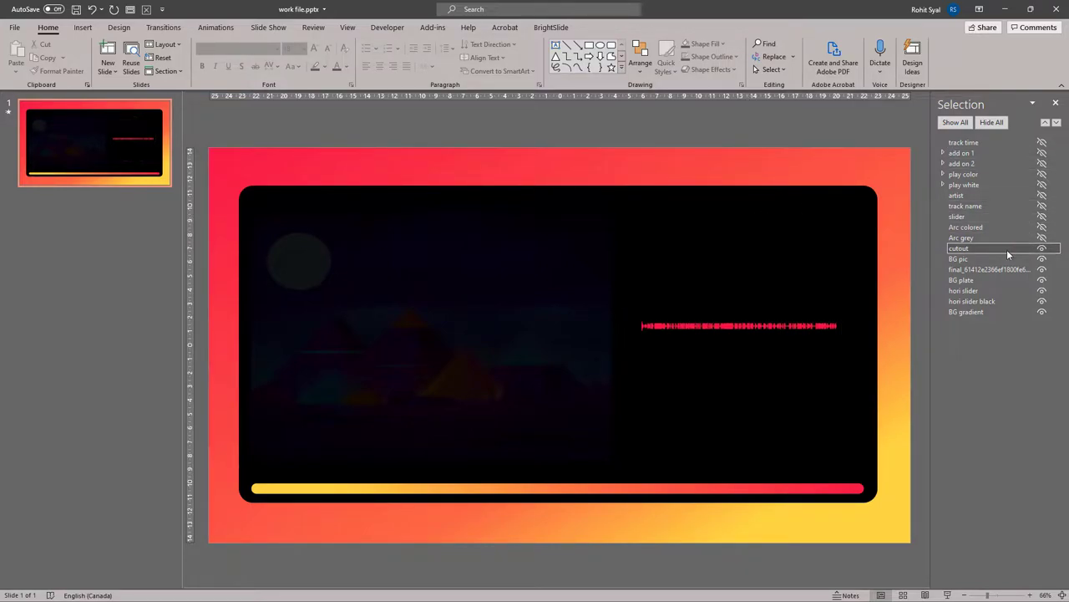
{"action": "left_click", "coordinate": [966, 312]}
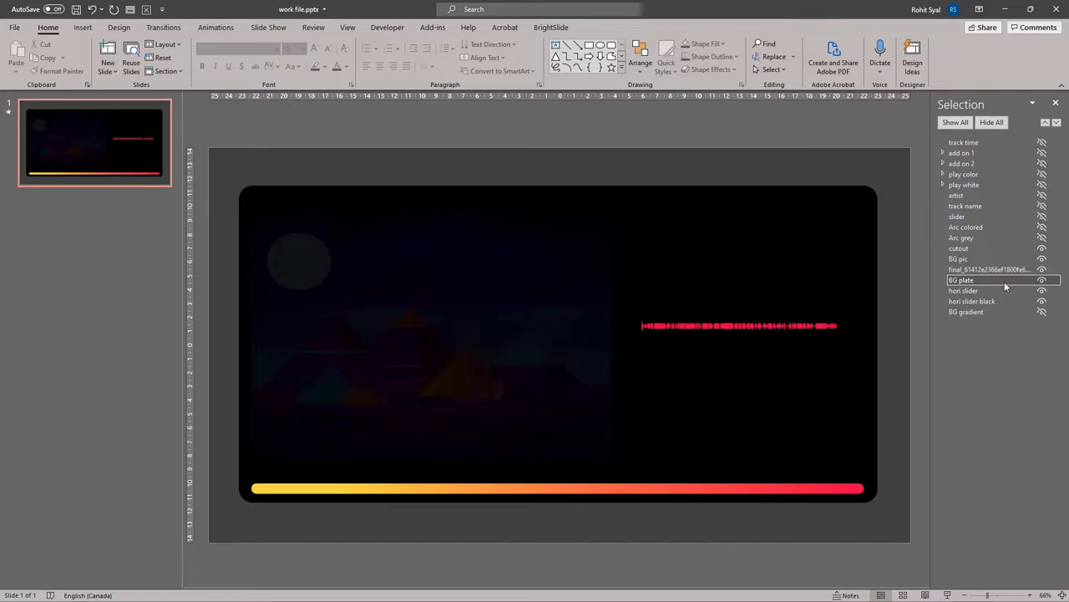
{"action": "left_click", "coordinate": [961, 280]}
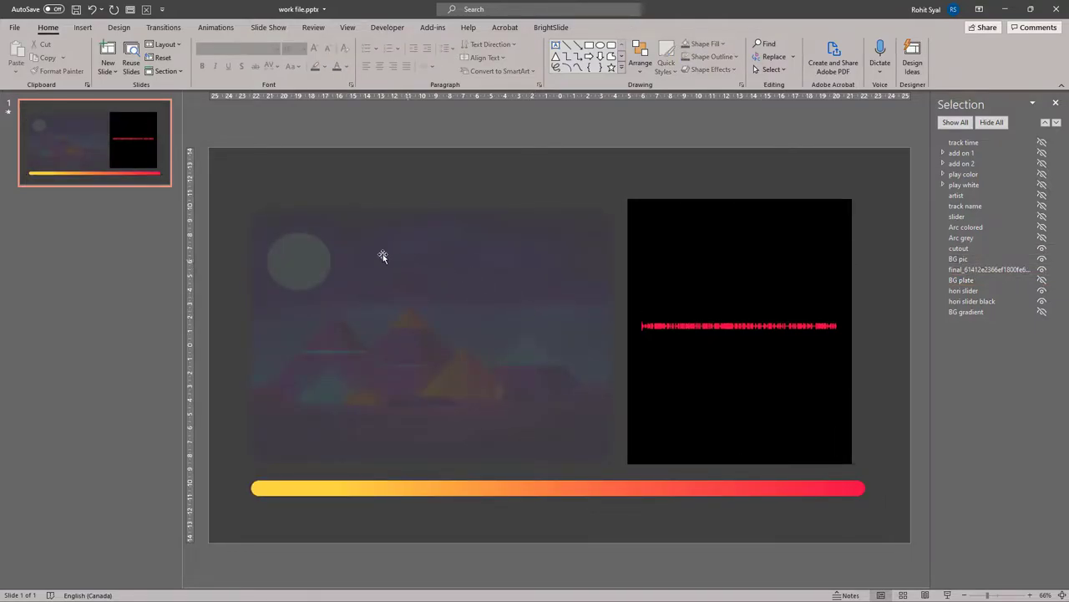
{"action": "mouse_move", "coordinate": [298, 329]}
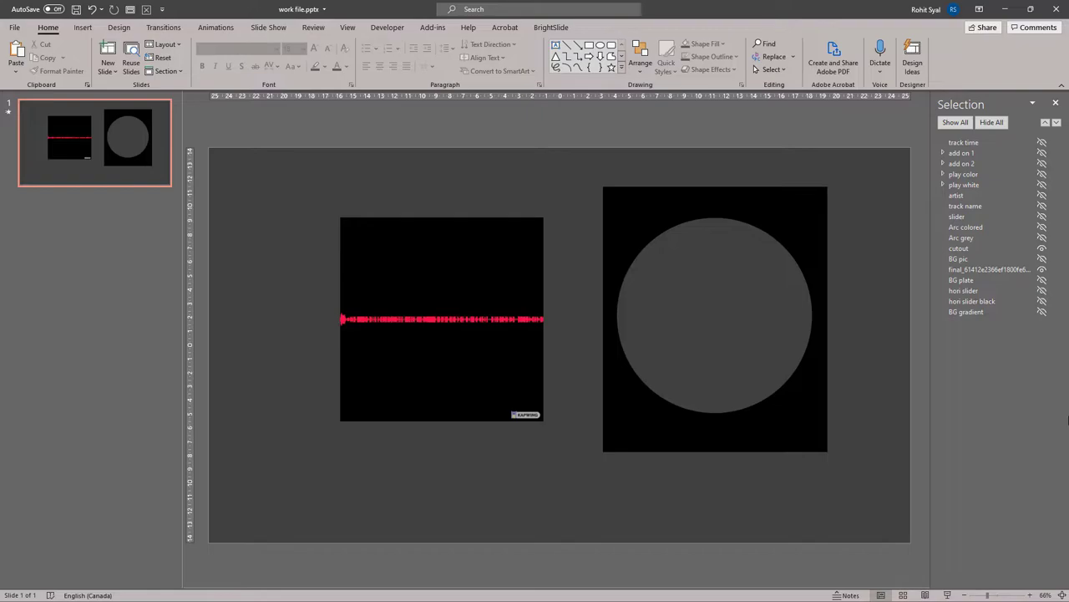
Leave only the waveform and grey circle visible, then go to kapwing.com
{"action": "left_click", "coordinate": [441, 317]}
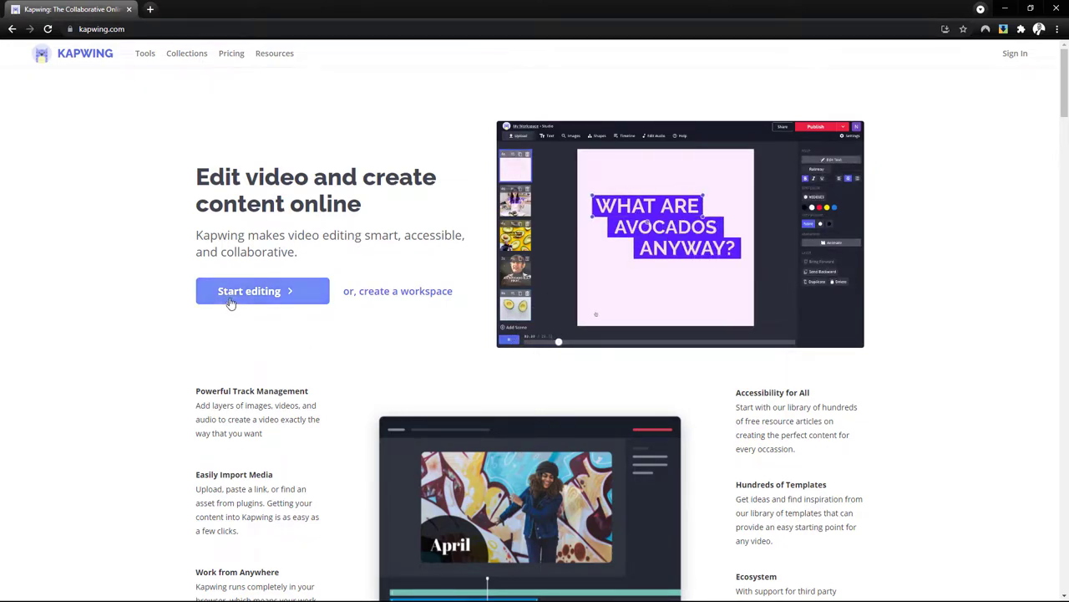
Start a Kapwing project by uploading the Dark Times.wav audio
{"action": "left_click", "coordinate": [249, 290]}
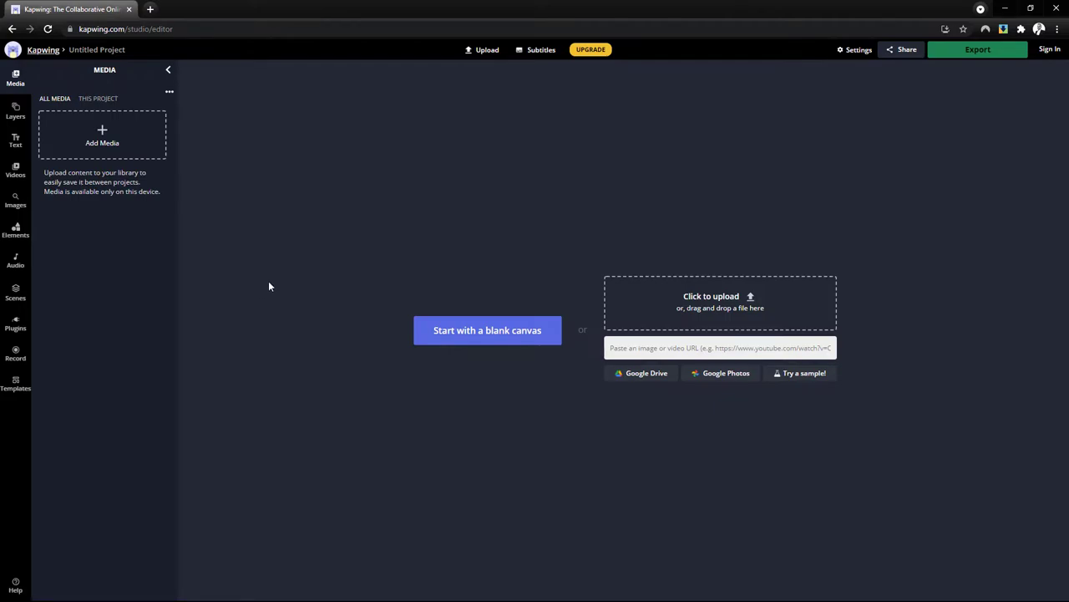
{"action": "left_click", "coordinate": [711, 295]}
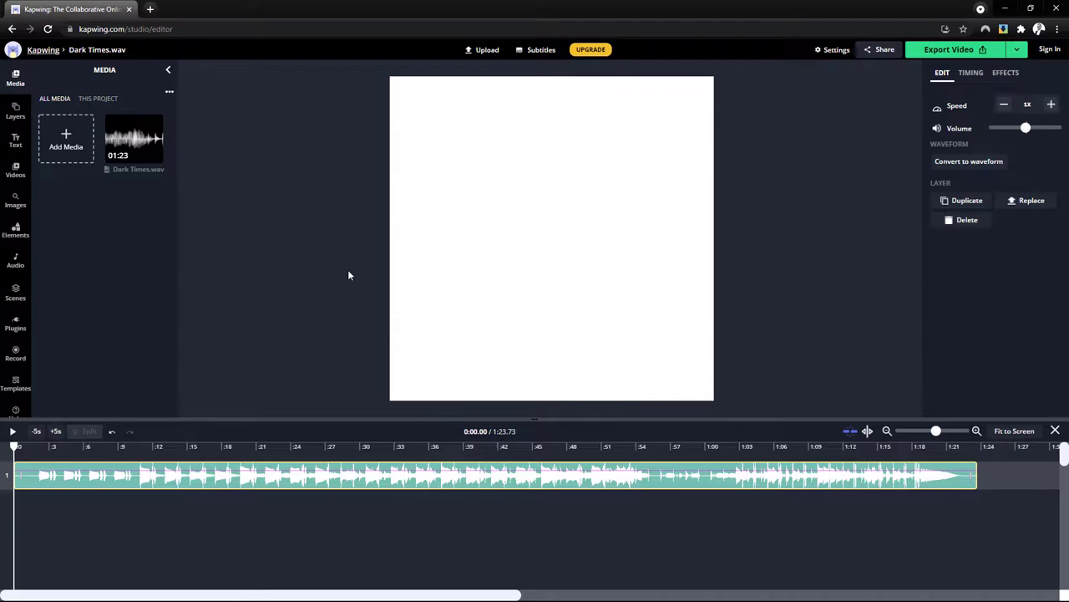
{"action": "mouse_move", "coordinate": [968, 161]}
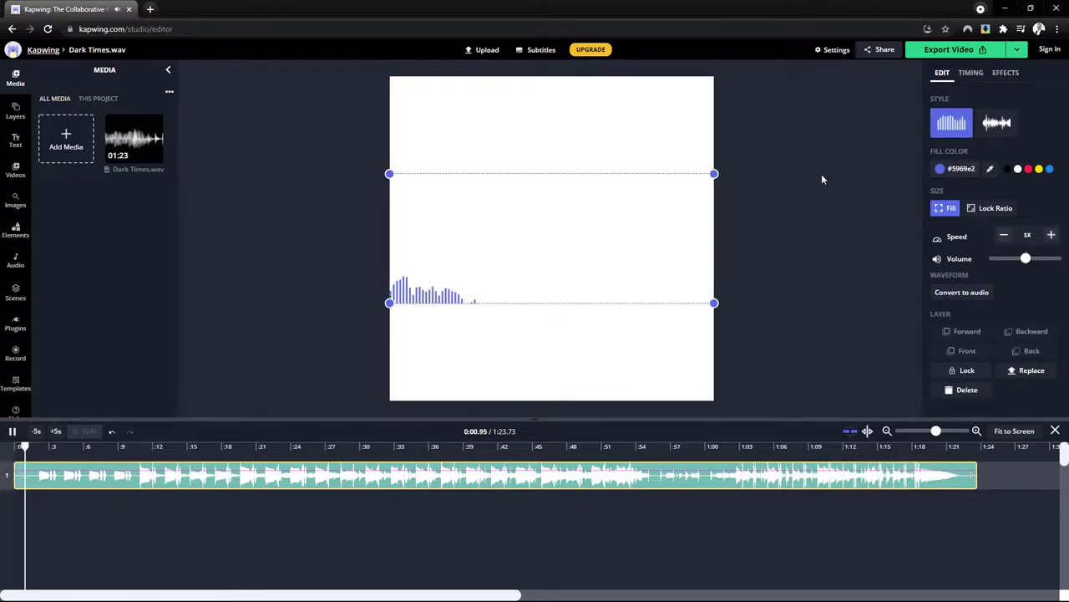
Use the continuous red wave style on a black canvas at Standard 720p
{"action": "left_click", "coordinate": [997, 123]}
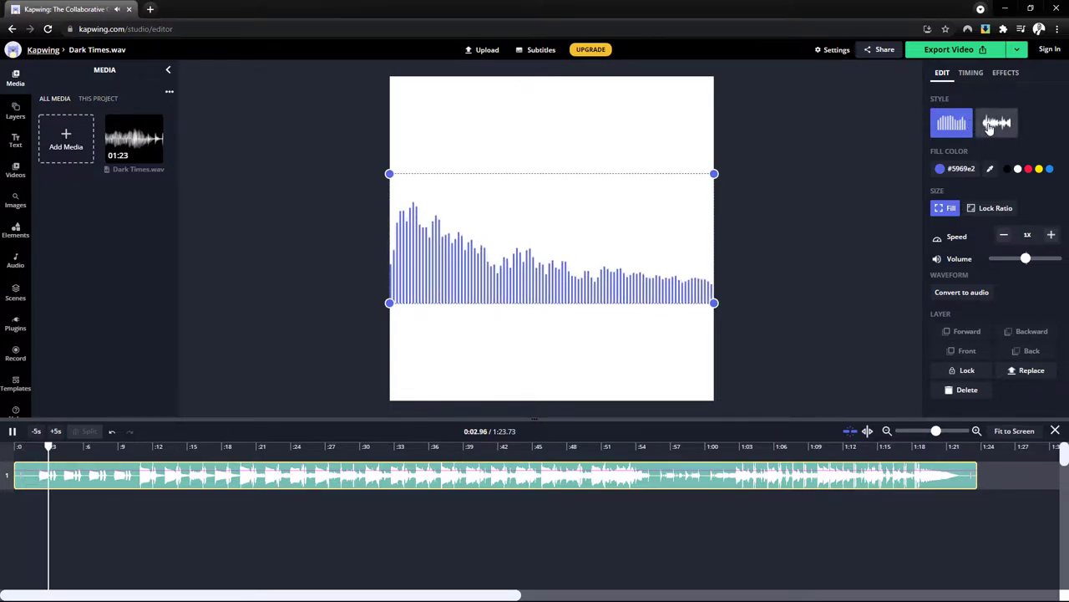
{"action": "left_click", "coordinate": [997, 123]}
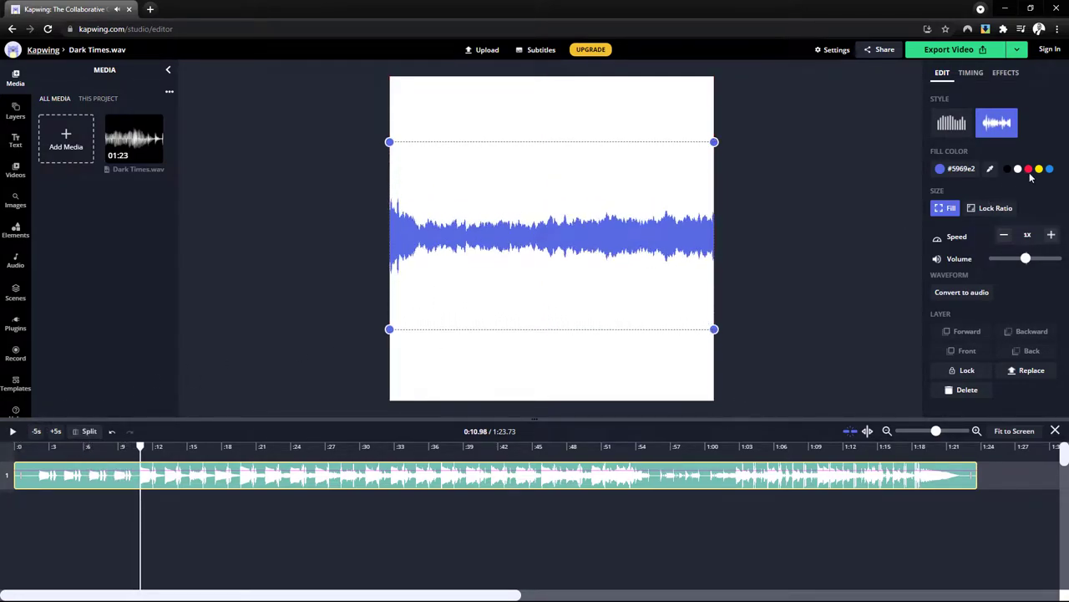
{"action": "left_click", "coordinate": [1028, 169]}
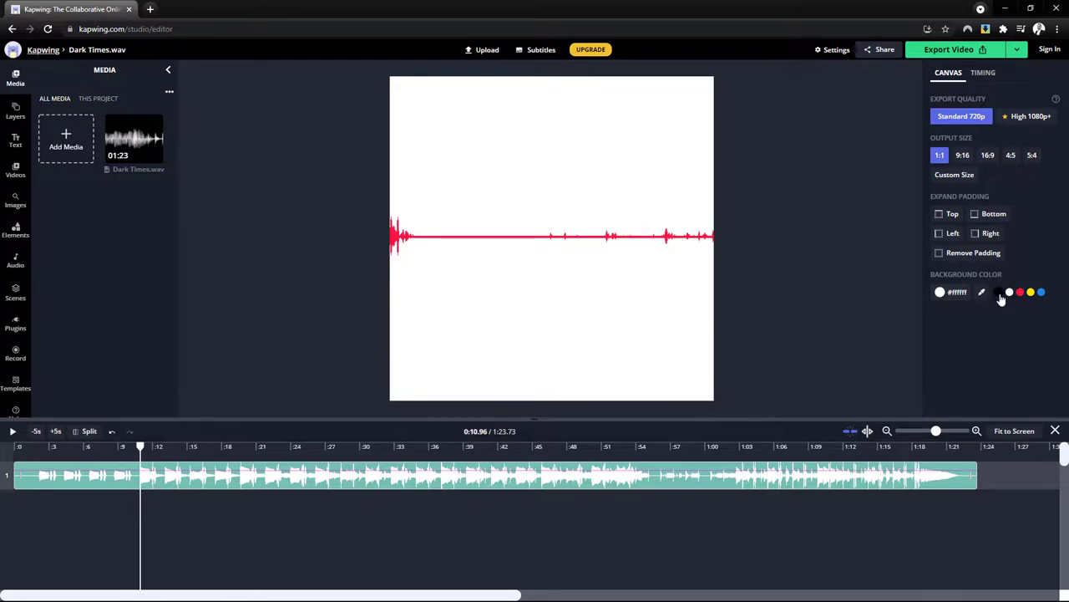
{"action": "left_click", "coordinate": [1010, 291]}
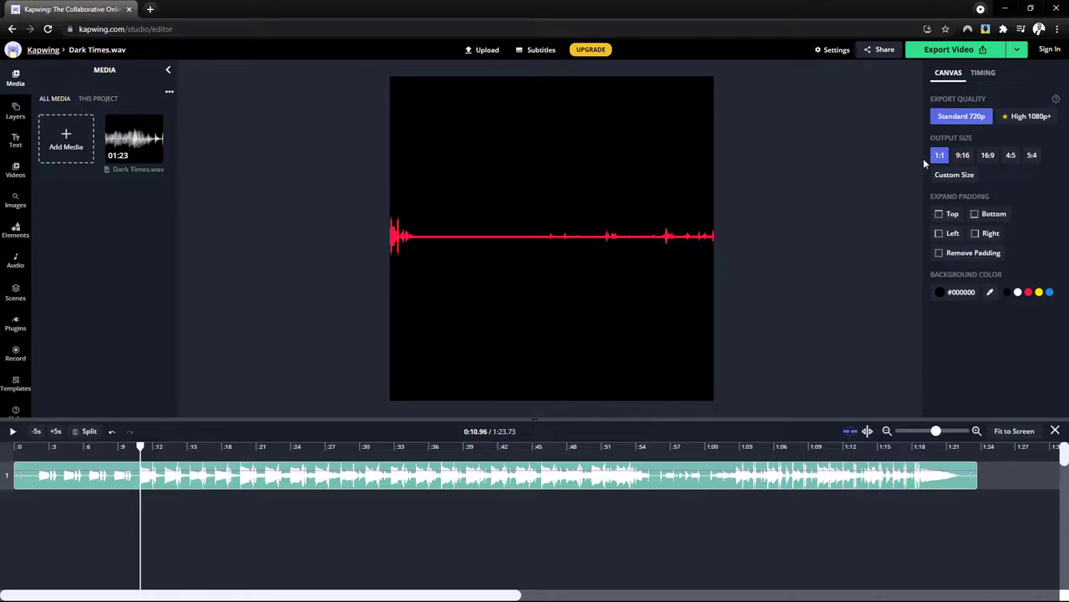
{"action": "mouse_move", "coordinate": [694, 72]}
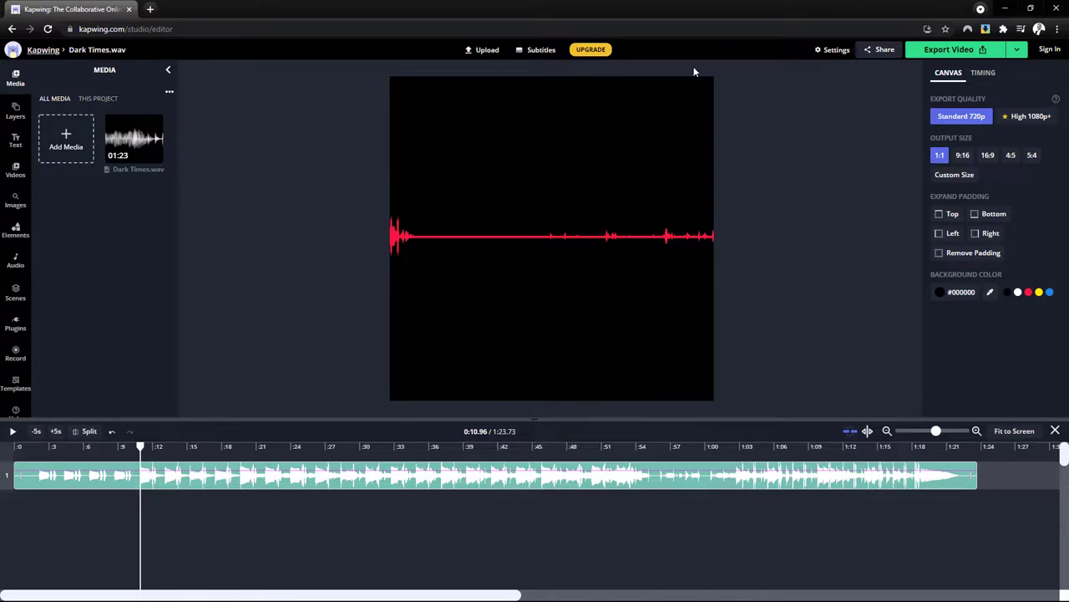
{"action": "mouse_move", "coordinate": [786, 289]}
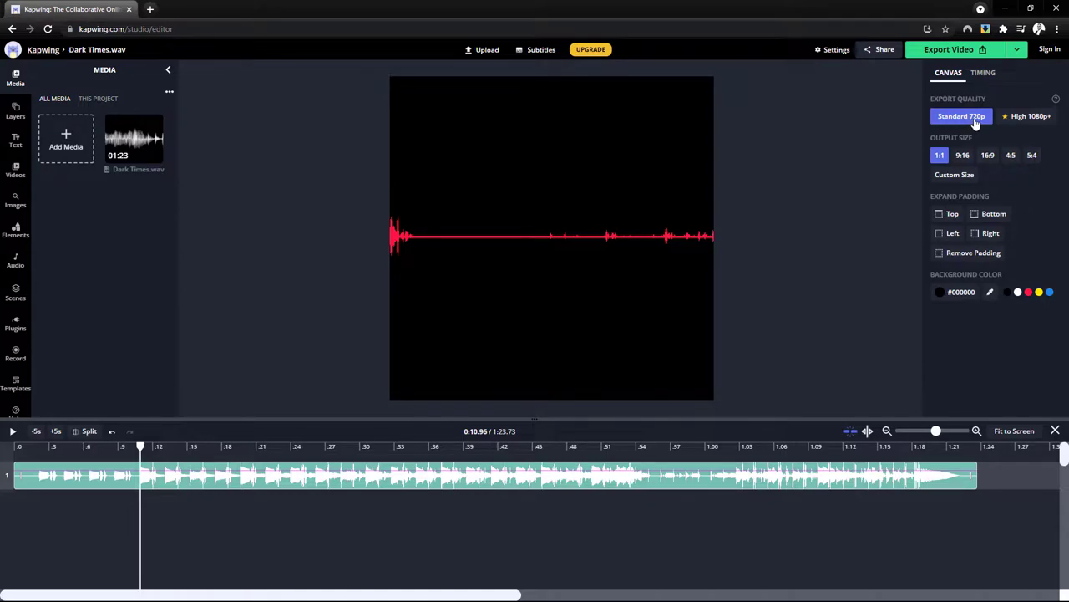
{"action": "left_click", "coordinate": [1027, 116]}
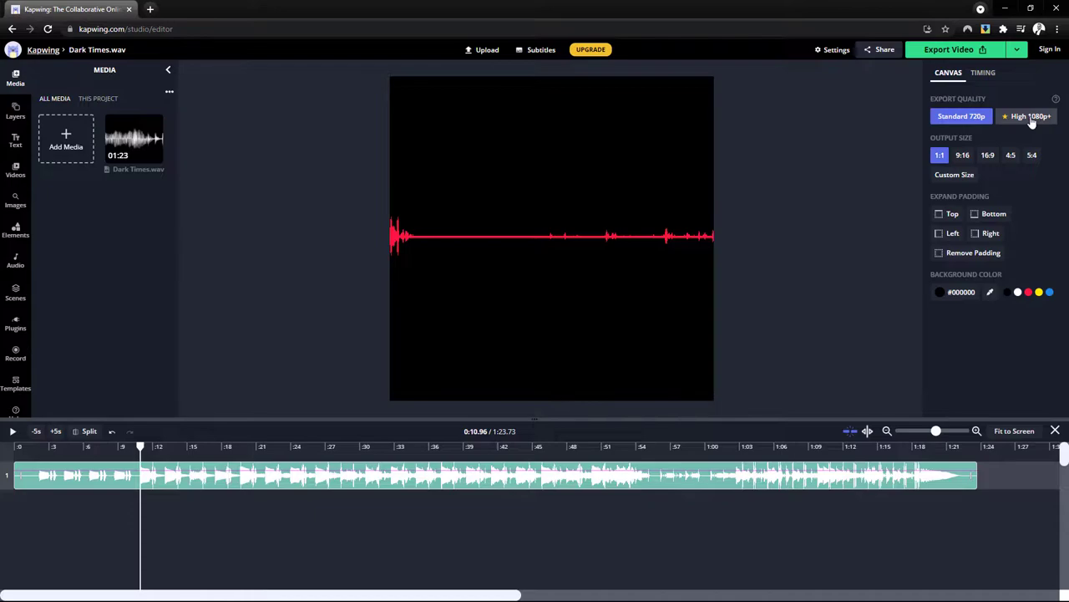
Export the Dark Times waveform video and pause its preview on the share page
{"action": "left_click", "coordinate": [961, 116]}
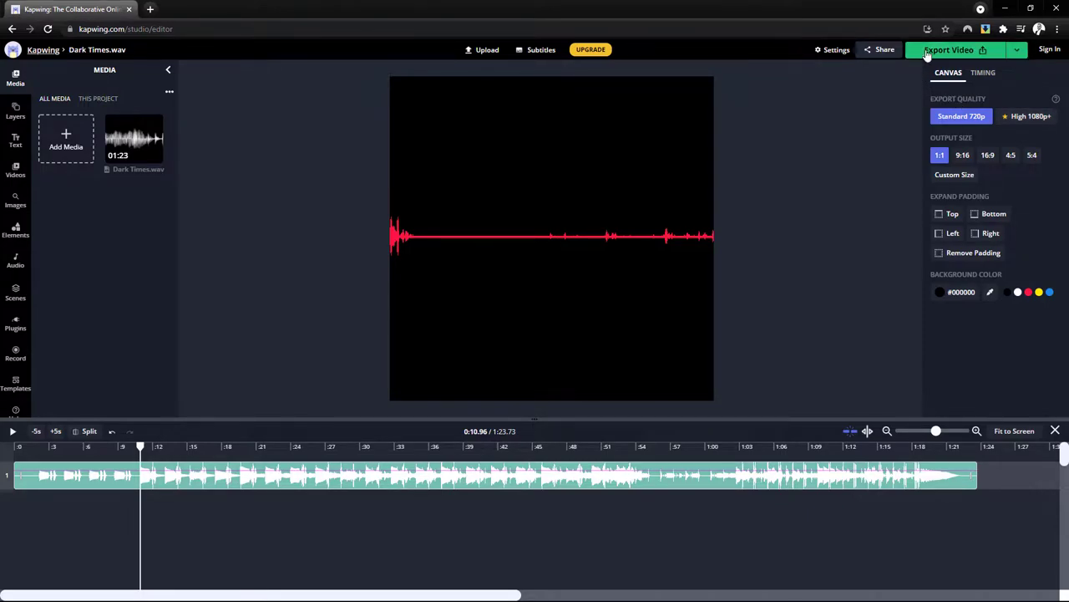
{"action": "left_click", "coordinate": [948, 49]}
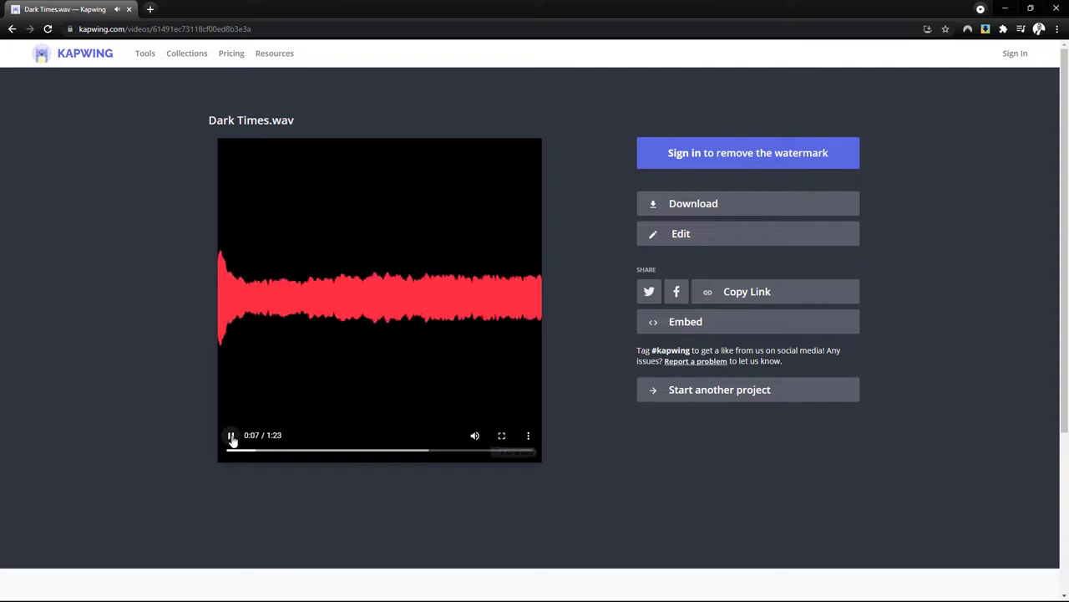
{"action": "left_click", "coordinate": [231, 435]}
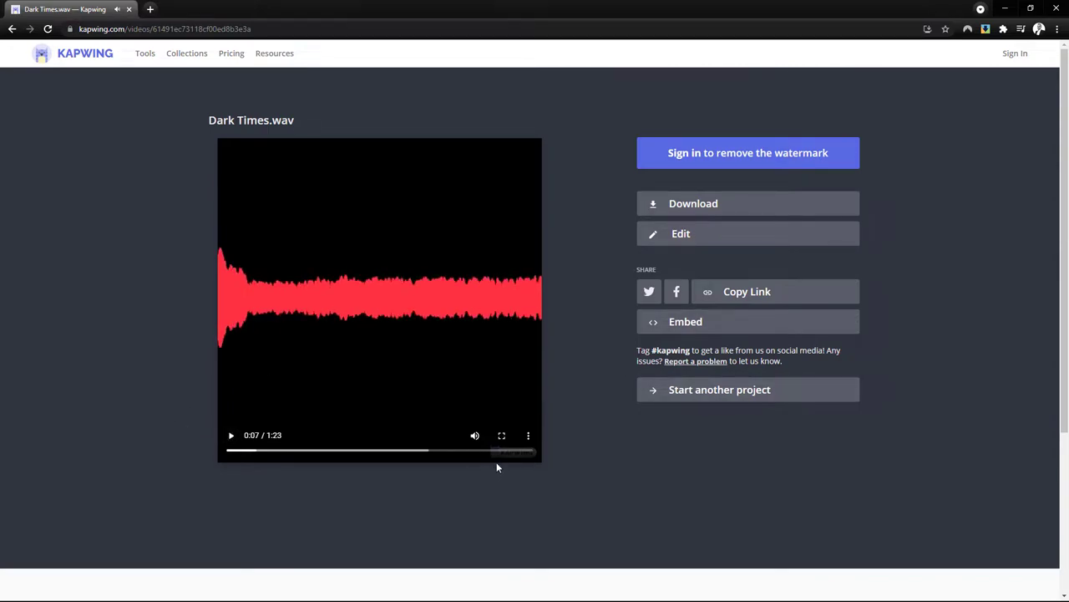
{"action": "mouse_move", "coordinate": [619, 475]}
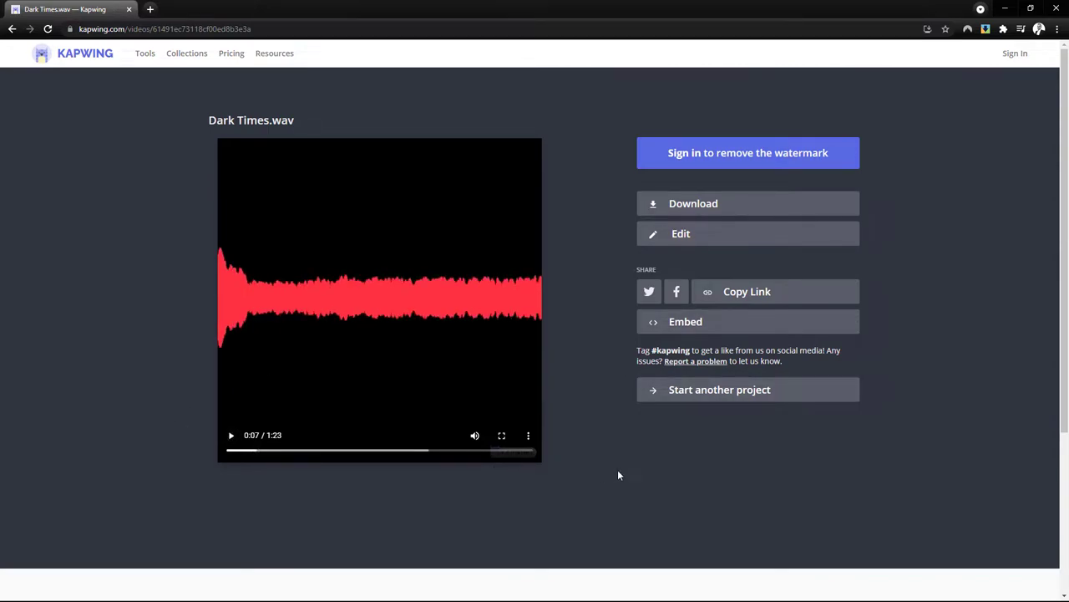
{"action": "mouse_move", "coordinate": [304, 157]}
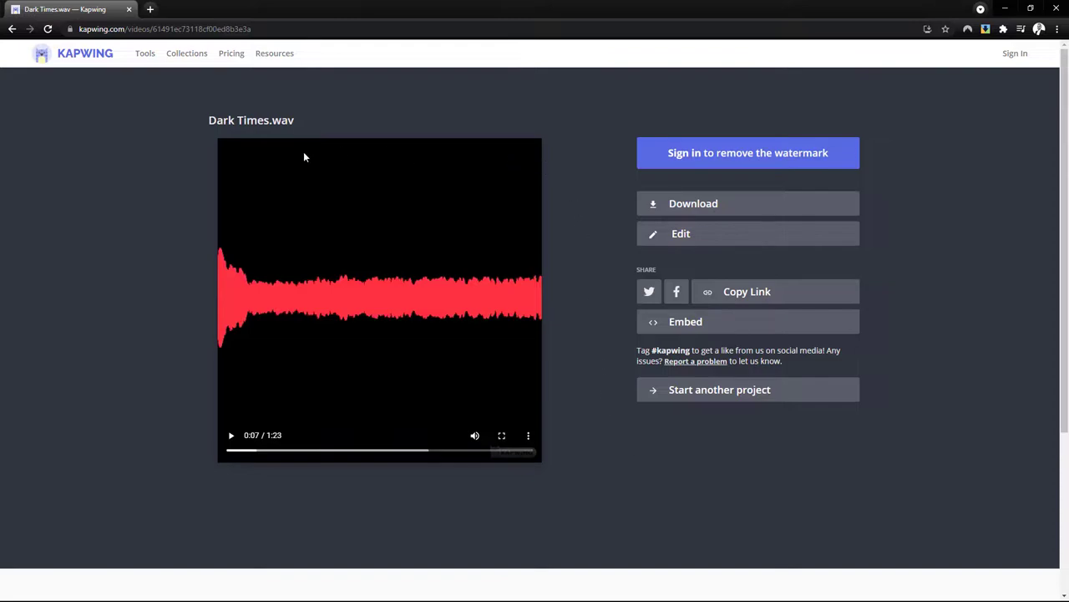
{"action": "mouse_move", "coordinate": [268, 214]}
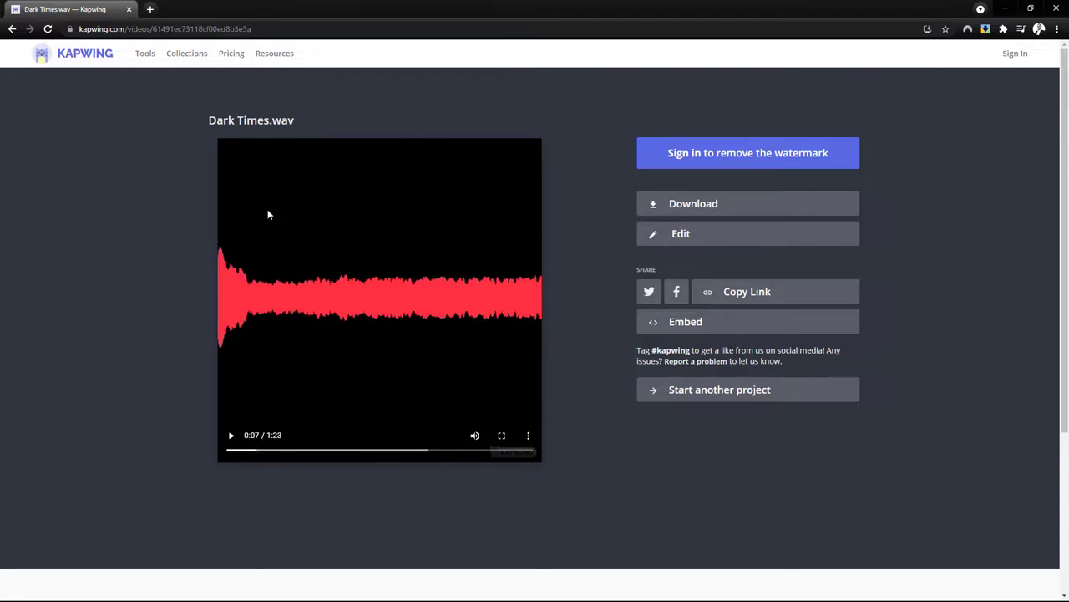
{"action": "mouse_move", "coordinate": [532, 432]}
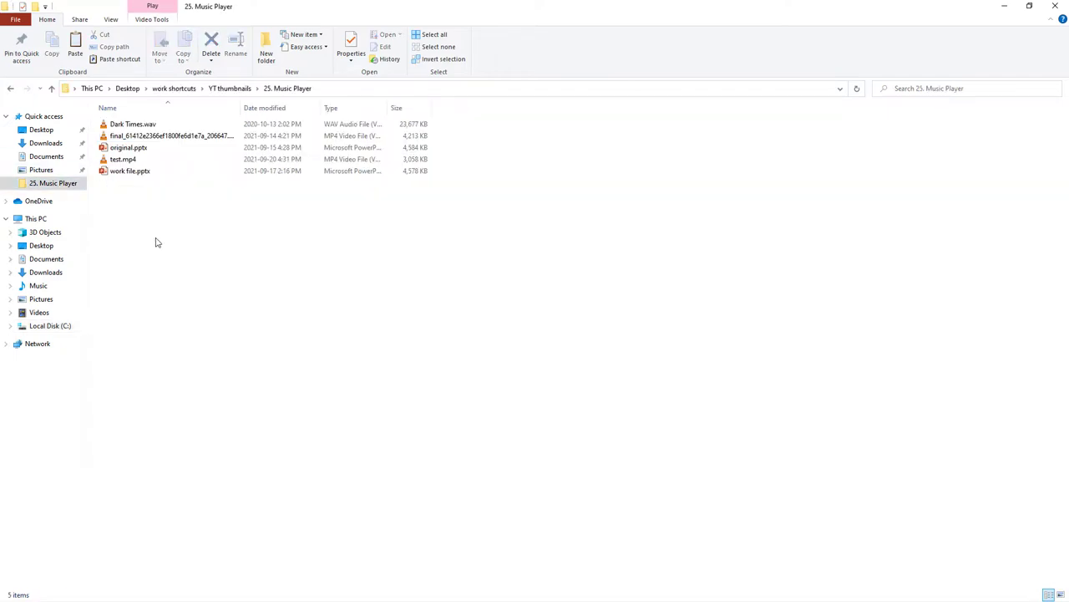
Copy test 2.mp4 from the 25. Music Player folder
{"action": "right_click", "coordinate": [171, 136]}
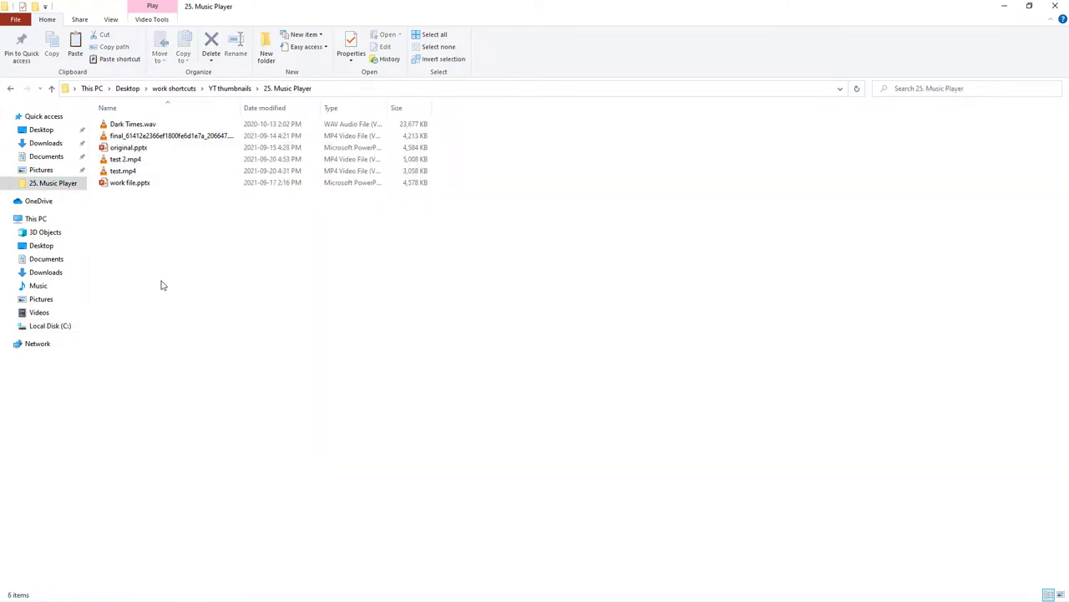
{"action": "left_click", "coordinate": [125, 159]}
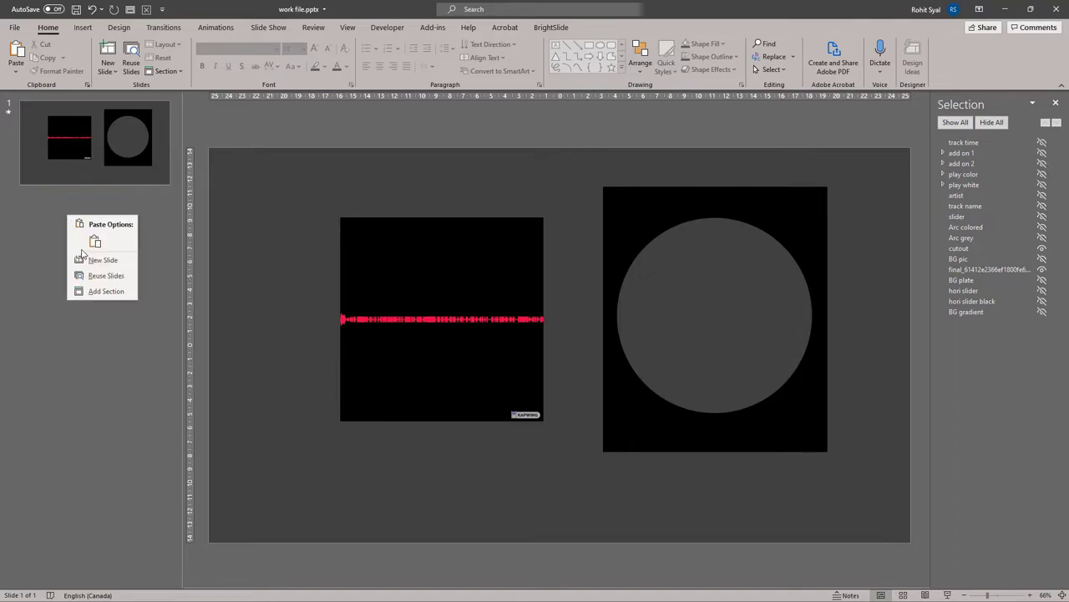
Add a blank slide, paste the waveform video, preview it and move it right
{"action": "left_click", "coordinate": [103, 259]}
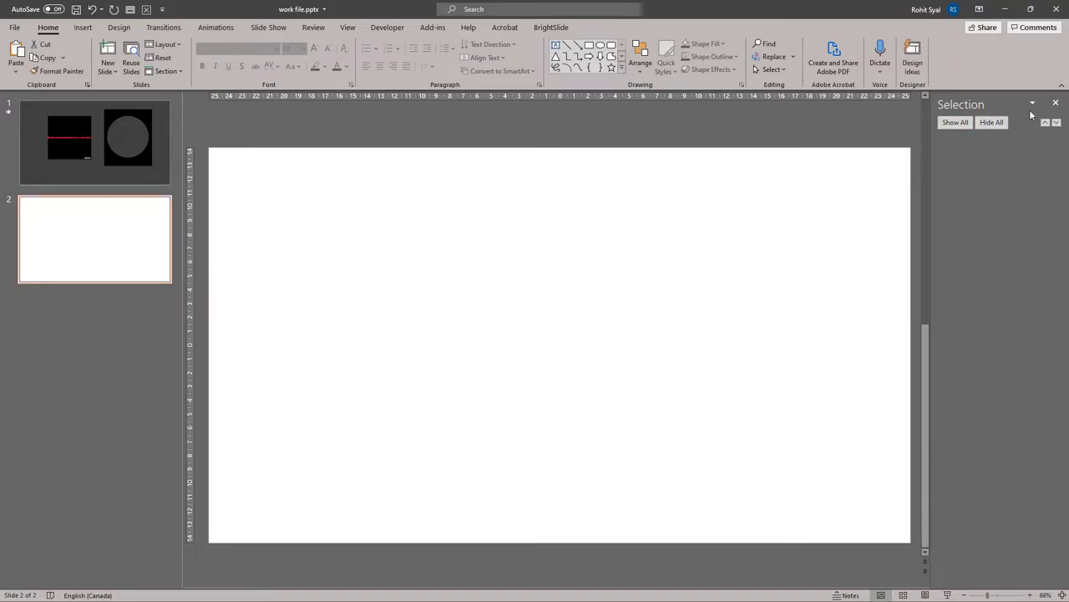
{"action": "left_click", "coordinate": [1056, 102]}
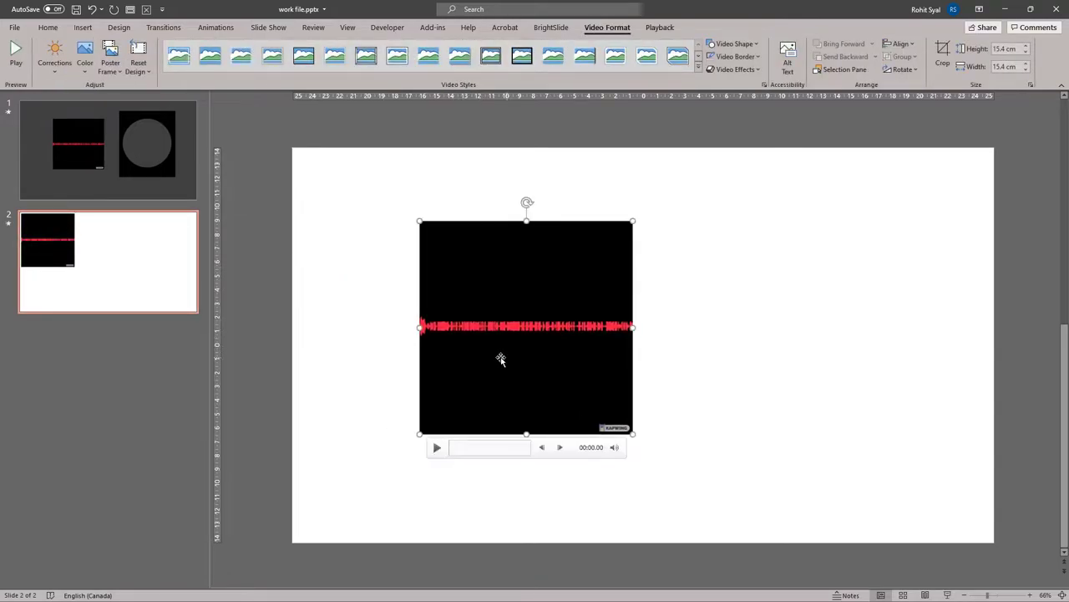
{"action": "left_click", "coordinate": [436, 447]}
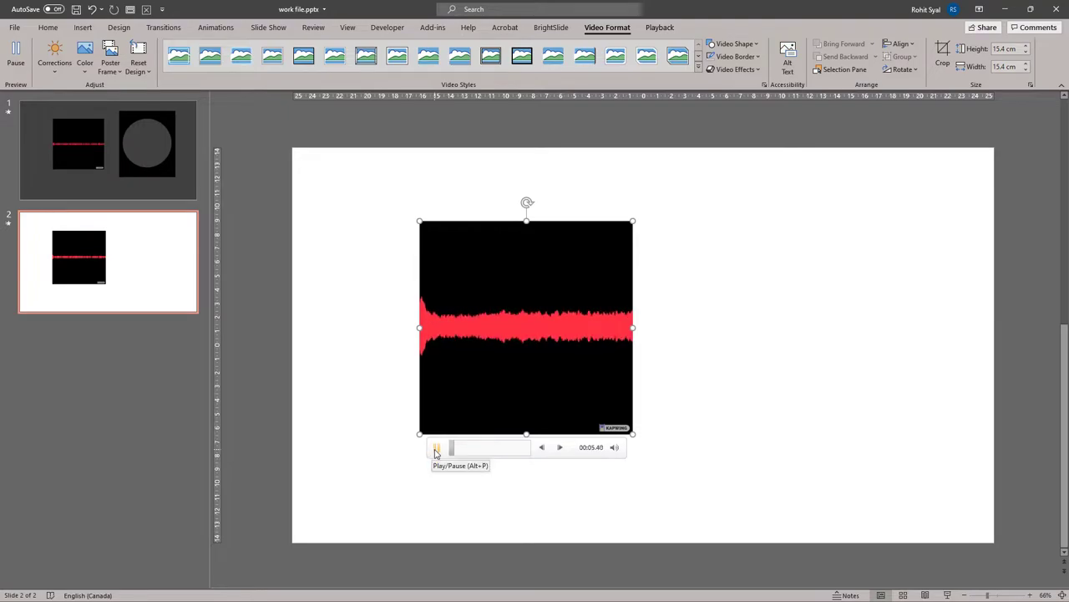
{"action": "left_click", "coordinate": [435, 447]}
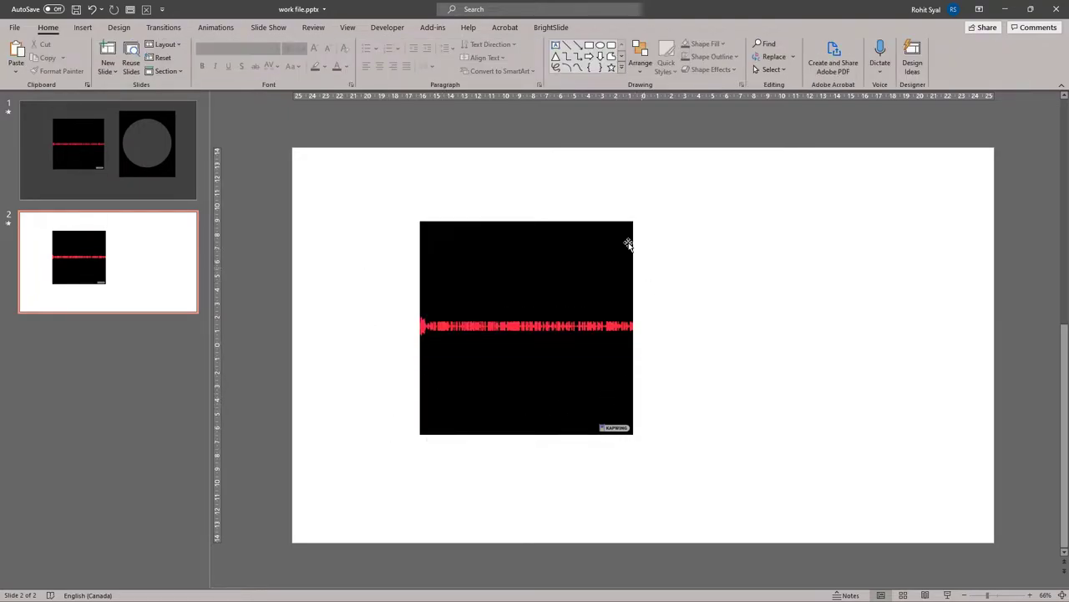
{"action": "left_click", "coordinate": [526, 326]}
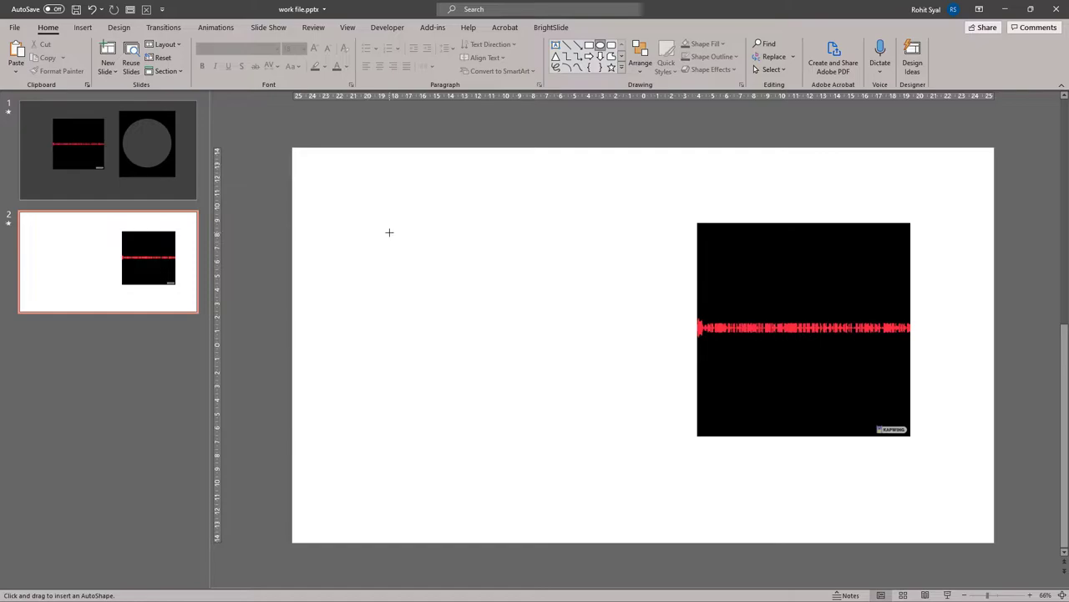
Draw a circle and a yellow square sized to frame it
{"action": "left_click_drag", "start_coordinate": [391, 240], "coordinate": [562, 400]}
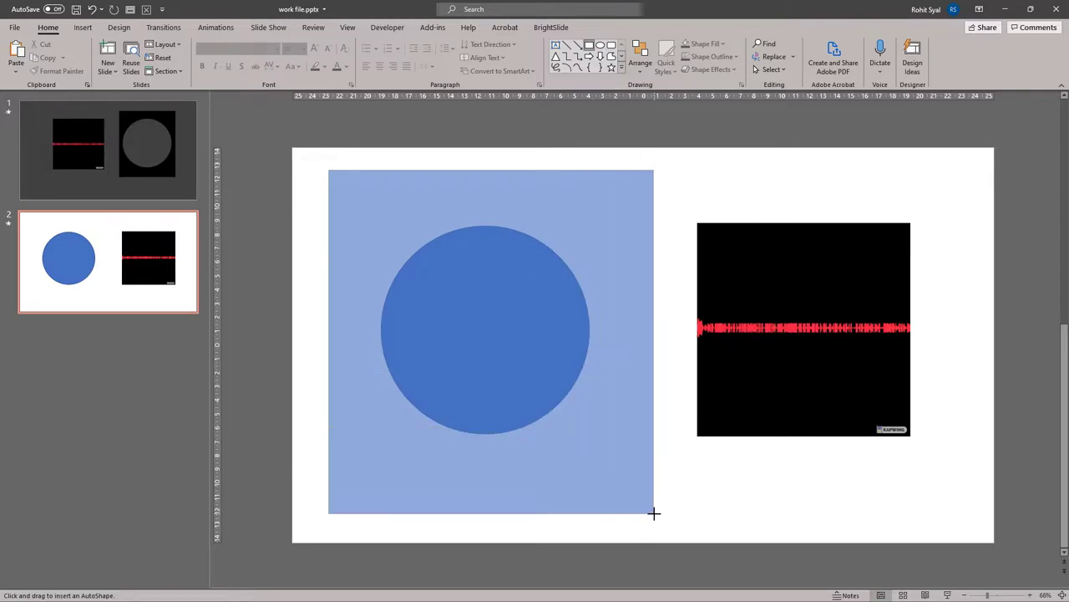
{"action": "left_click", "coordinate": [412, 44]}
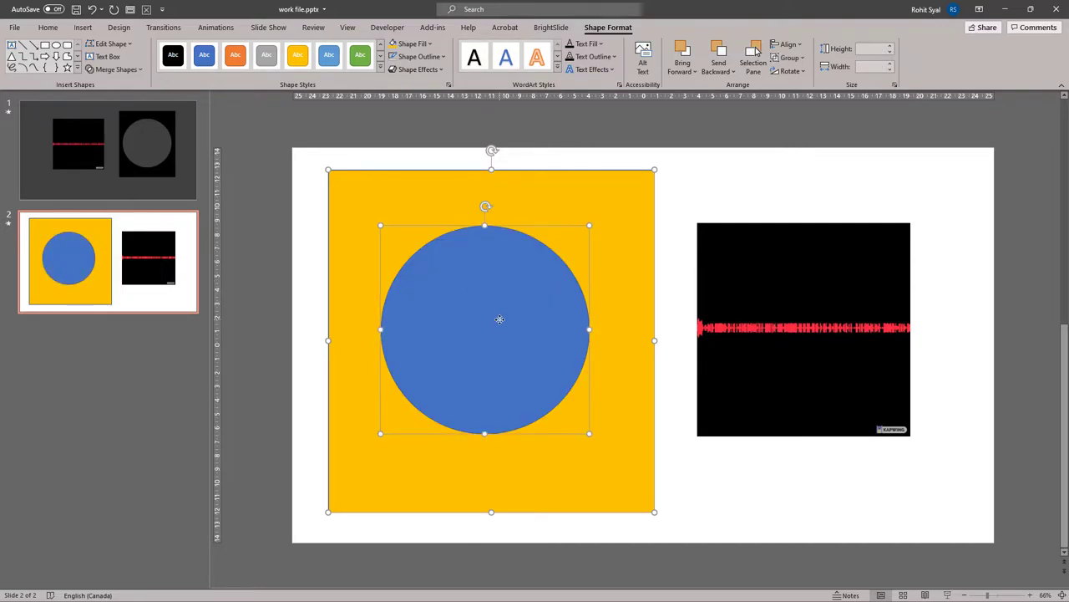
{"action": "left_click", "coordinate": [313, 416]}
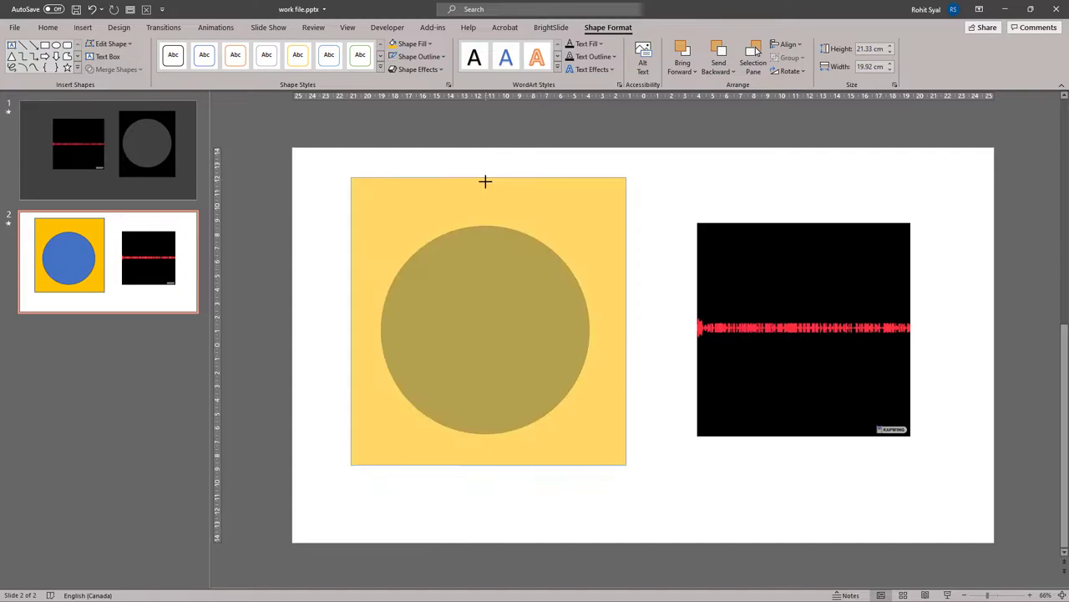
Subtract the circle from the square, fill it black and place it over the video
{"action": "left_click", "coordinate": [489, 209]}
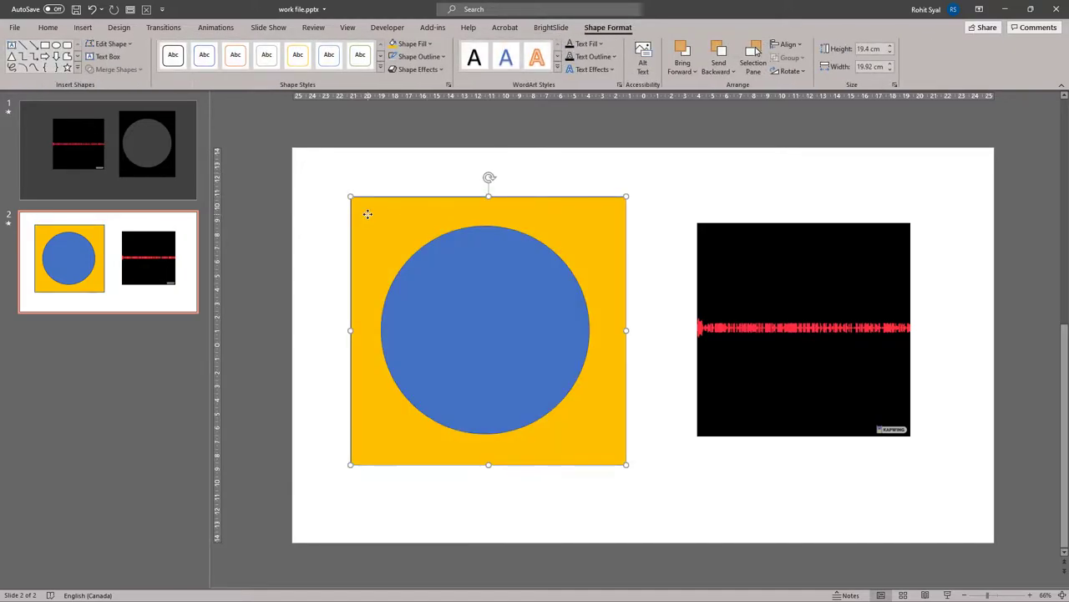
{"action": "left_click", "coordinate": [485, 328]}
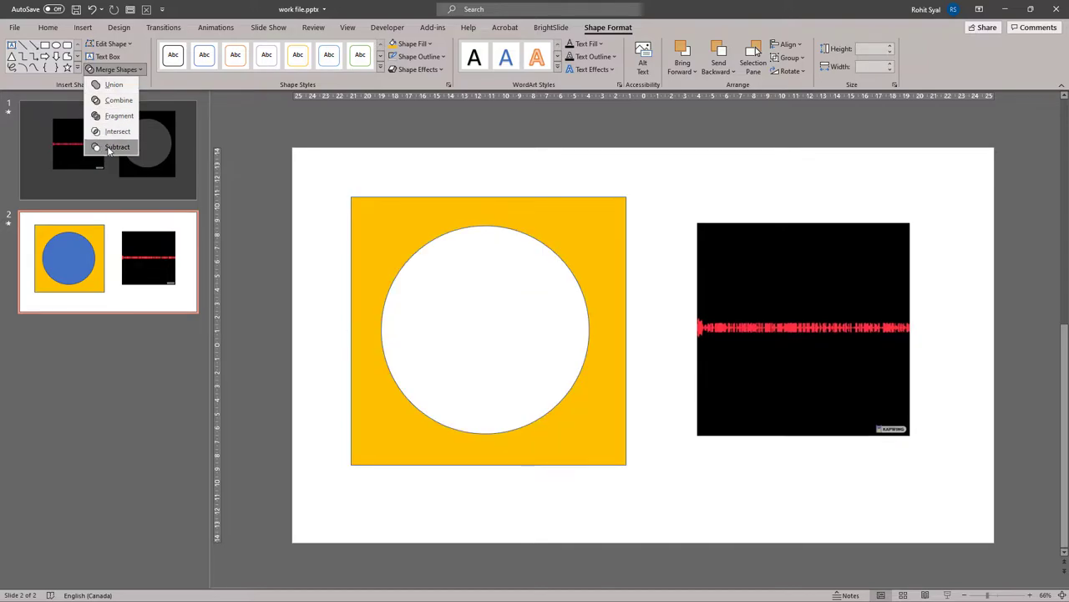
{"action": "left_click", "coordinate": [117, 147]}
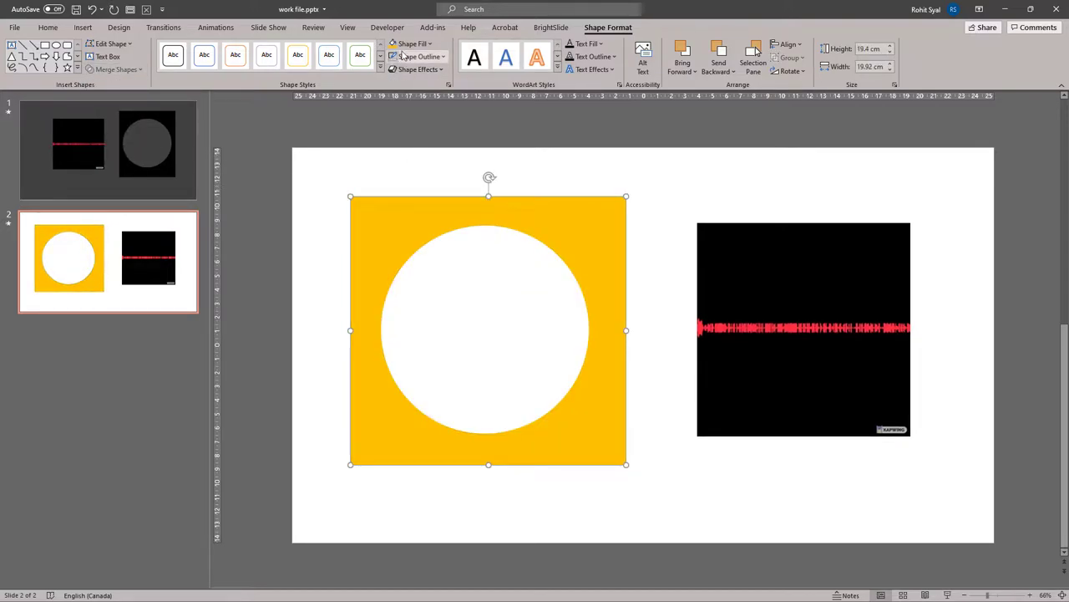
{"action": "left_click", "coordinate": [411, 43]}
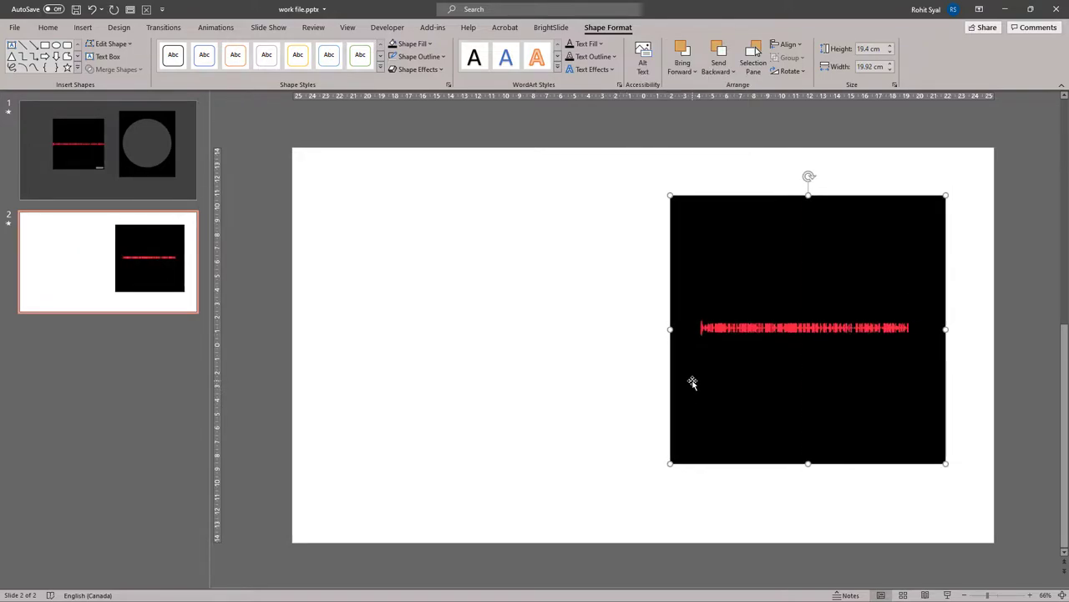
{"action": "left_click", "coordinate": [582, 322]}
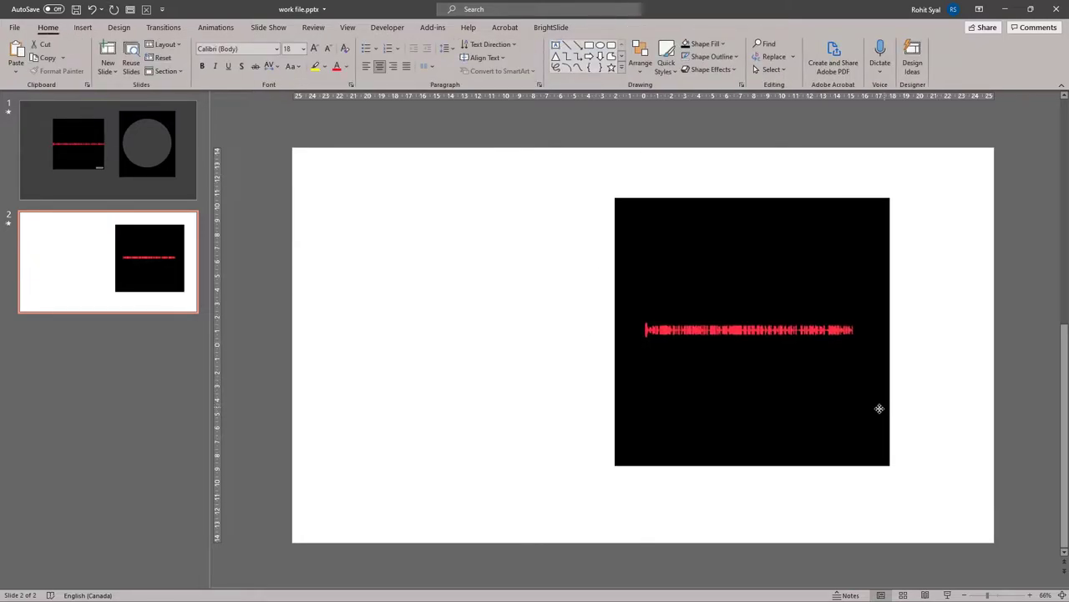
{"action": "left_click_drag", "start_coordinate": [752, 330], "coordinate": [765, 330]}
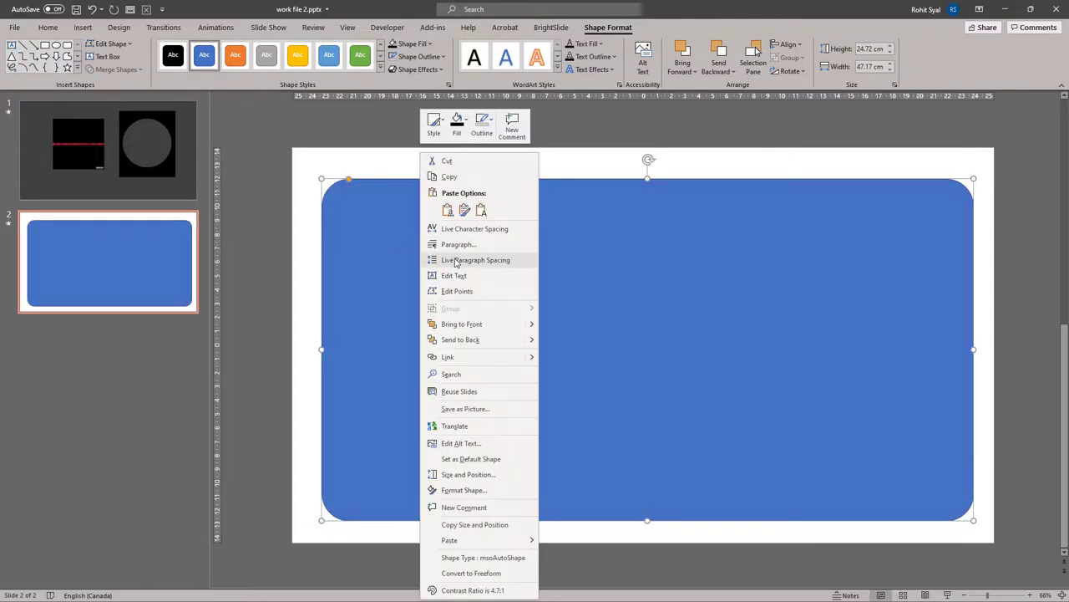
Paste the masked video onto the panel, shift it right and outline the mask red
{"action": "left_click", "coordinate": [495, 320]}
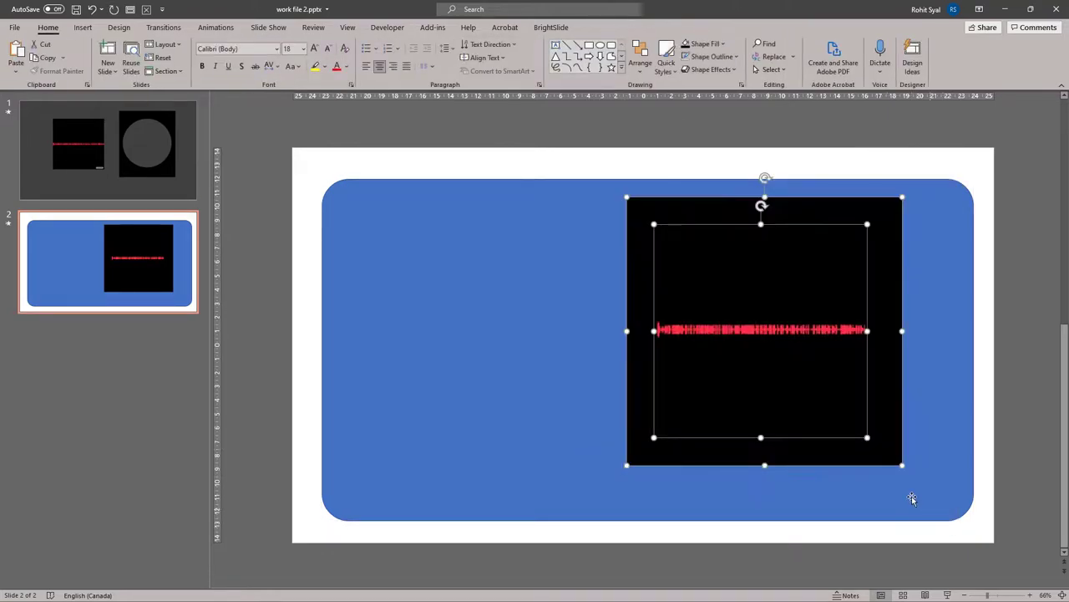
{"action": "left_click_drag", "start_coordinate": [760, 330], "coordinate": [804, 344]}
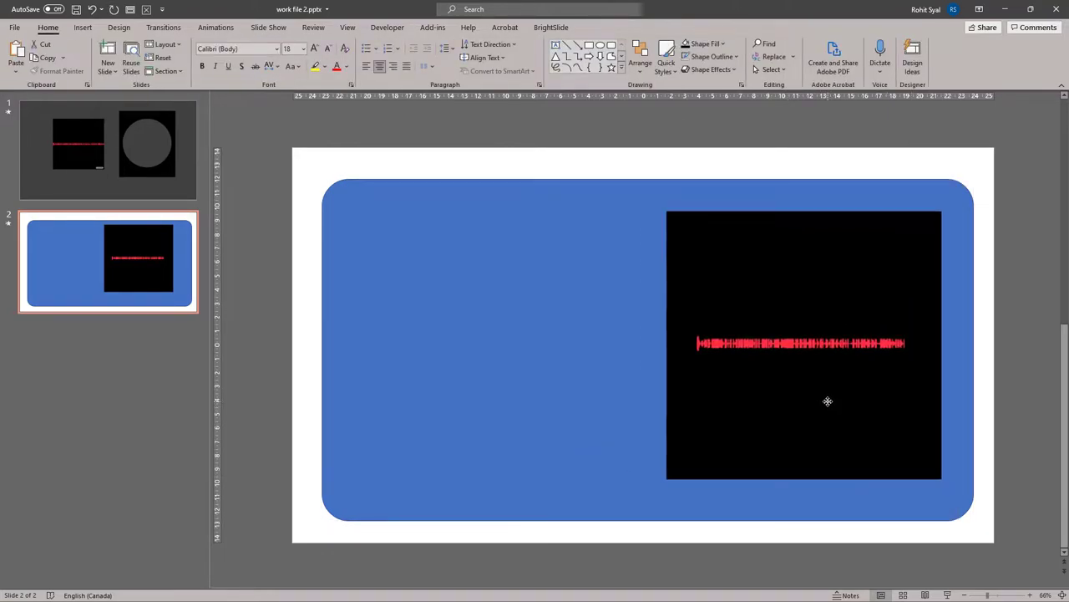
{"action": "left_click", "coordinate": [827, 401]}
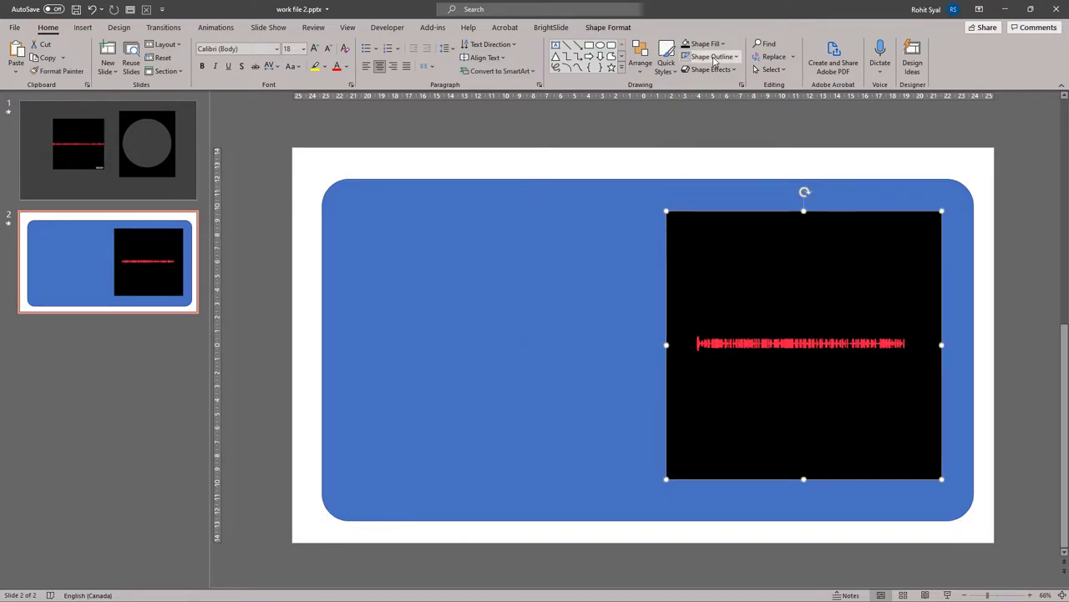
{"action": "left_click", "coordinate": [711, 56]}
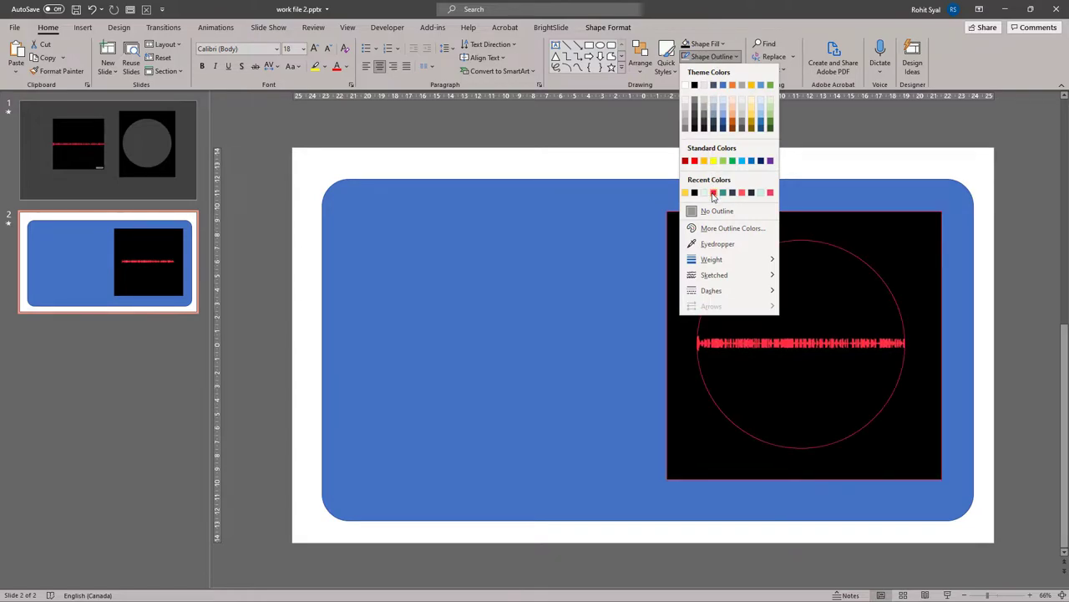
{"action": "left_click", "coordinate": [713, 192]}
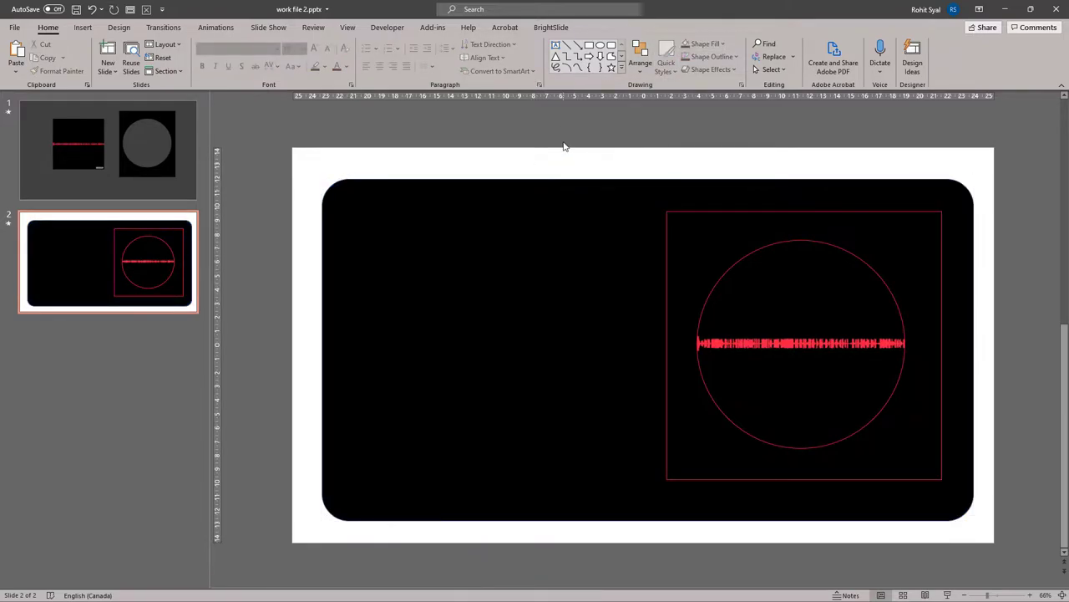
{"action": "mouse_move", "coordinate": [568, 71]}
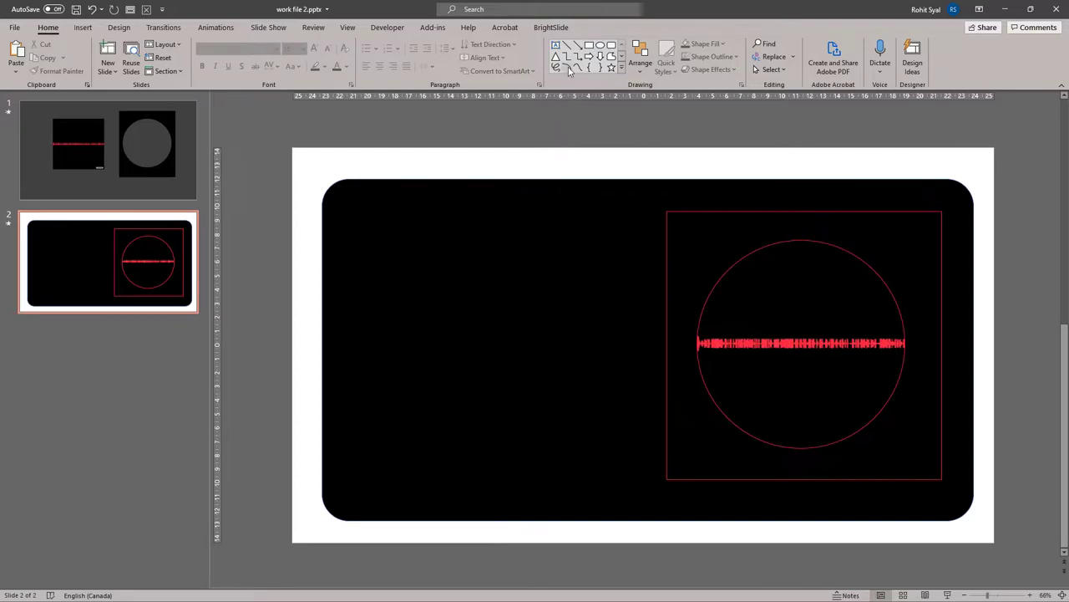
Draw an Arc on the black panel's left side and reshape it into a thin full circle
{"action": "left_click", "coordinate": [567, 69]}
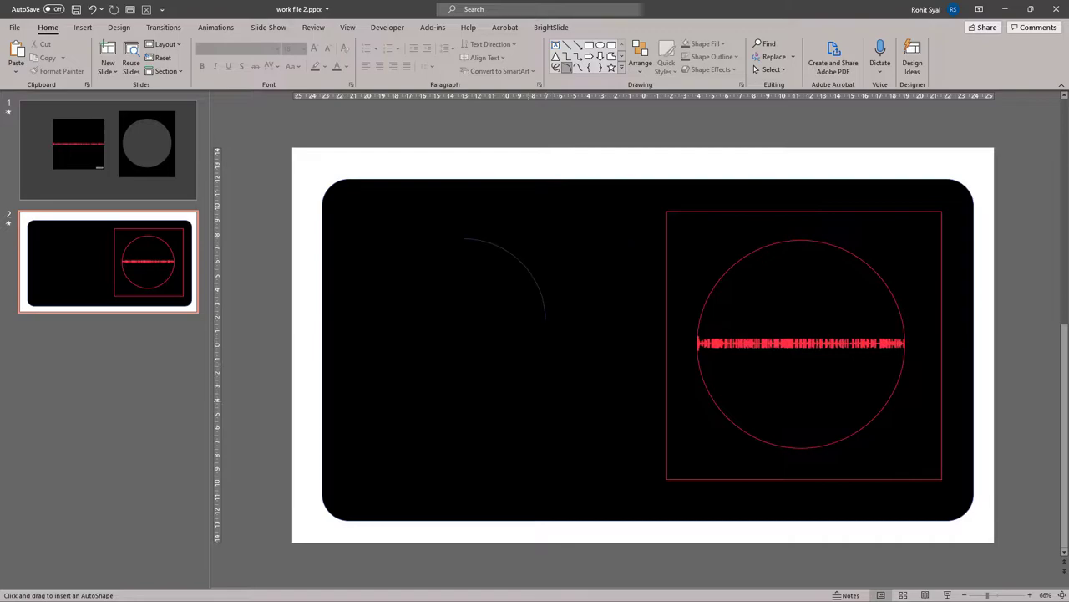
{"action": "left_click", "coordinate": [501, 284]}
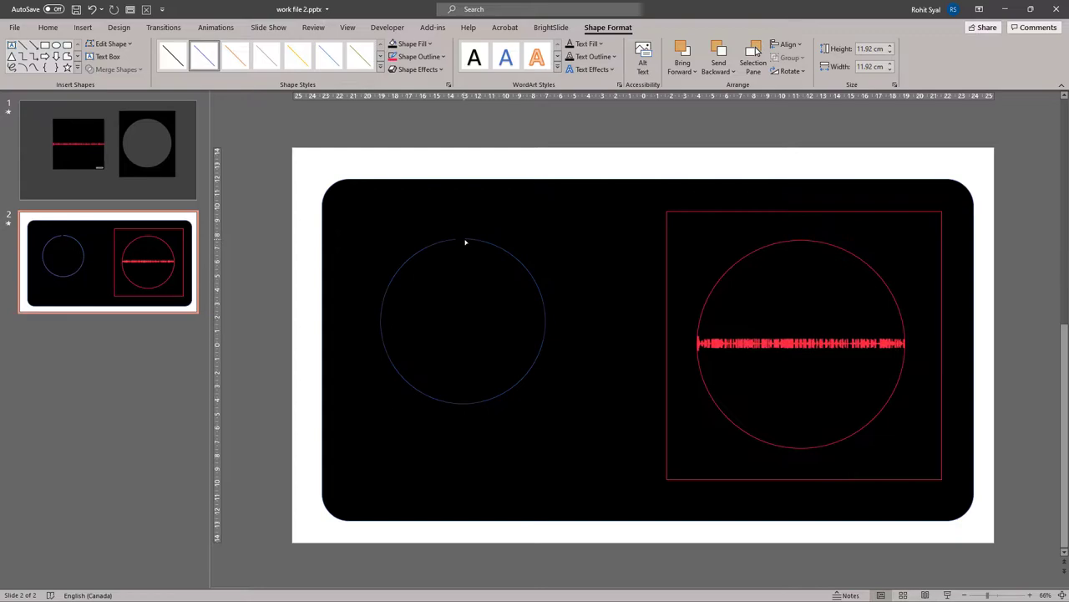
{"action": "left_click", "coordinate": [463, 320]}
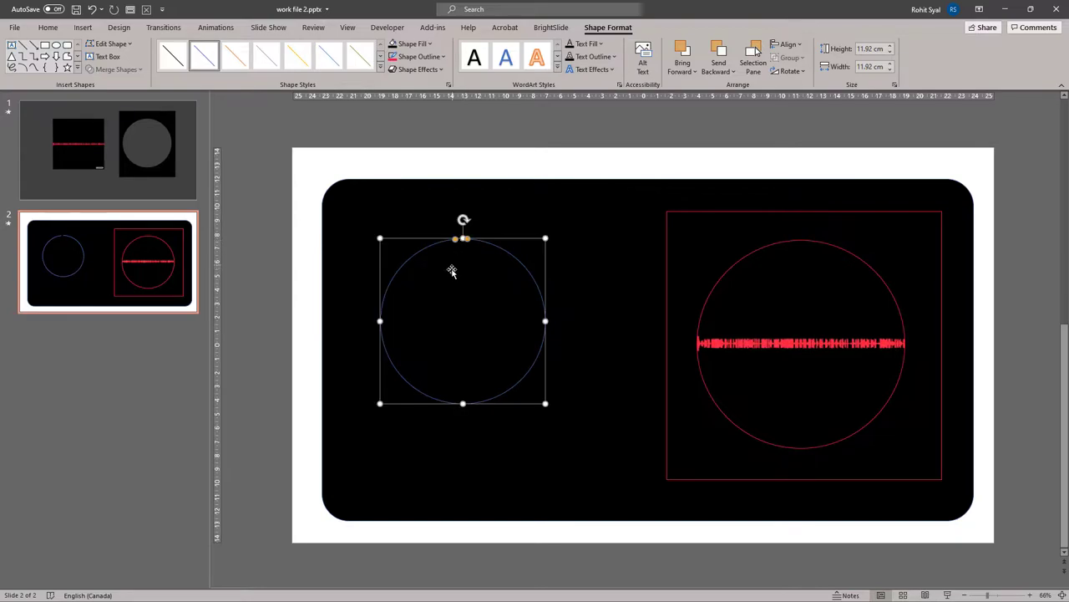
{"action": "right_click", "coordinate": [452, 271]}
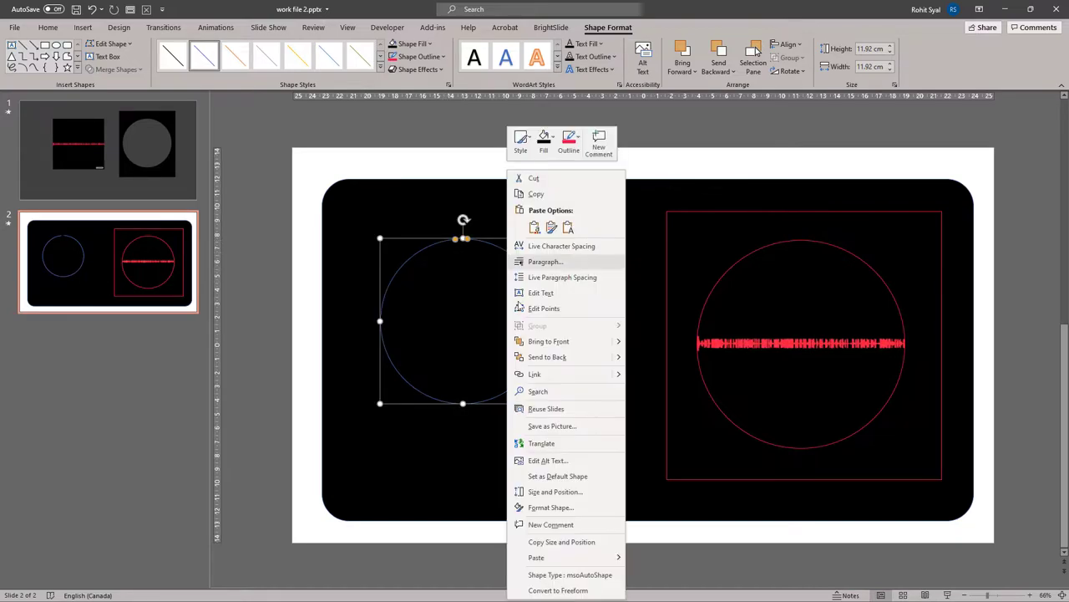
Thicken the ring's outline and give it rounded line caps in Format Shape
{"action": "left_click", "coordinate": [550, 507]}
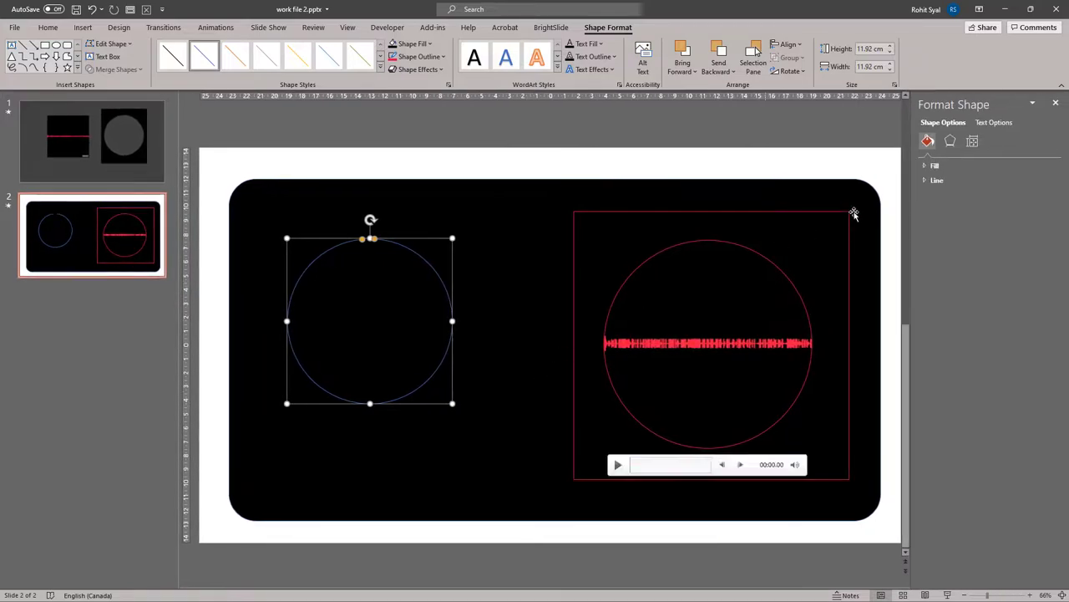
{"action": "left_click", "coordinate": [938, 179]}
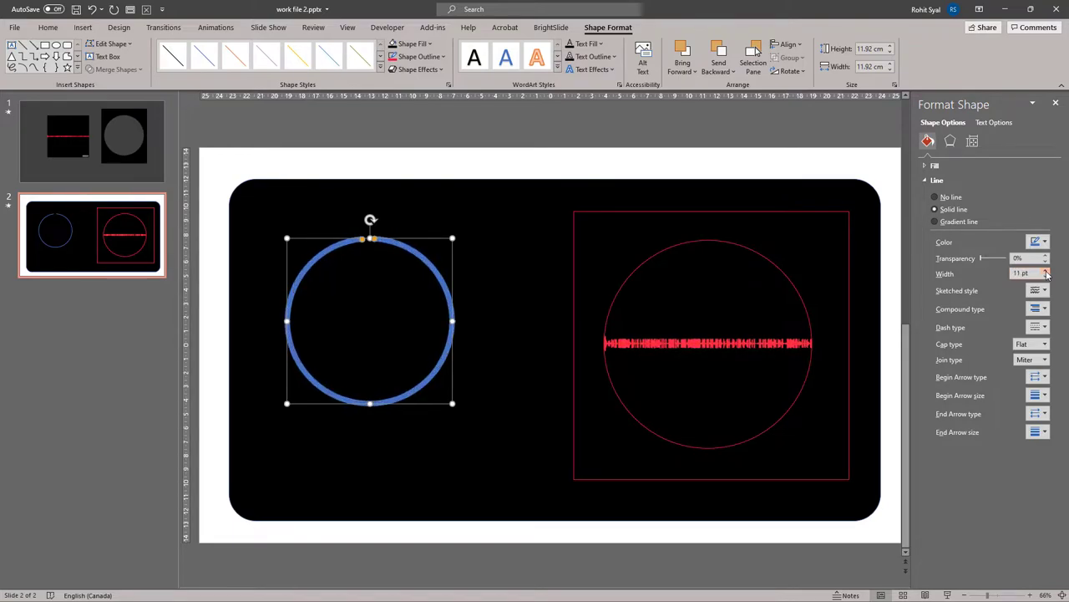
{"action": "left_click", "coordinate": [1046, 269]}
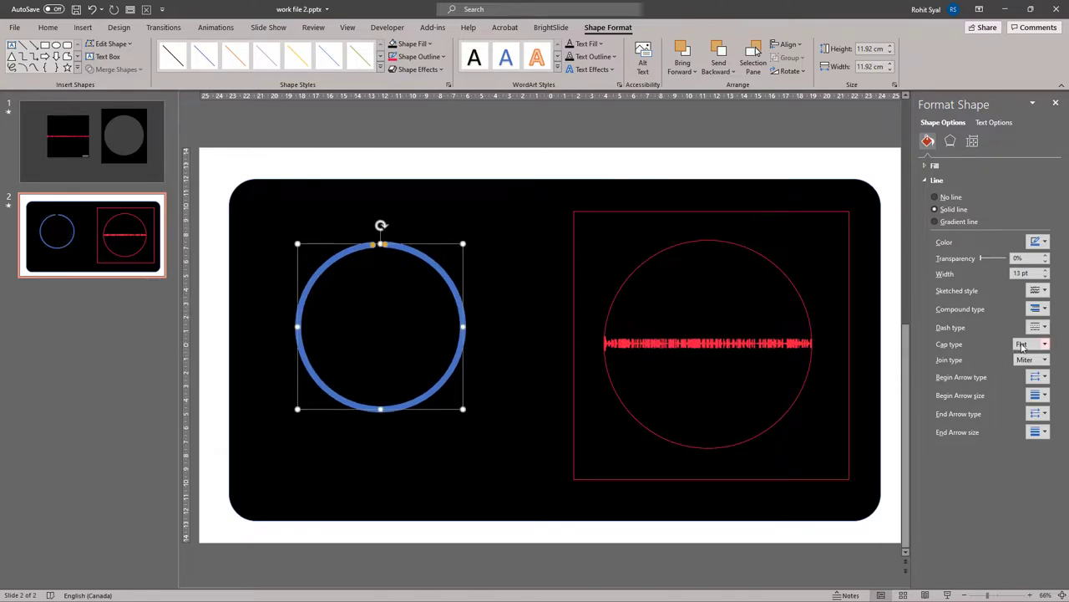
{"action": "left_click", "coordinate": [1028, 344]}
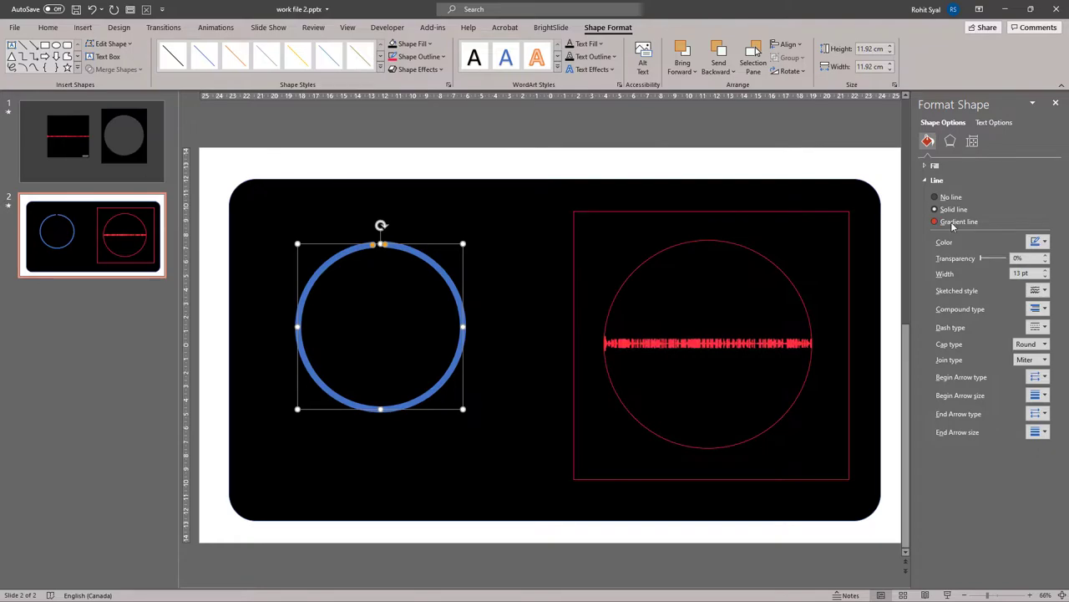
Switch the outline to a diagonal 45° red-to-yellow gradient and reposition its stops
{"action": "left_click", "coordinate": [935, 222]}
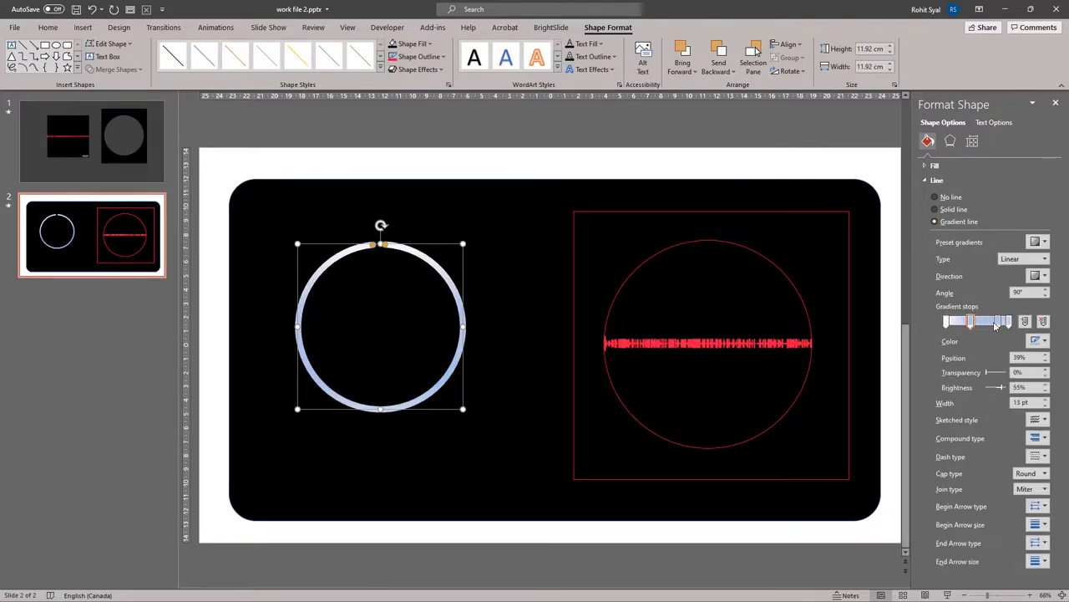
{"action": "left_click", "coordinate": [1044, 341]}
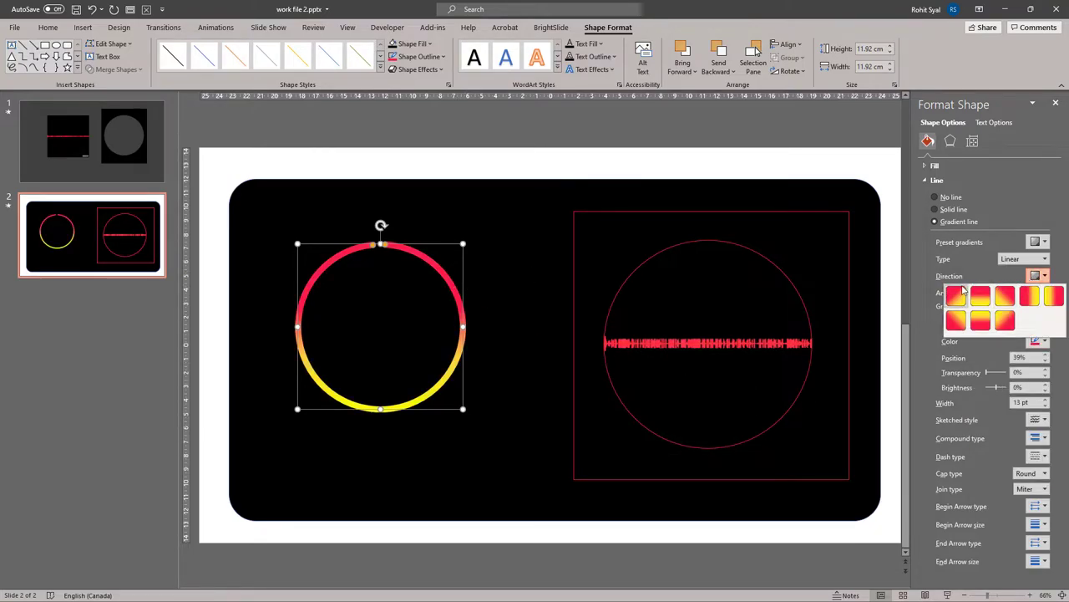
{"action": "left_click", "coordinate": [980, 297]}
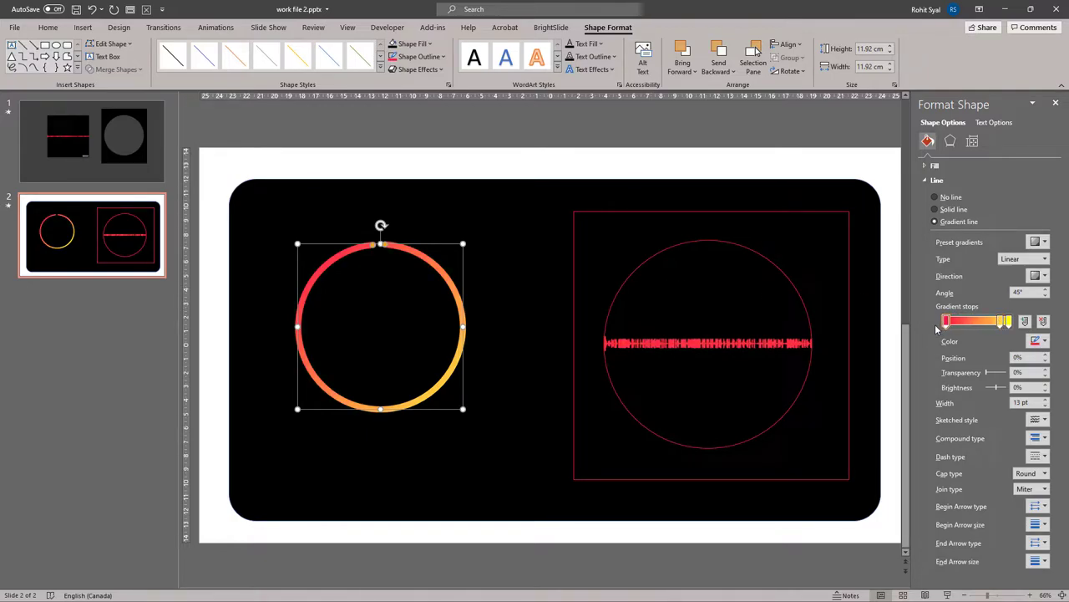
{"action": "left_click_drag", "start_coordinate": [947, 321], "coordinate": [958, 321]}
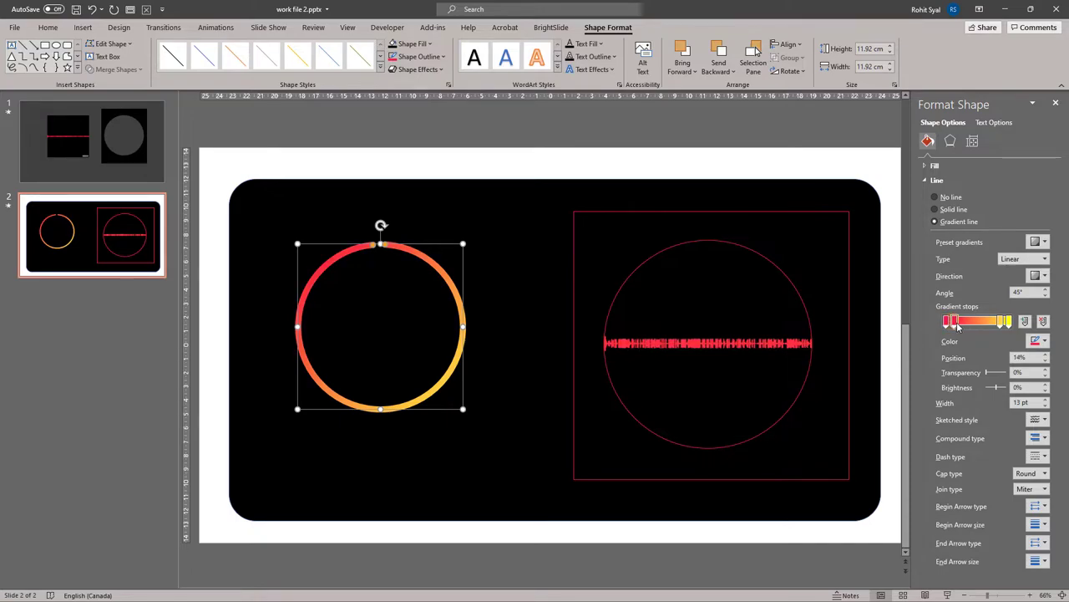
{"action": "left_click_drag", "start_coordinate": [948, 321], "coordinate": [965, 322]}
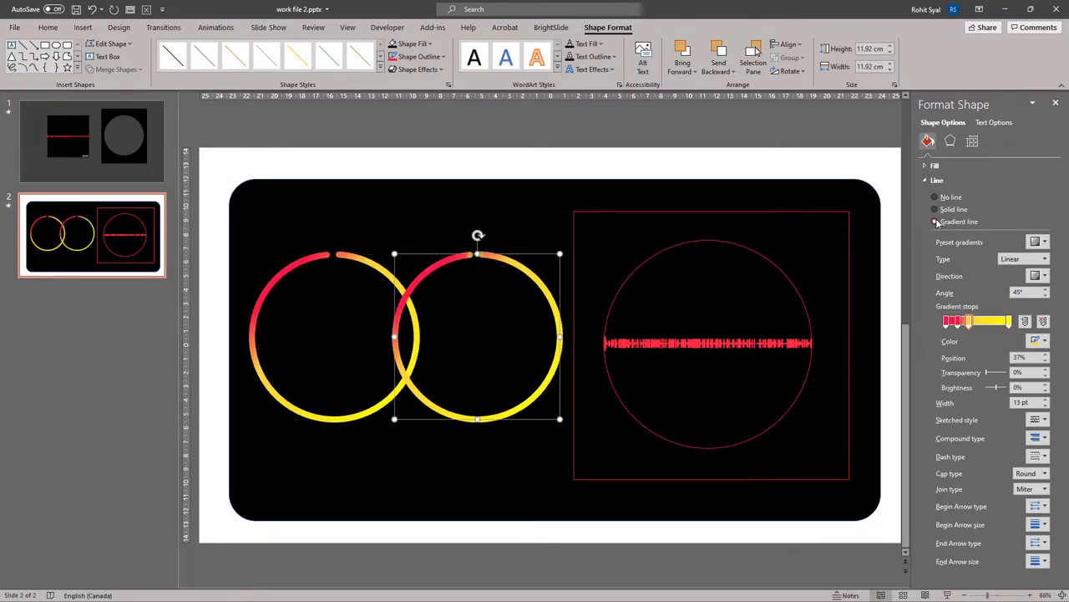
Give the duplicate ring a solid grey outline and close the formatting pane
{"action": "left_click", "coordinate": [935, 209]}
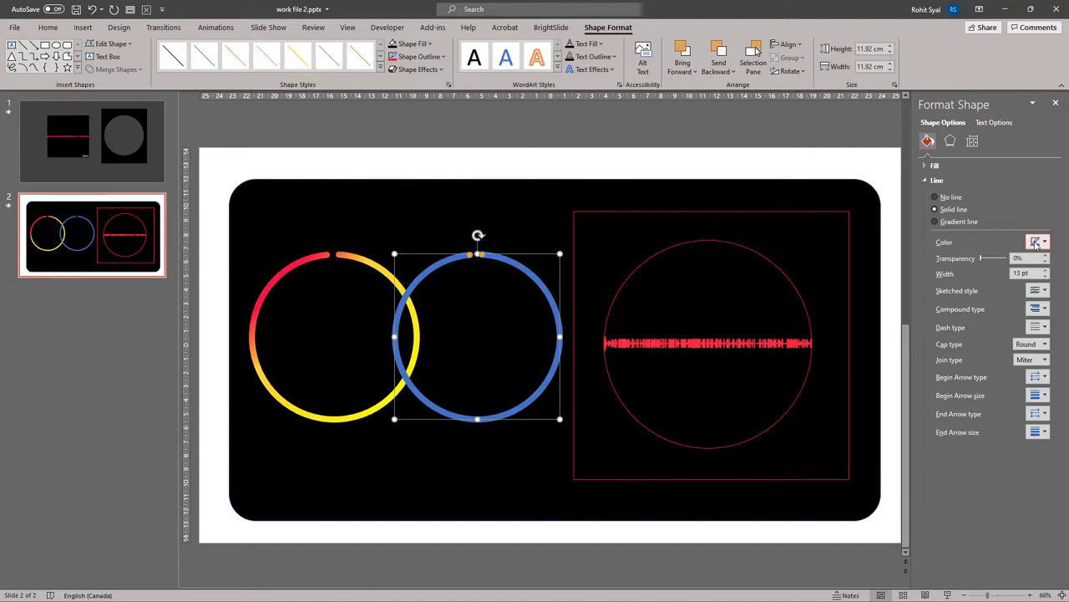
{"action": "left_click", "coordinate": [1046, 242]}
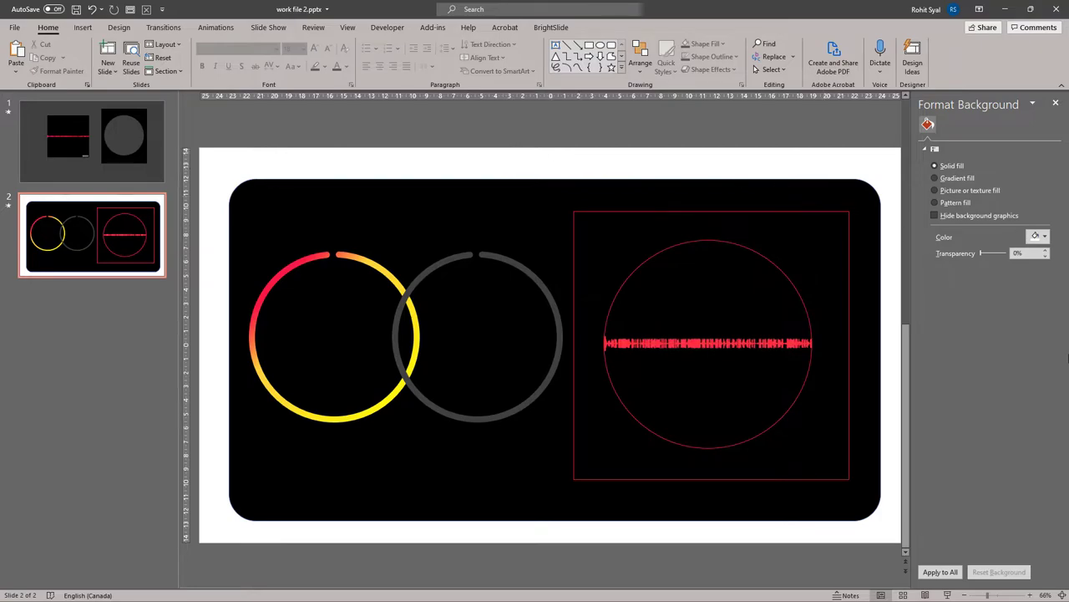
{"action": "left_click", "coordinate": [1055, 103]}
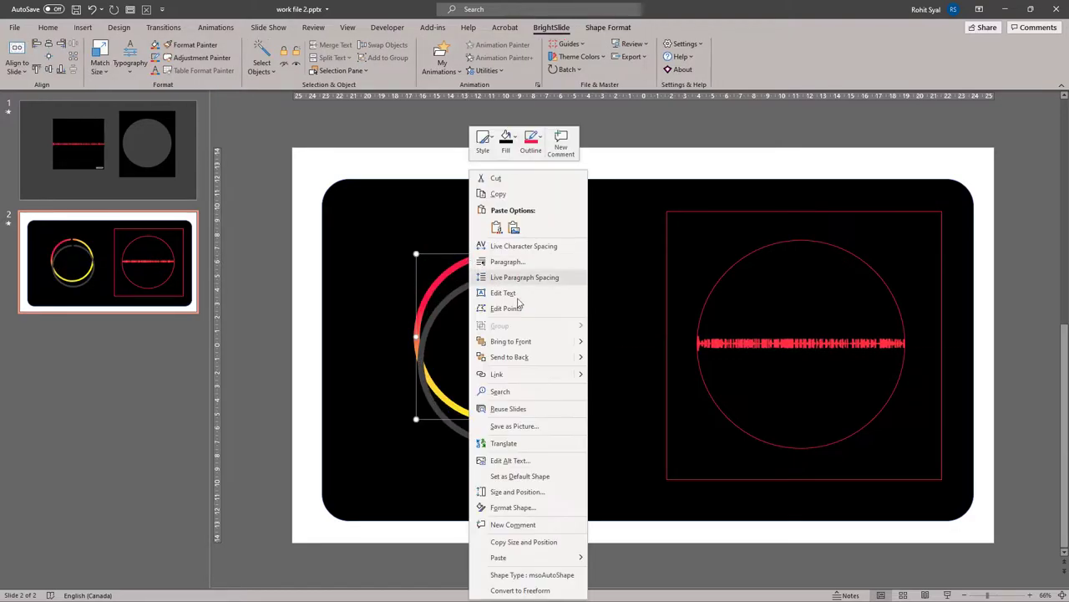
Resize the overlapping rings and set the red circle and square frame to No Outline
{"action": "left_click", "coordinate": [639, 458]}
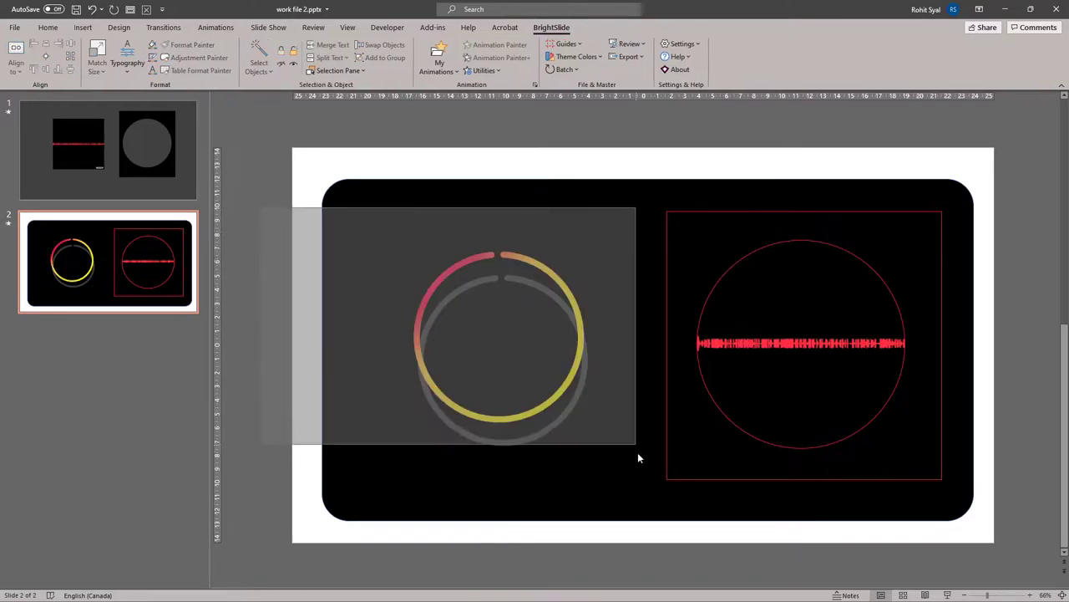
{"action": "left_click", "coordinate": [498, 347]}
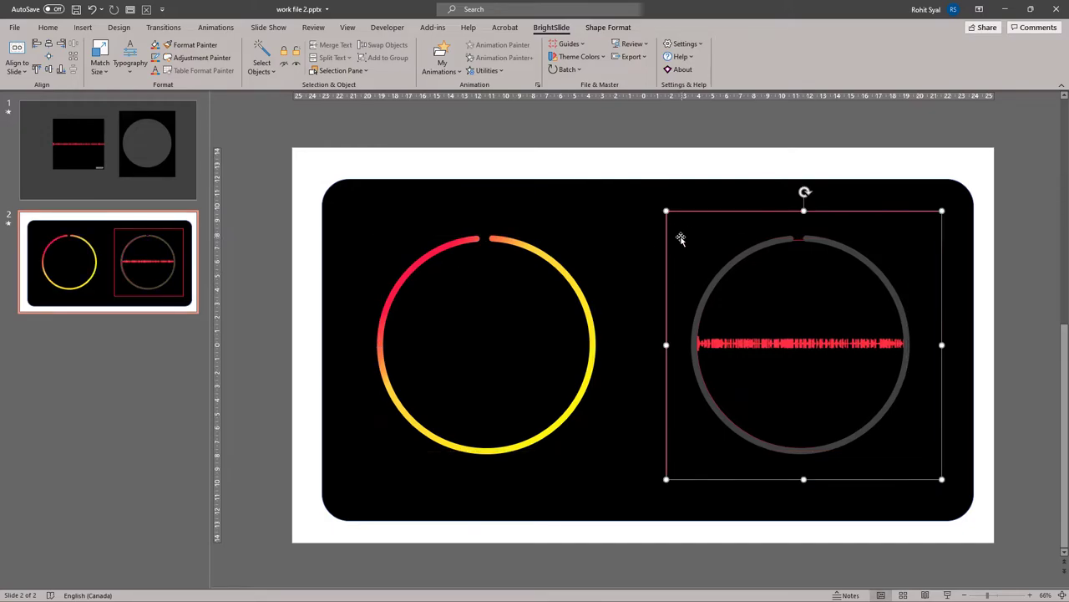
{"action": "left_click", "coordinate": [48, 28]}
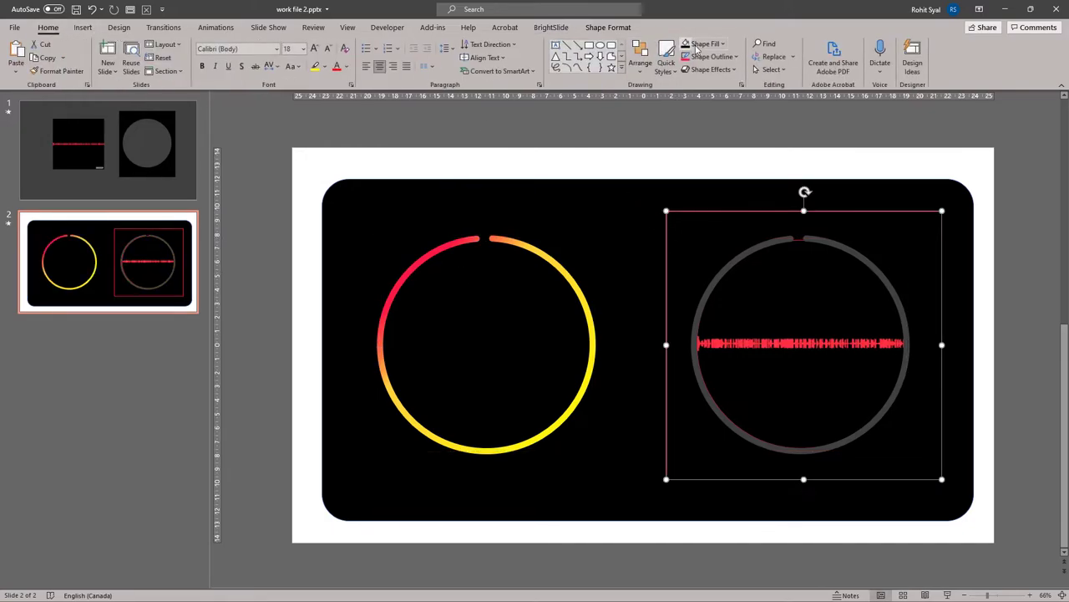
{"action": "left_click", "coordinate": [709, 56]}
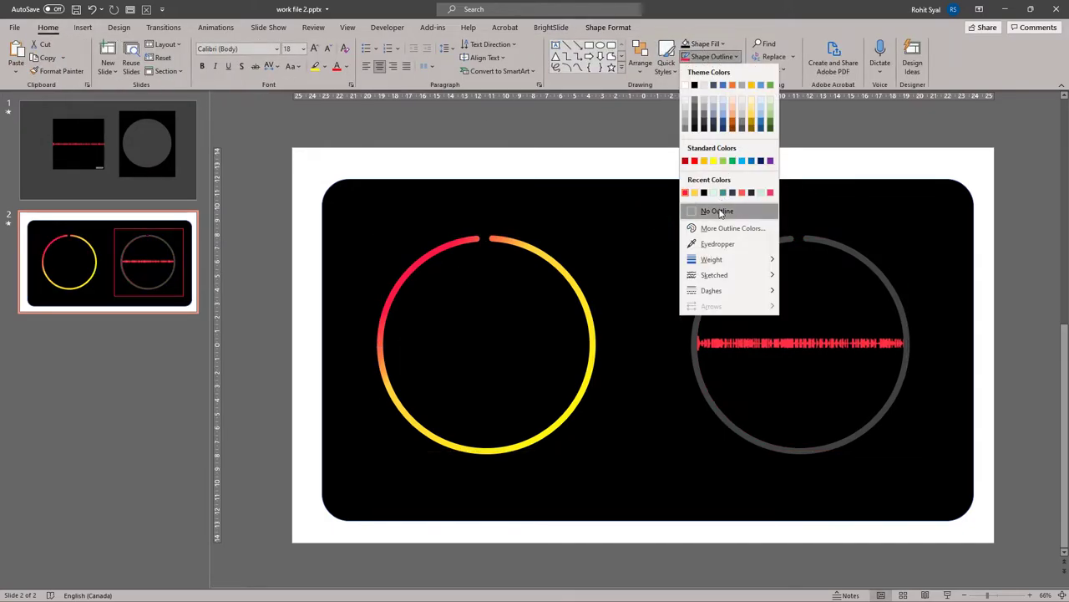
{"action": "left_click", "coordinate": [717, 210]}
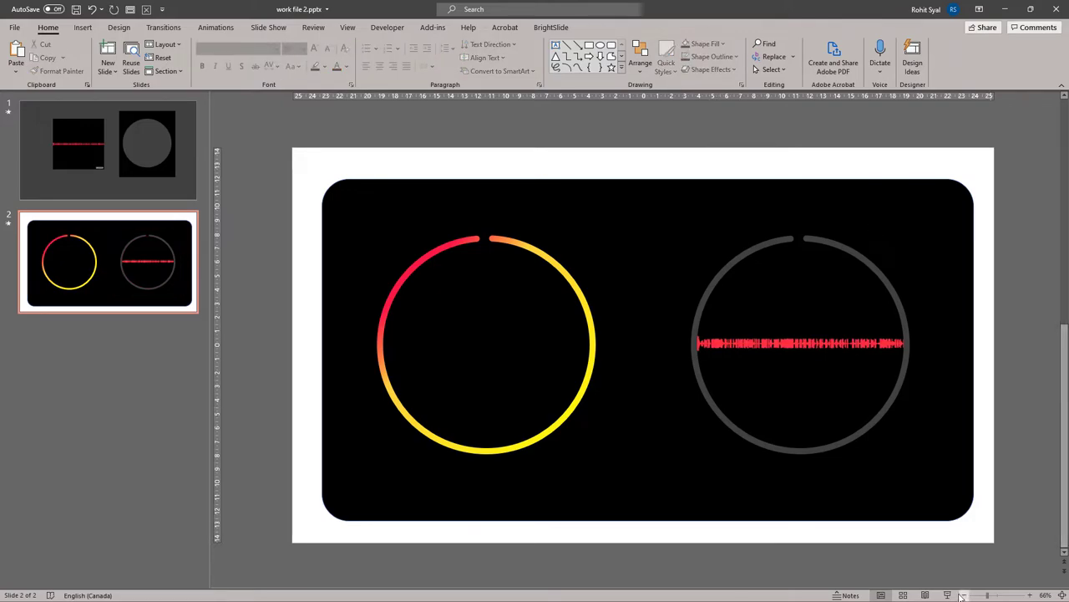
{"action": "left_click", "coordinate": [961, 594]}
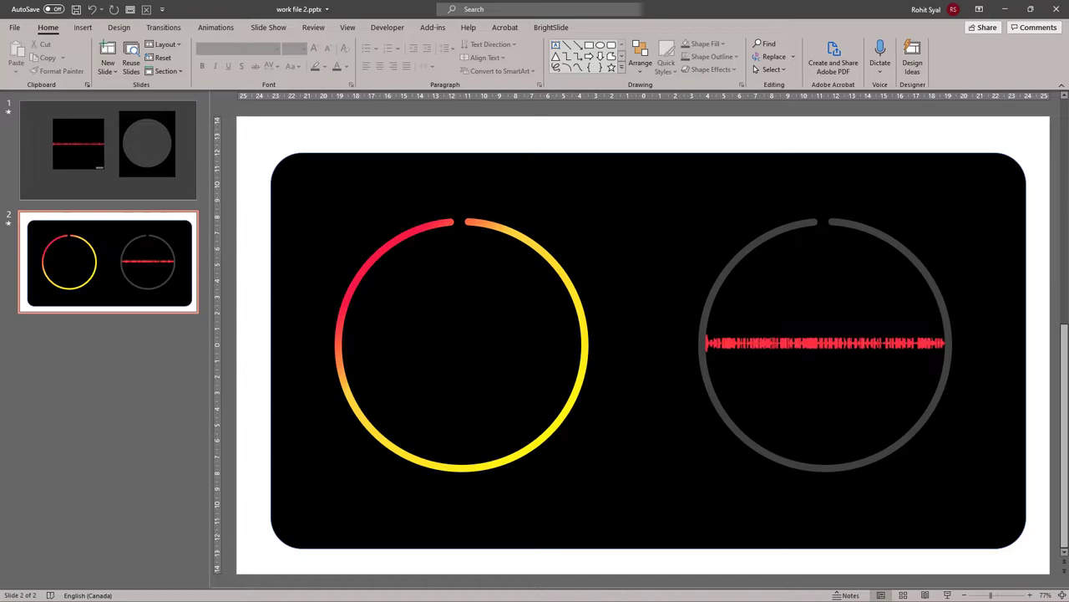
{"action": "mouse_move", "coordinate": [537, 263]}
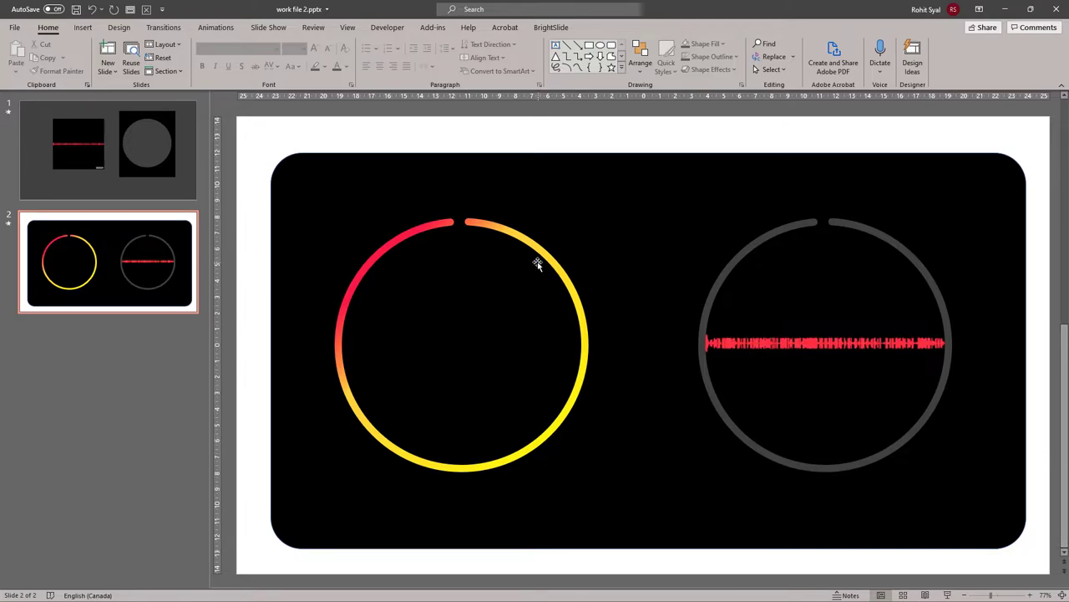
{"action": "mouse_move", "coordinate": [498, 231]}
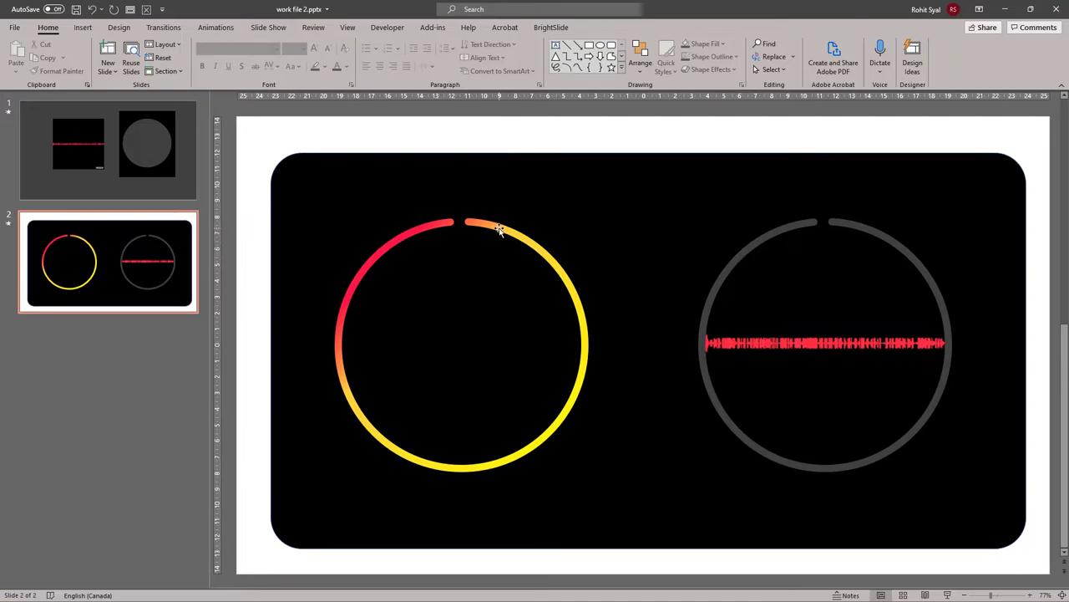
Apply a Wheel entrance animation to the gradient ring
{"action": "left_click", "coordinate": [499, 227]}
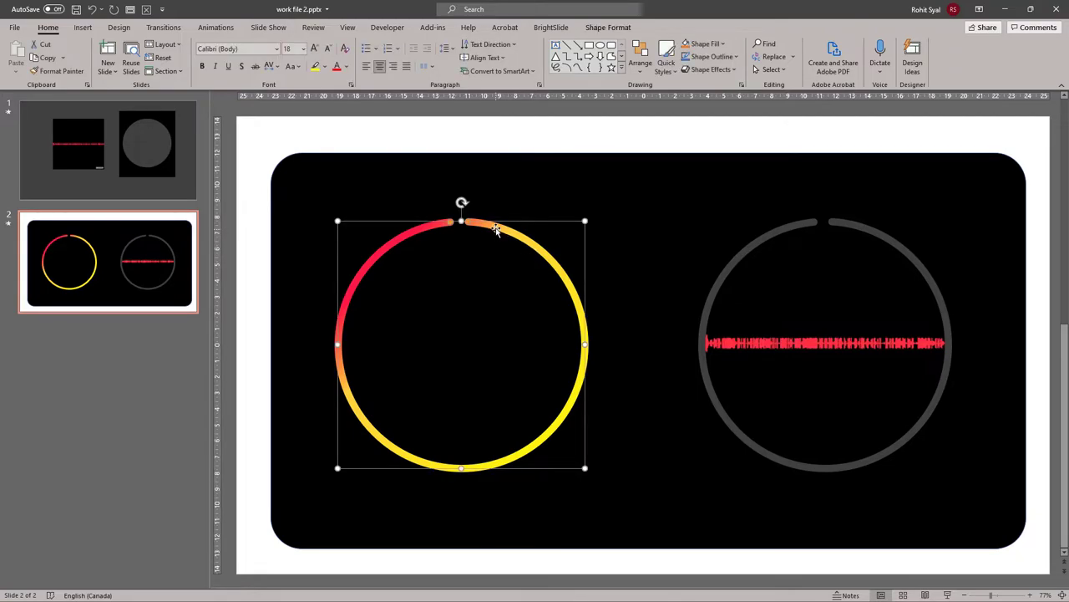
{"action": "left_click", "coordinate": [215, 27]}
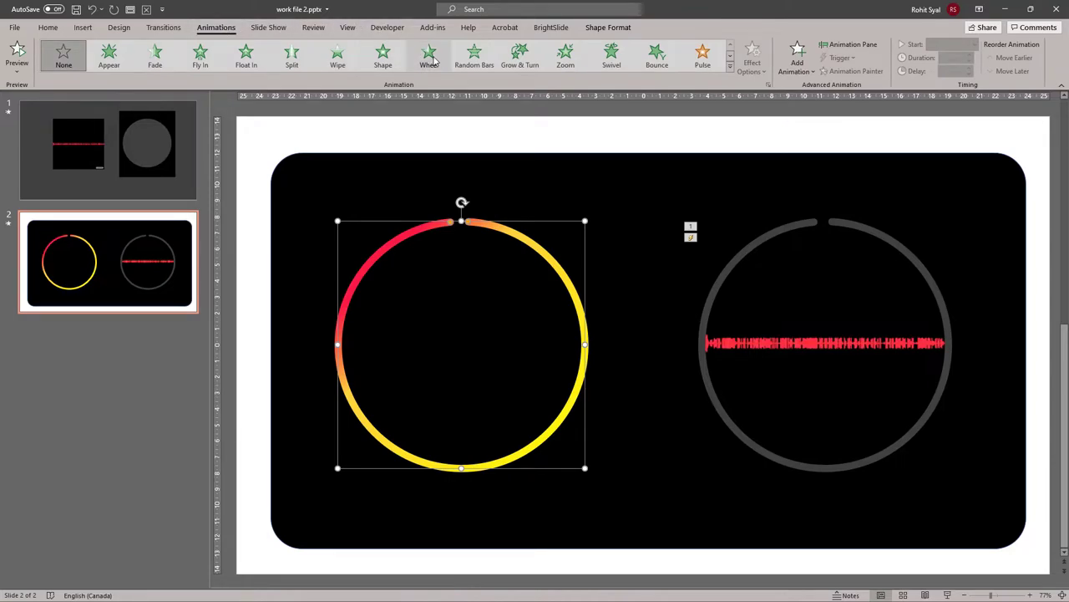
{"action": "left_click", "coordinate": [429, 54]}
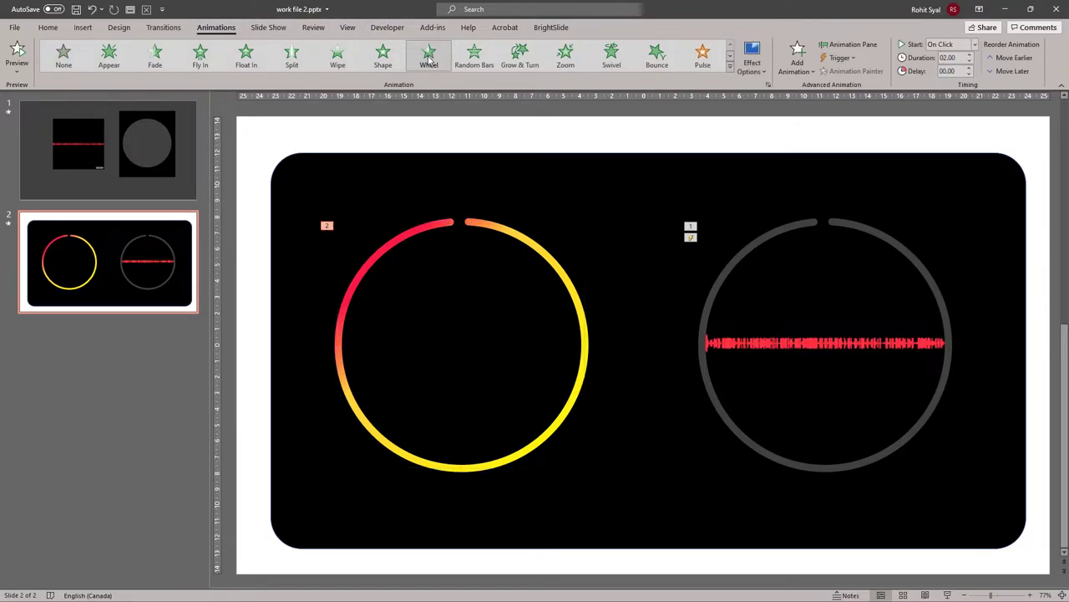
Set the Wheel animation's duration to 01:24 in Timing and preview the slide
{"action": "left_click", "coordinate": [853, 44]}
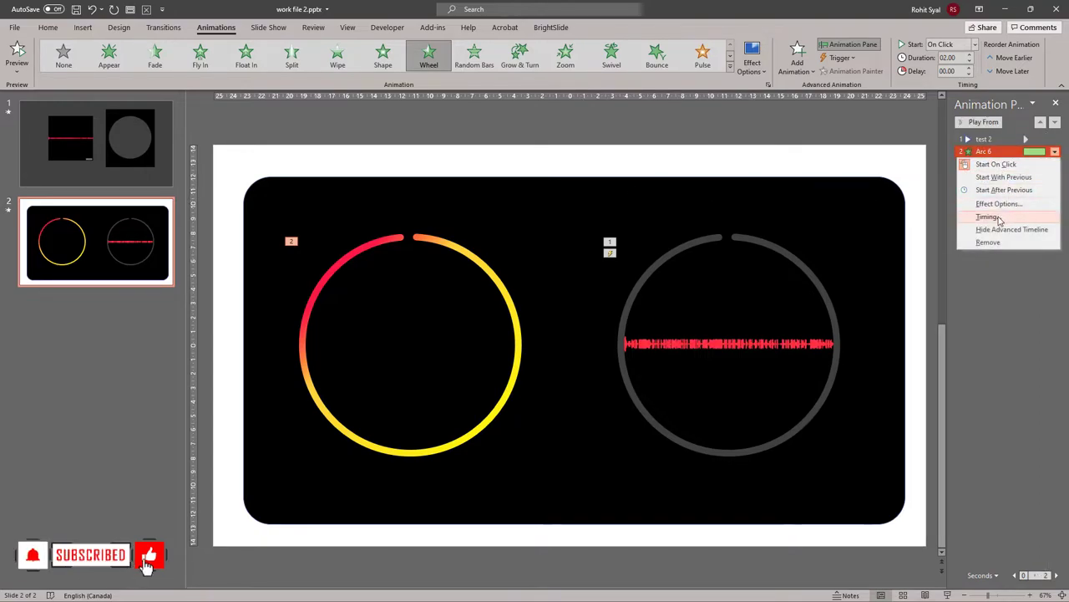
{"action": "left_click", "coordinate": [988, 217]}
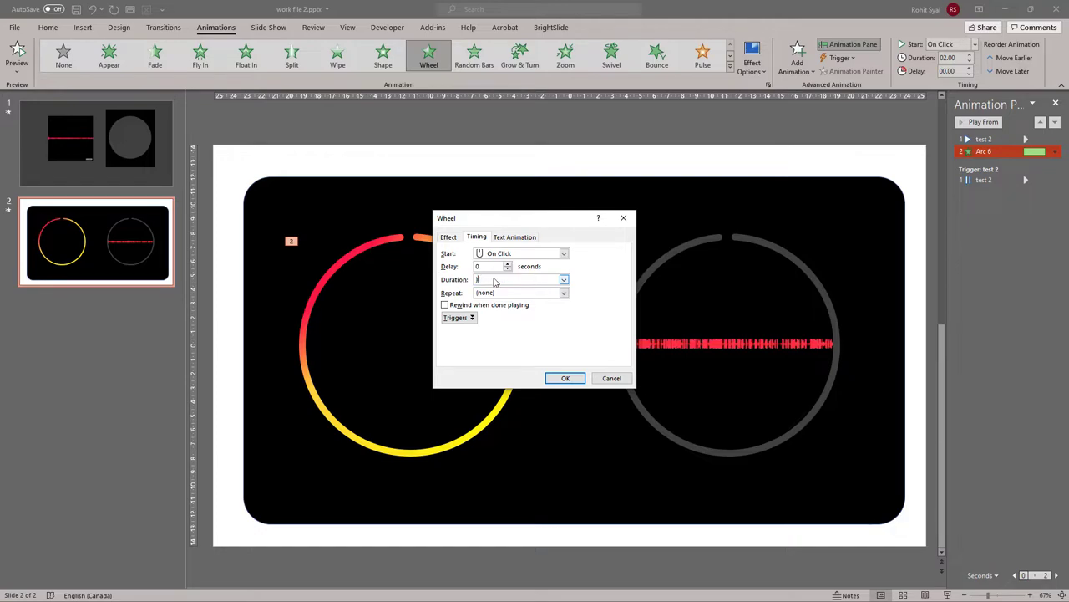
{"action": "type", "text": "01:24"}
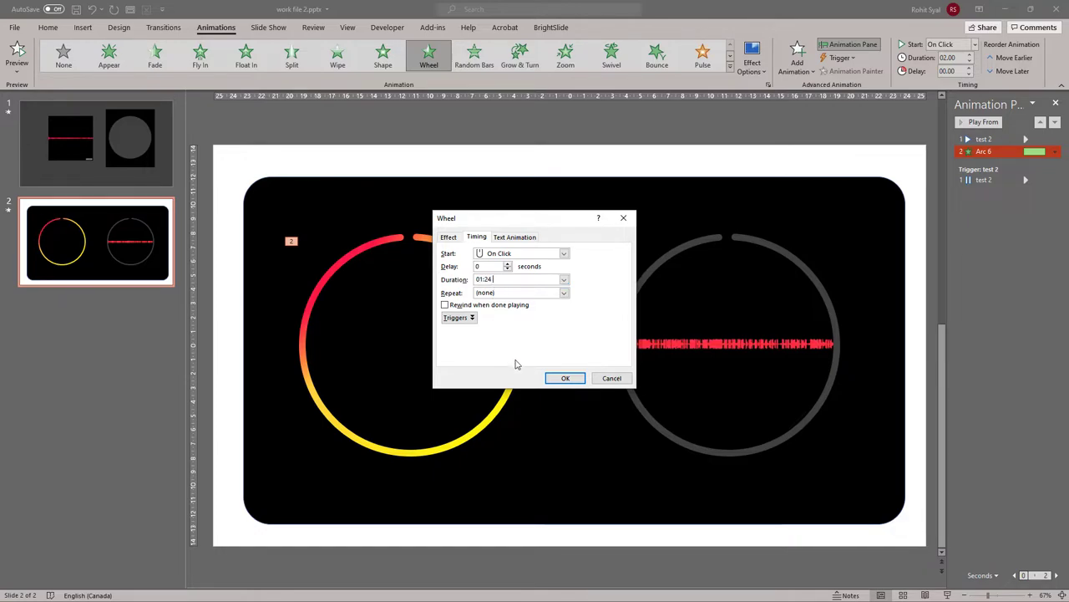
{"action": "left_click", "coordinate": [565, 378]}
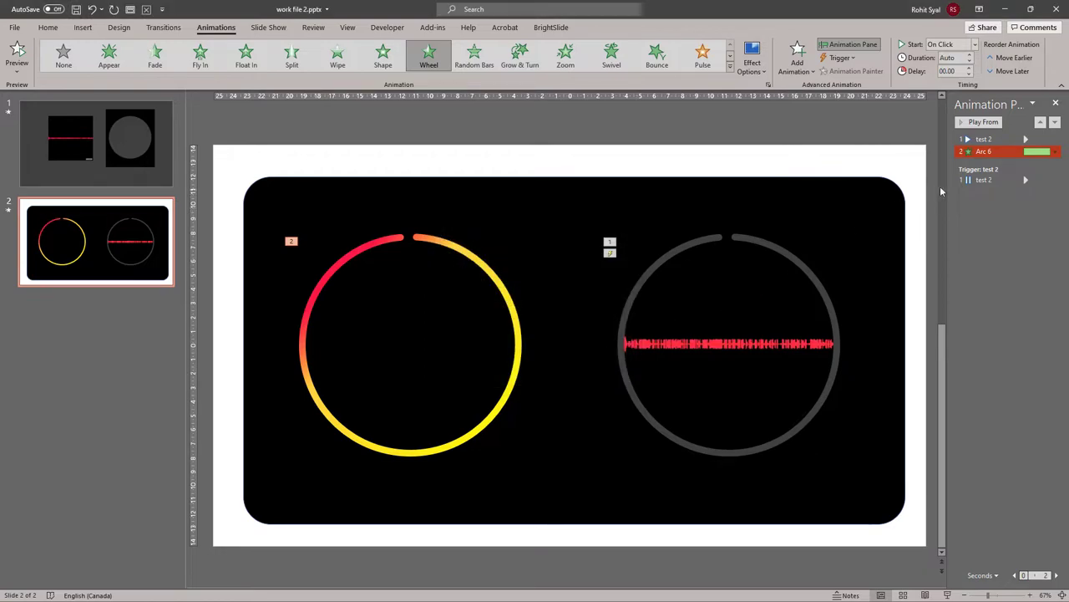
{"action": "left_click", "coordinate": [1055, 151]}
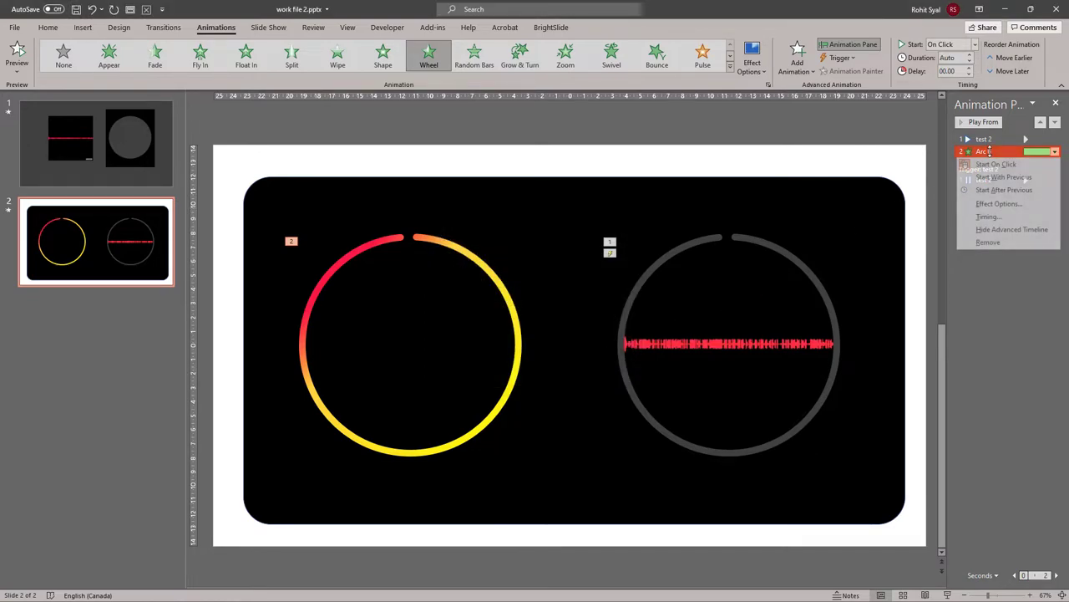
{"action": "left_click", "coordinate": [988, 216]}
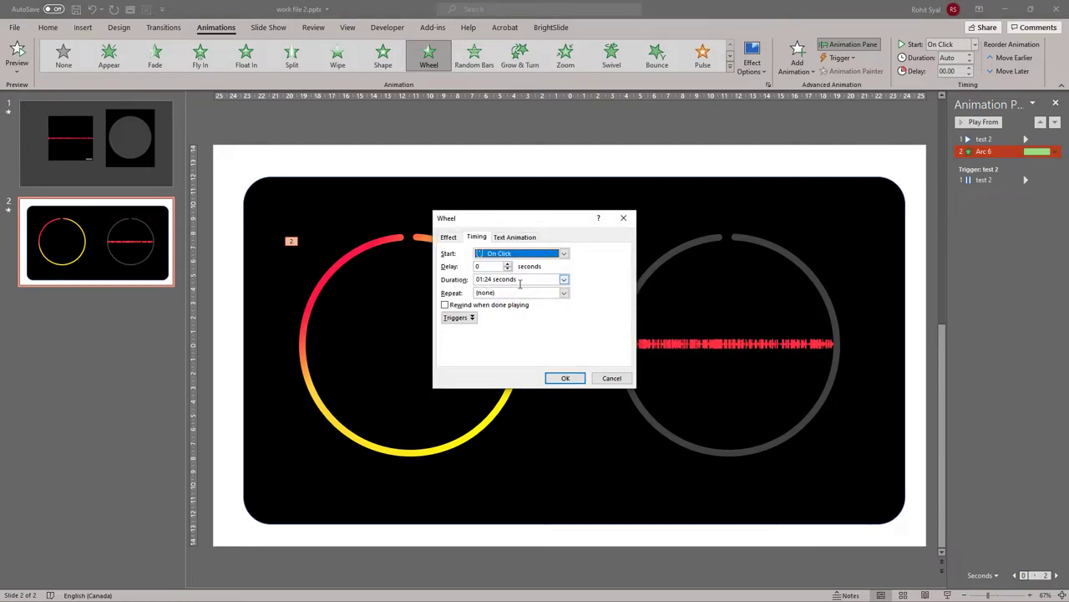
{"action": "left_click", "coordinate": [564, 378]}
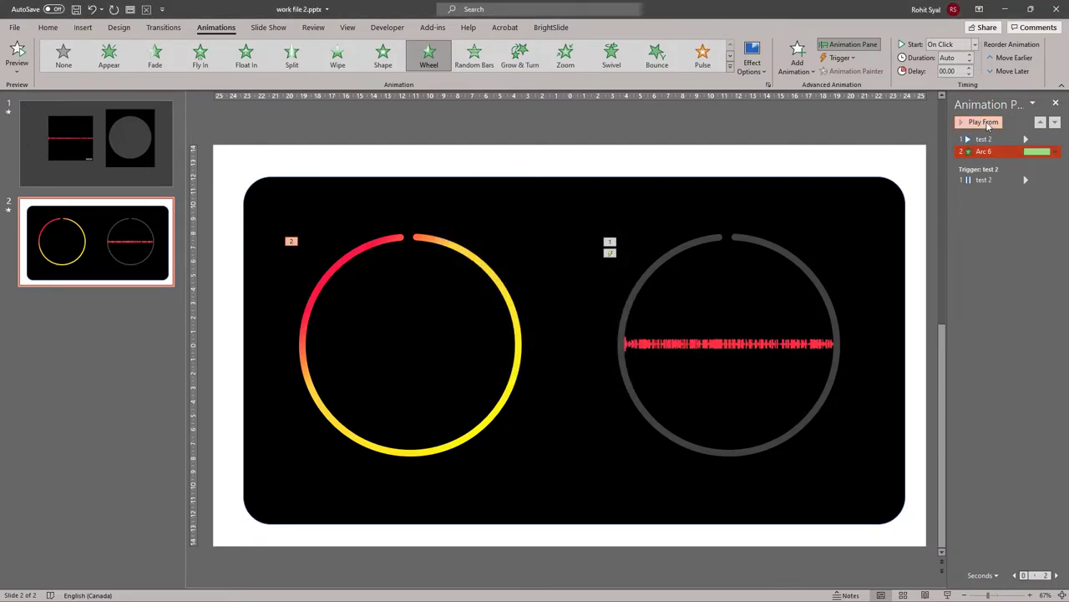
{"action": "left_click", "coordinate": [983, 122]}
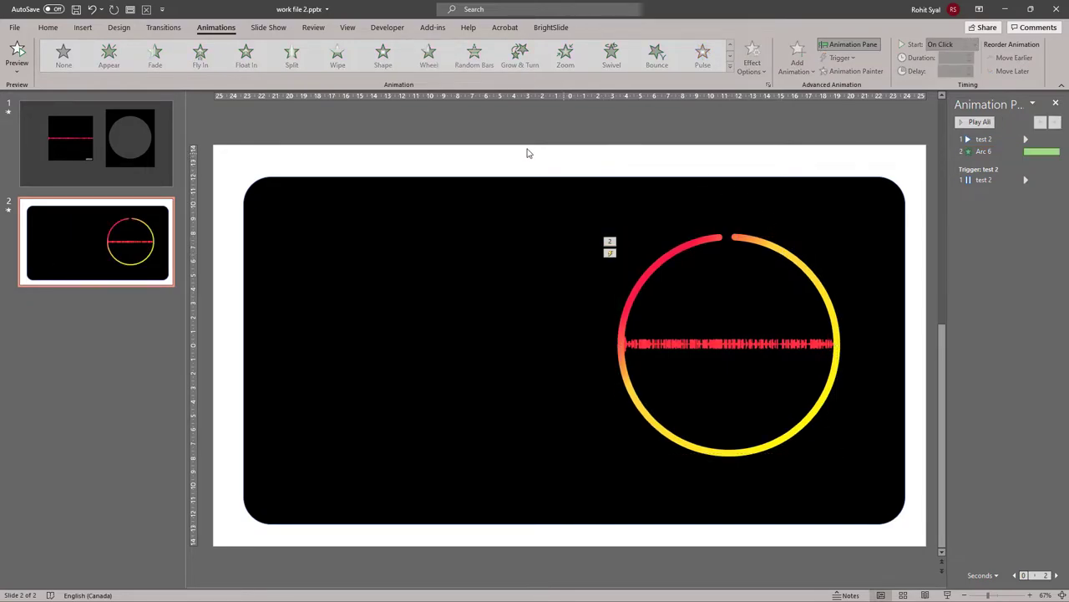
Apply a white shape style to the blue circle and view its Effects settings
{"action": "left_click", "coordinate": [47, 27]}
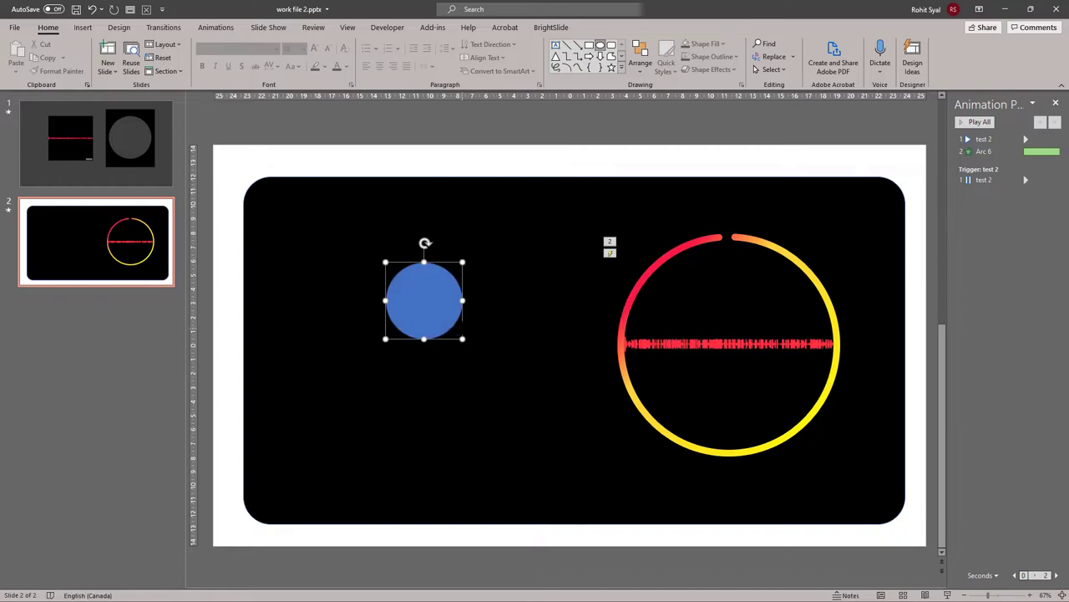
{"action": "left_click", "coordinate": [421, 56]}
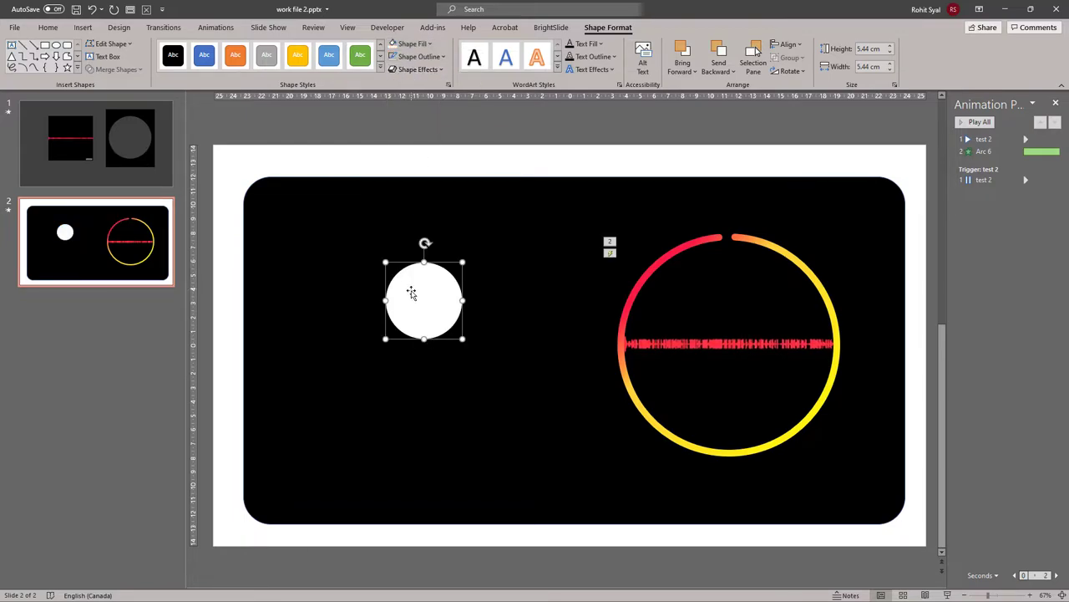
{"action": "right_click", "coordinate": [423, 300]}
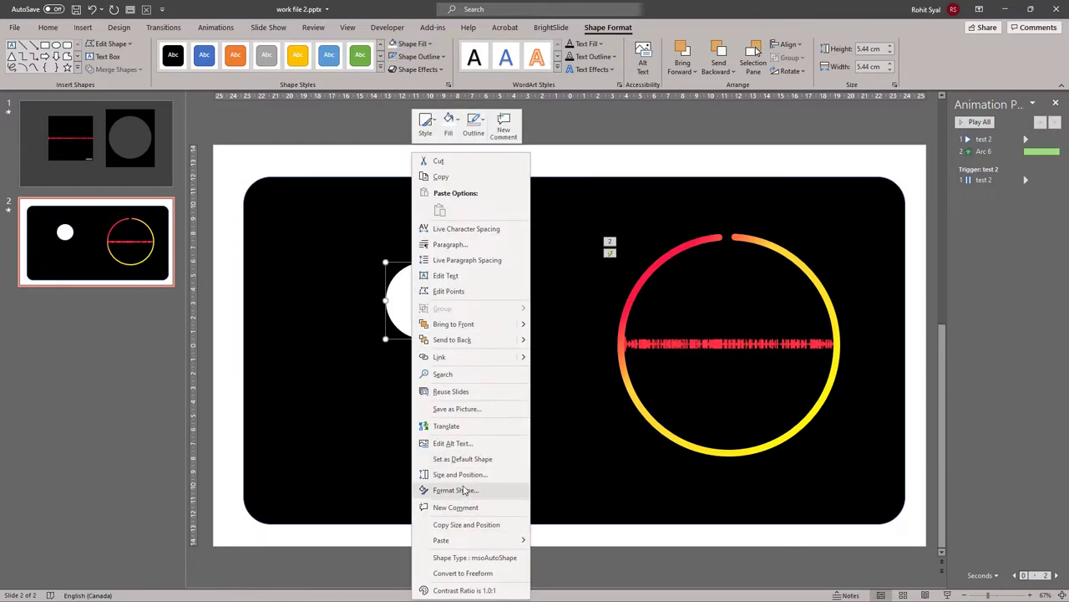
{"action": "left_click", "coordinate": [456, 490]}
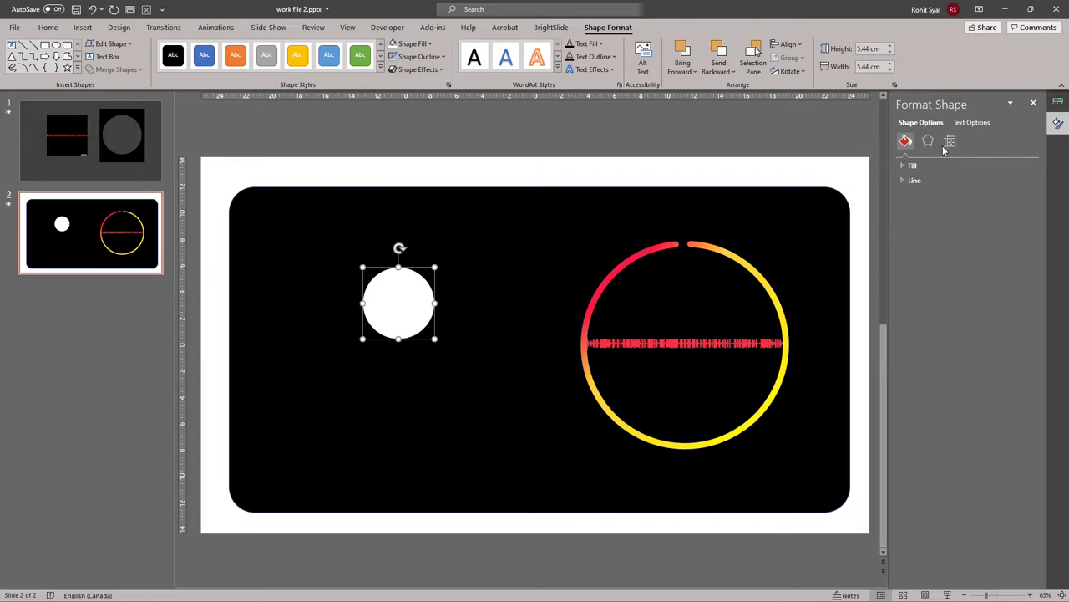
{"action": "left_click", "coordinate": [928, 141]}
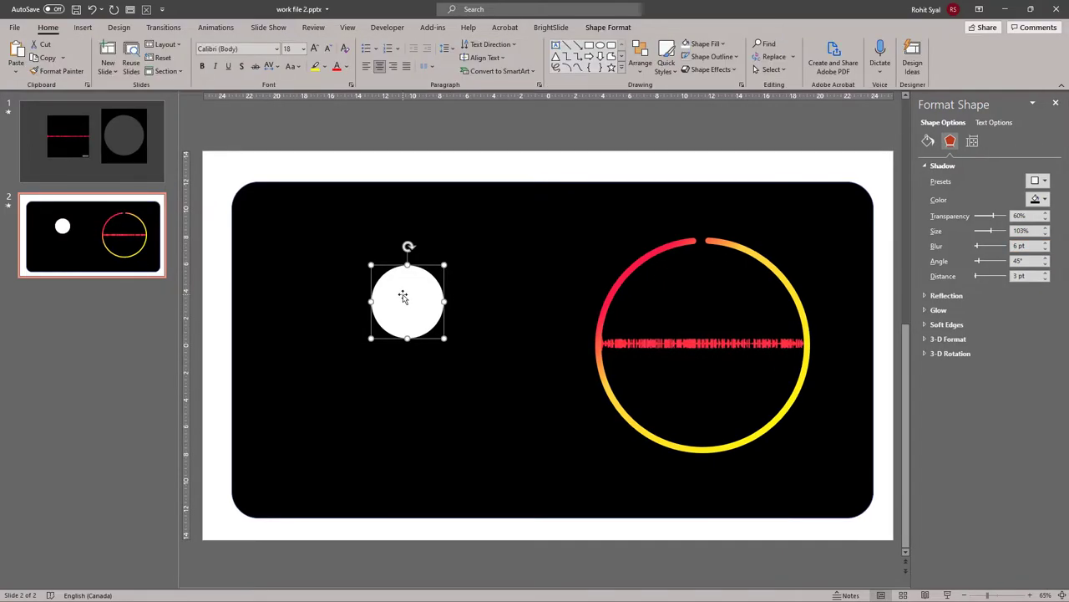
Move the circle to the top of the ring and shrink it into a small dot
{"action": "left_click_drag", "start_coordinate": [407, 301], "coordinate": [717, 238]}
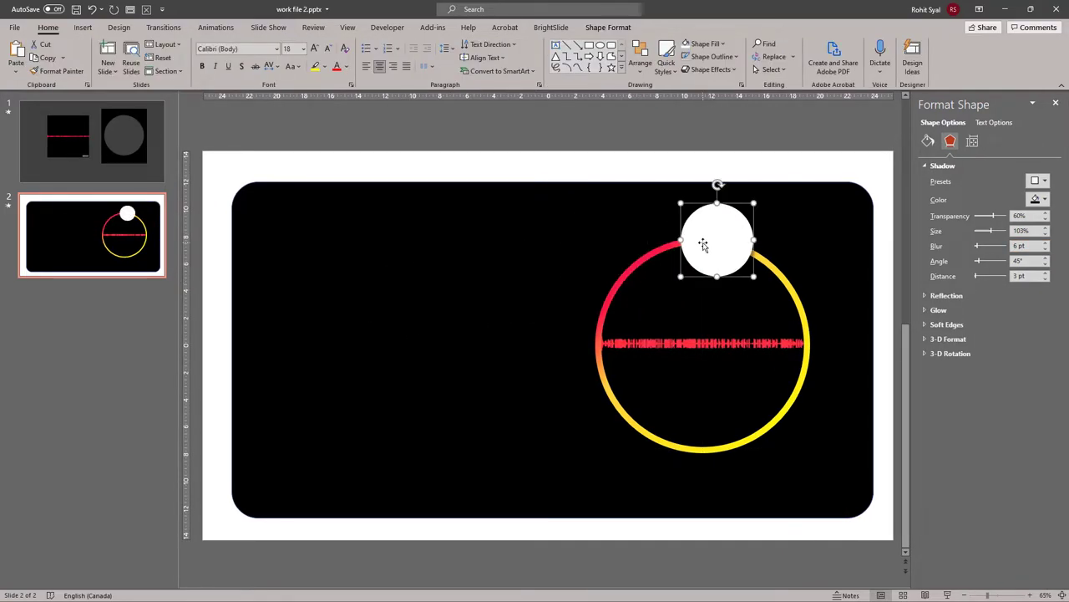
{"action": "left_click_drag", "start_coordinate": [717, 239], "coordinate": [733, 255]}
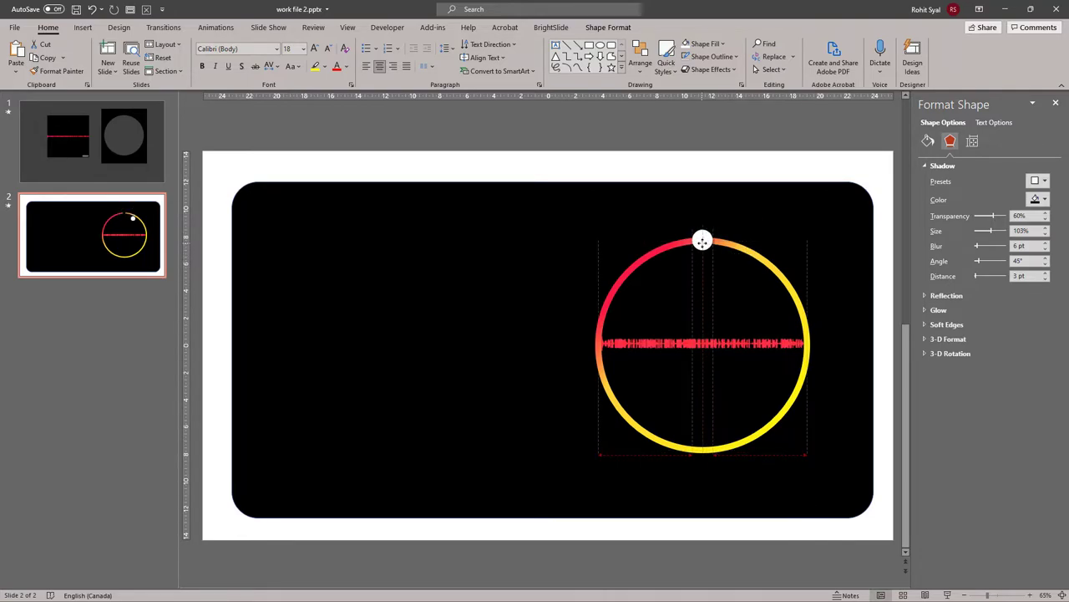
{"action": "left_click", "coordinate": [702, 243]}
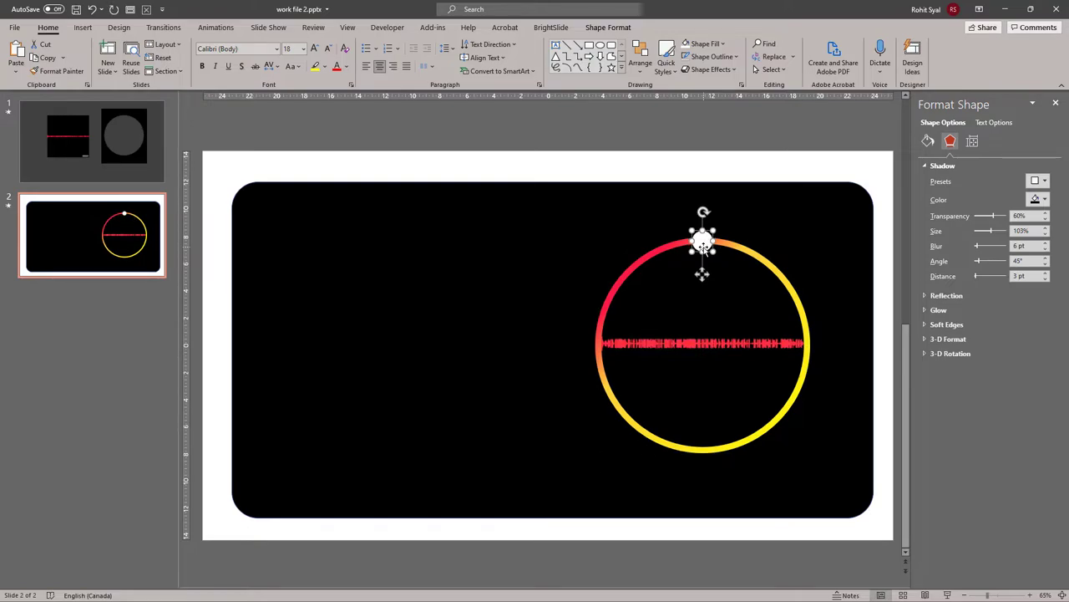
Give the white dot a circular Shapes motion path from the Motion Paths gallery
{"action": "left_click", "coordinate": [216, 27]}
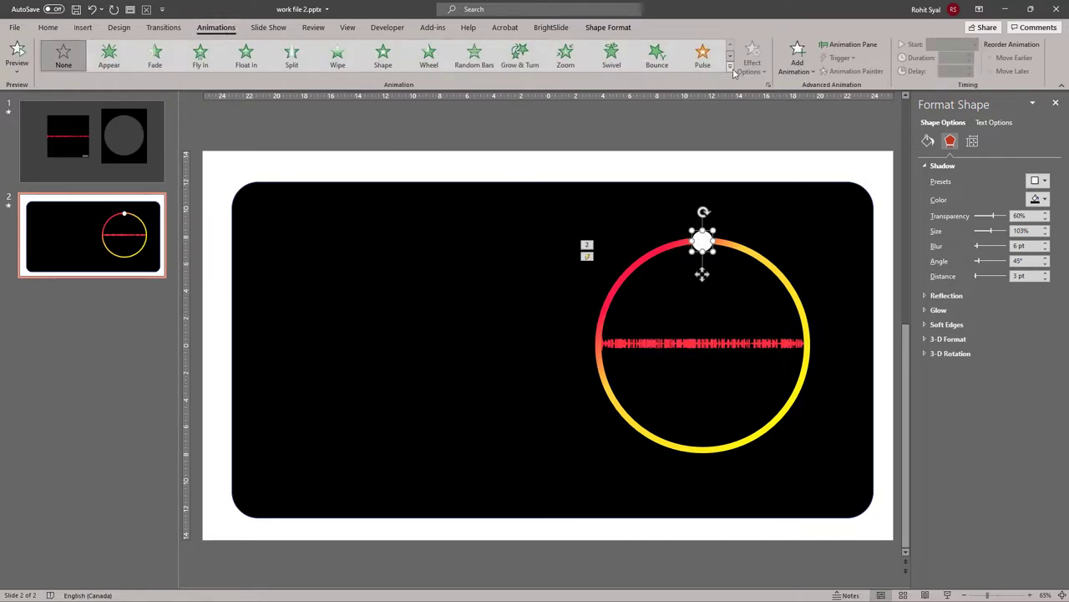
{"action": "left_click", "coordinate": [730, 67]}
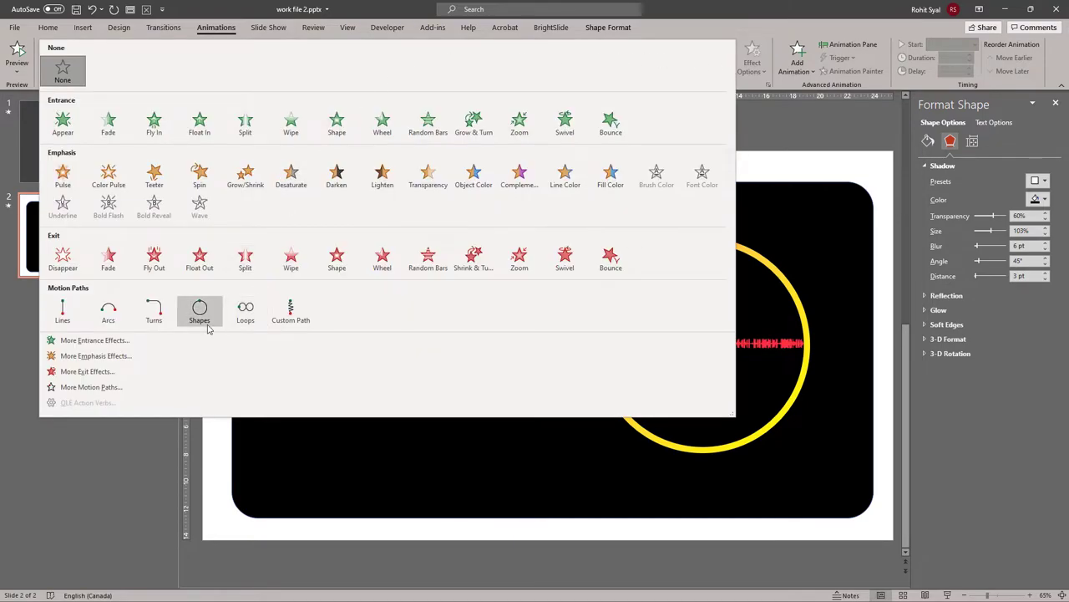
{"action": "mouse_move", "coordinate": [198, 314]}
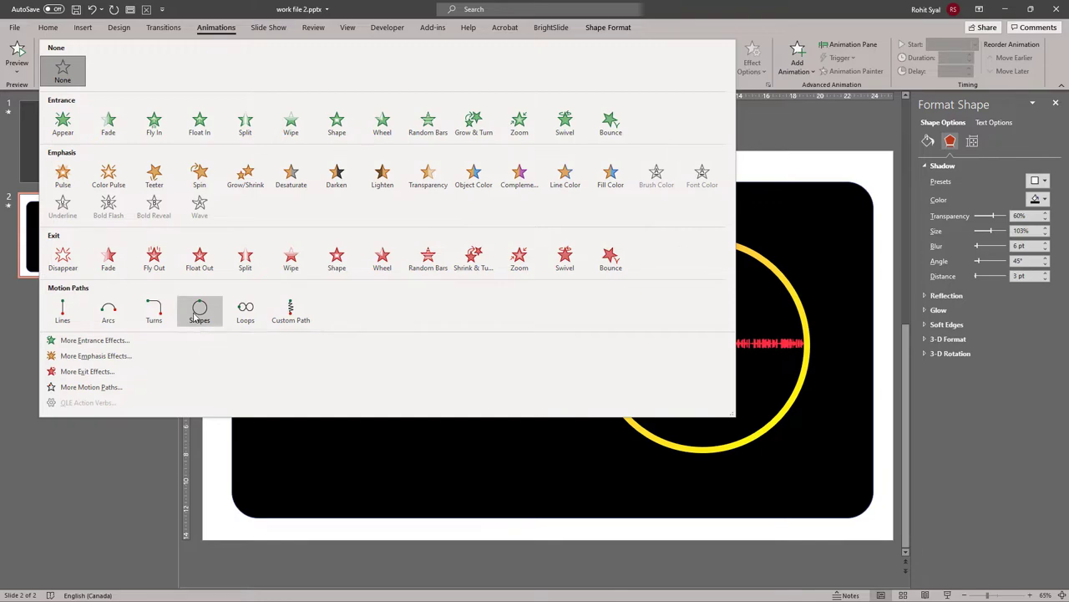
{"action": "left_click", "coordinate": [199, 313]}
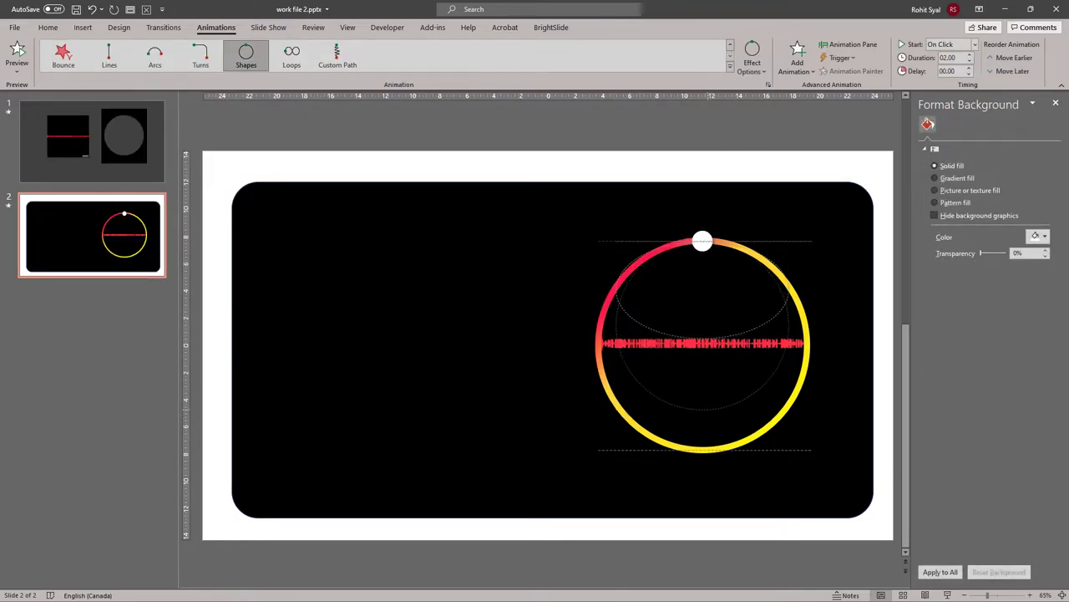
{"action": "left_click", "coordinate": [702, 343]}
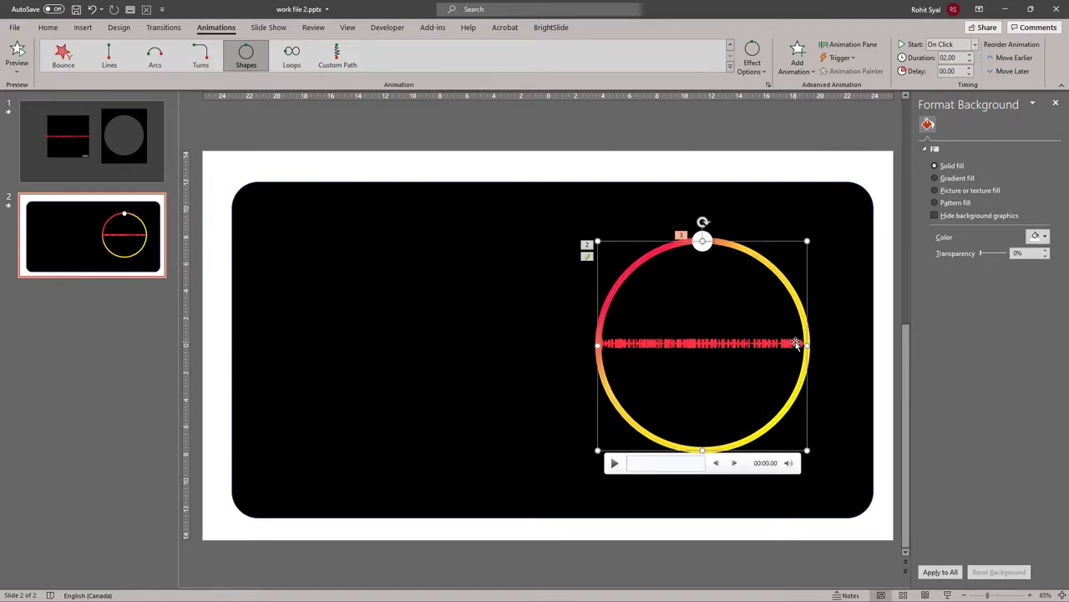
Set Oval 8's motion Smooth start to 0 and enter a new duration on Timing
{"action": "left_click", "coordinate": [848, 44]}
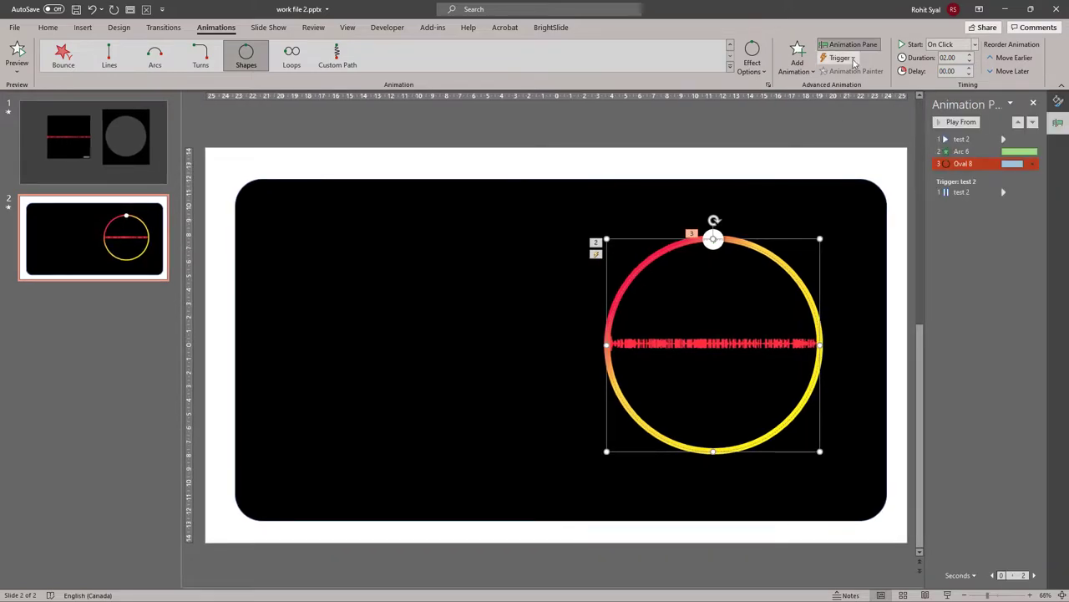
{"action": "left_click", "coordinate": [1032, 163]}
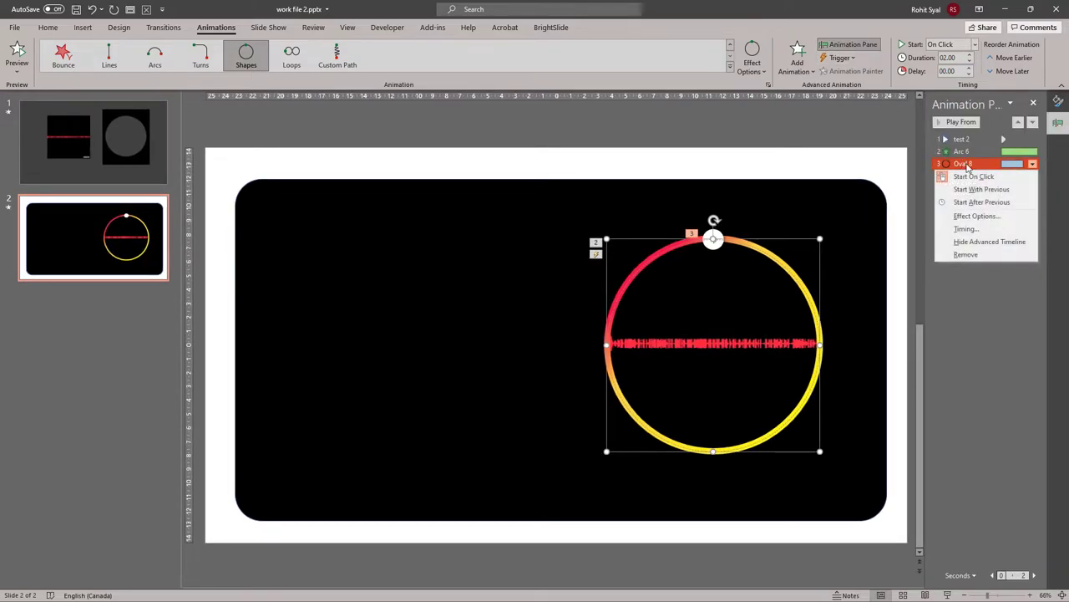
{"action": "left_click", "coordinate": [977, 215]}
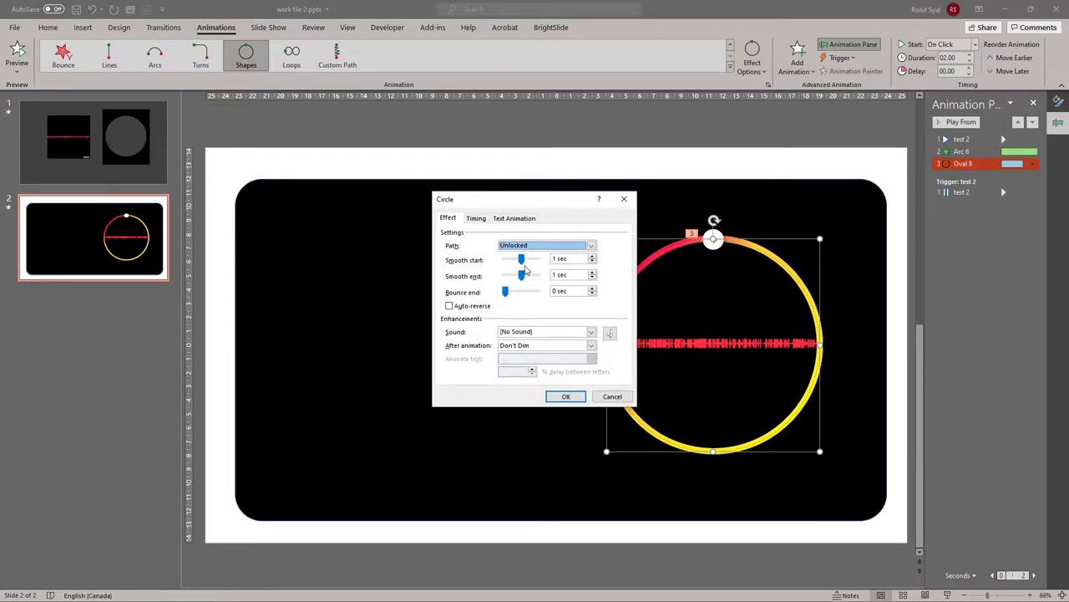
{"action": "left_click_drag", "start_coordinate": [522, 259], "coordinate": [505, 259]}
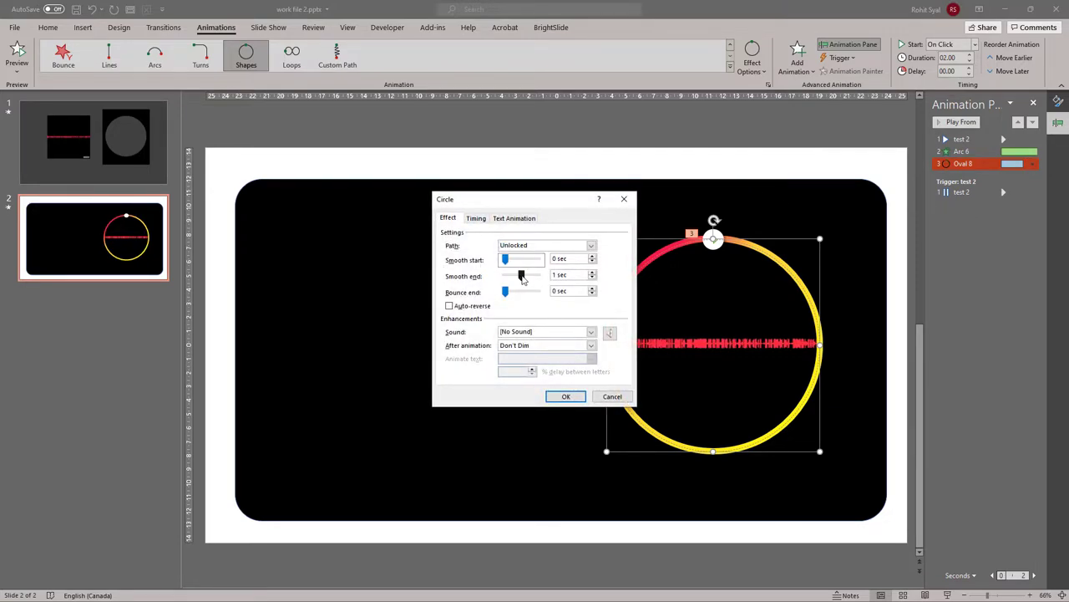
{"action": "left_click", "coordinate": [475, 219]}
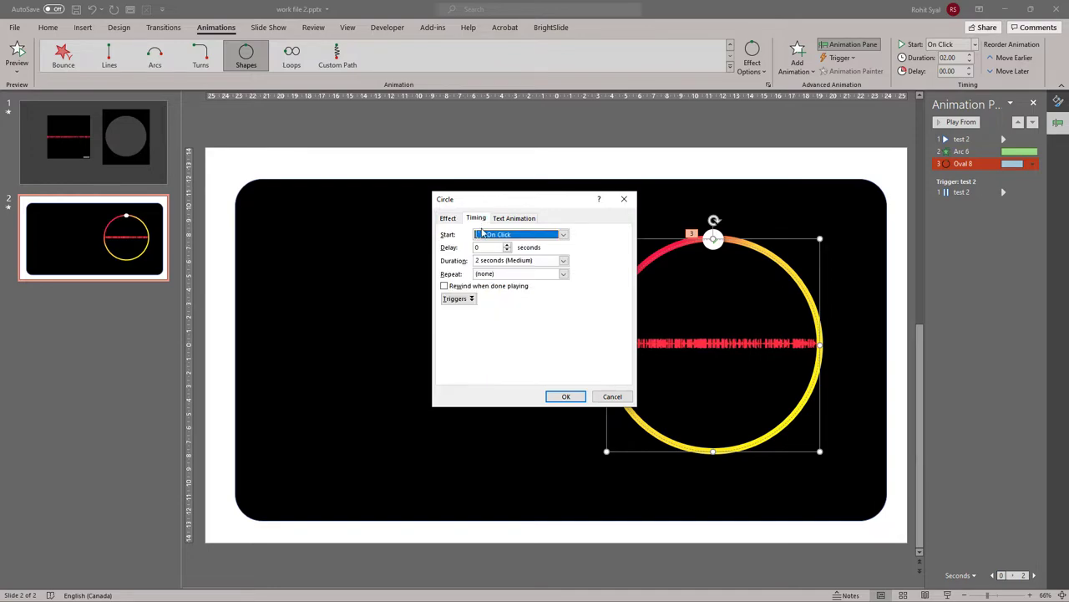
{"action": "left_click", "coordinate": [514, 260]}
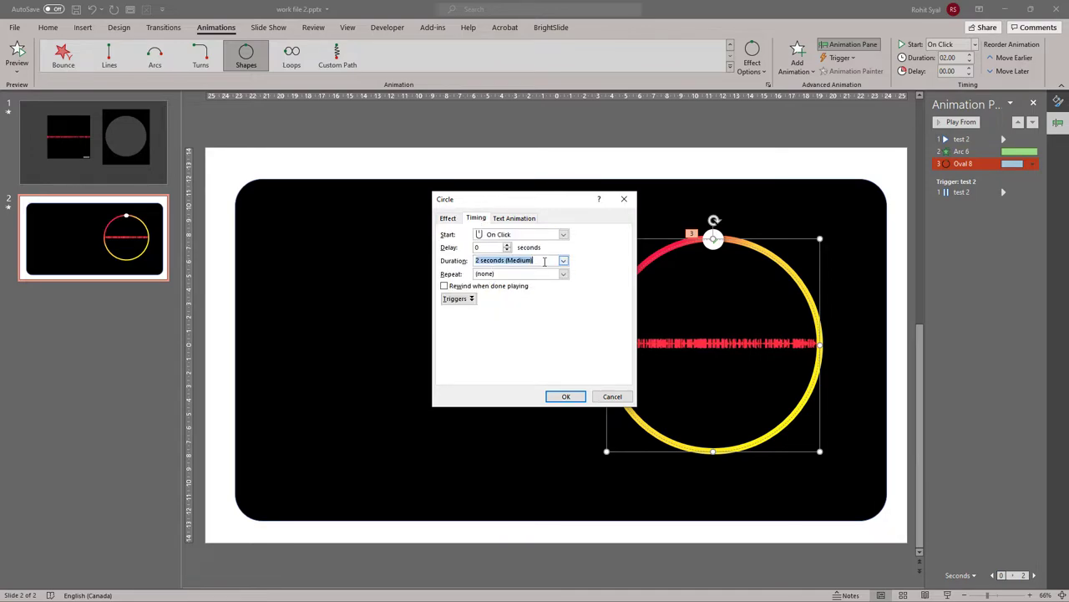
{"action": "type", "text": "0"}
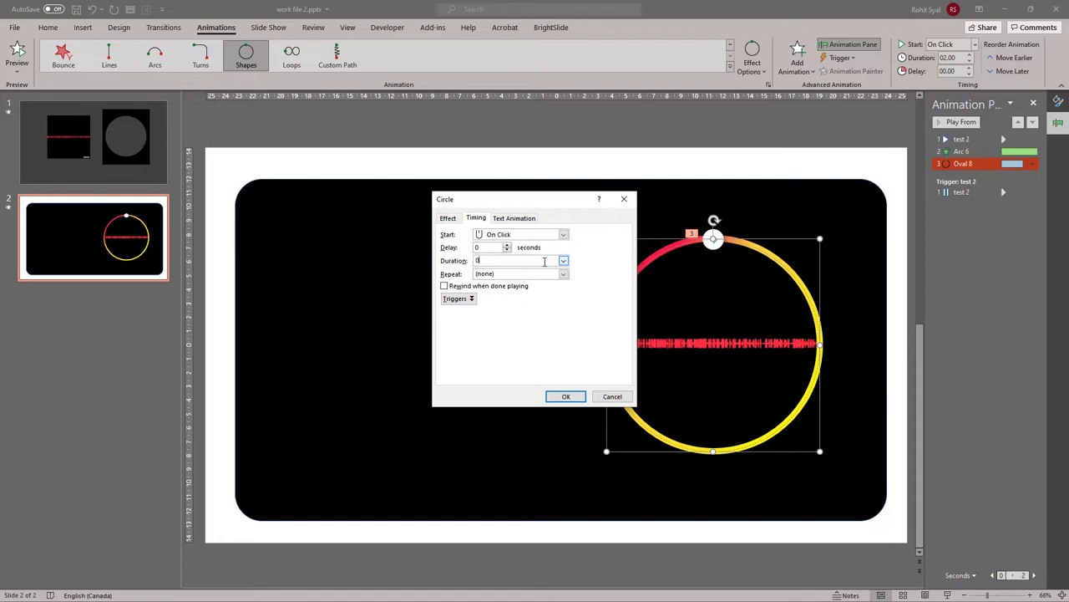
{"action": "left_click", "coordinate": [566, 396]}
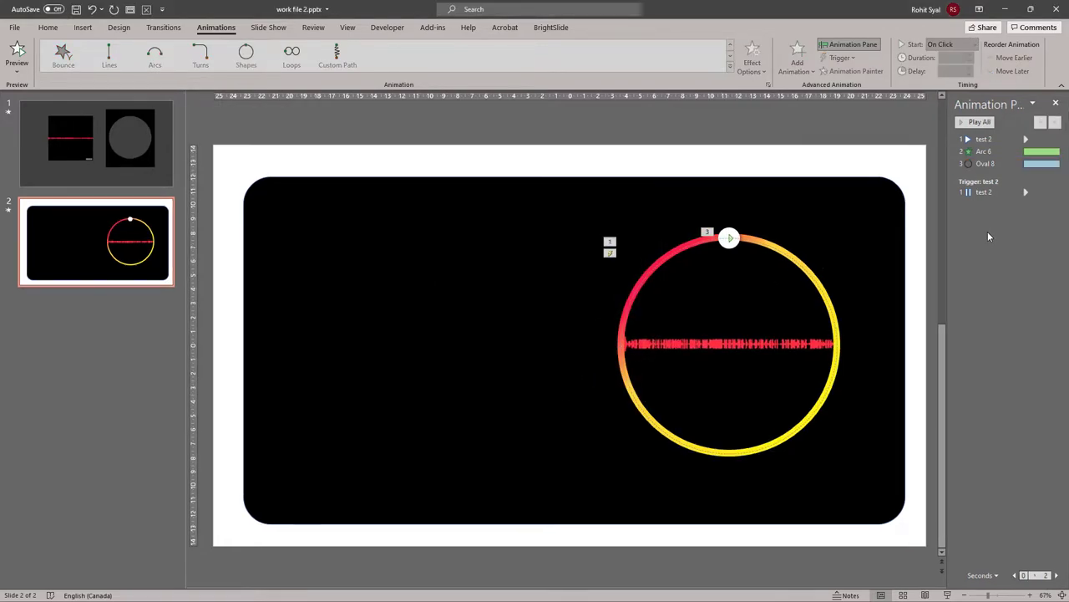
Set both the Arc 6 and Oval 8 animations to Start With Previous
{"action": "left_click", "coordinate": [984, 151]}
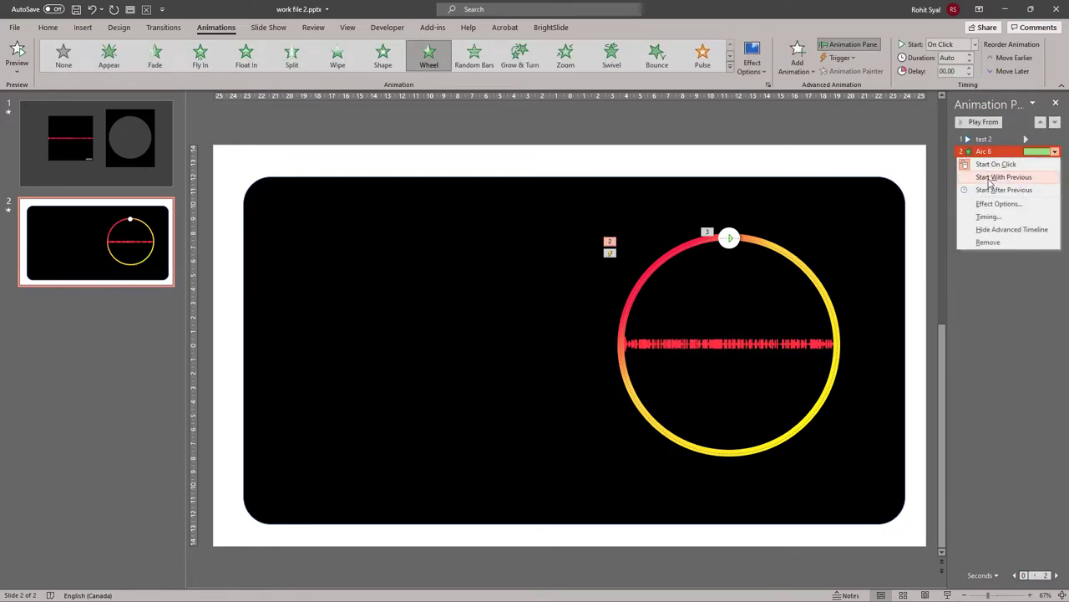
{"action": "left_click", "coordinate": [1003, 176]}
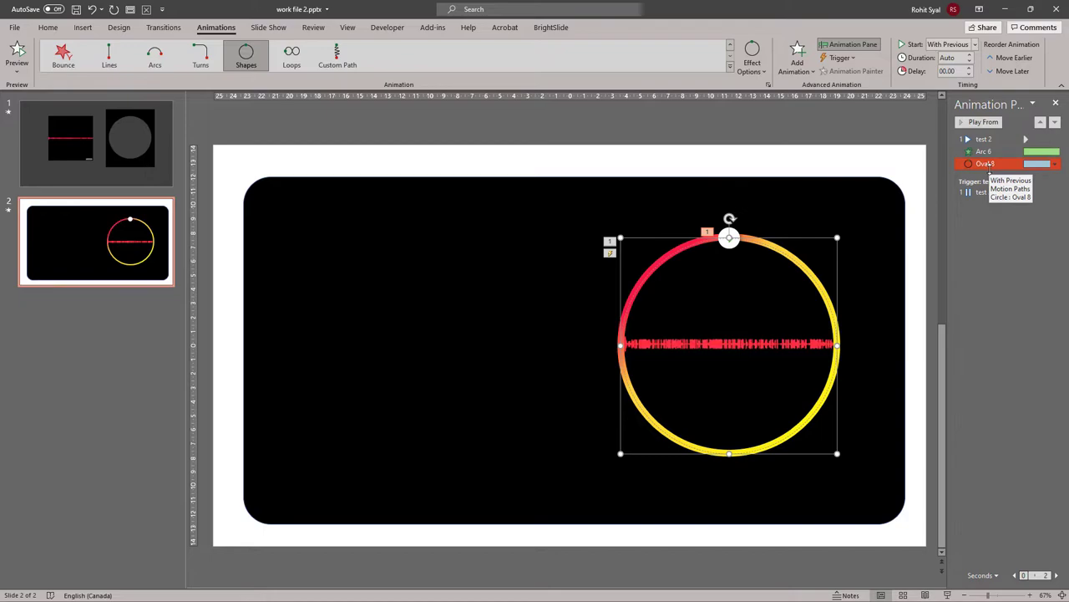
{"action": "left_click", "coordinate": [984, 121]}
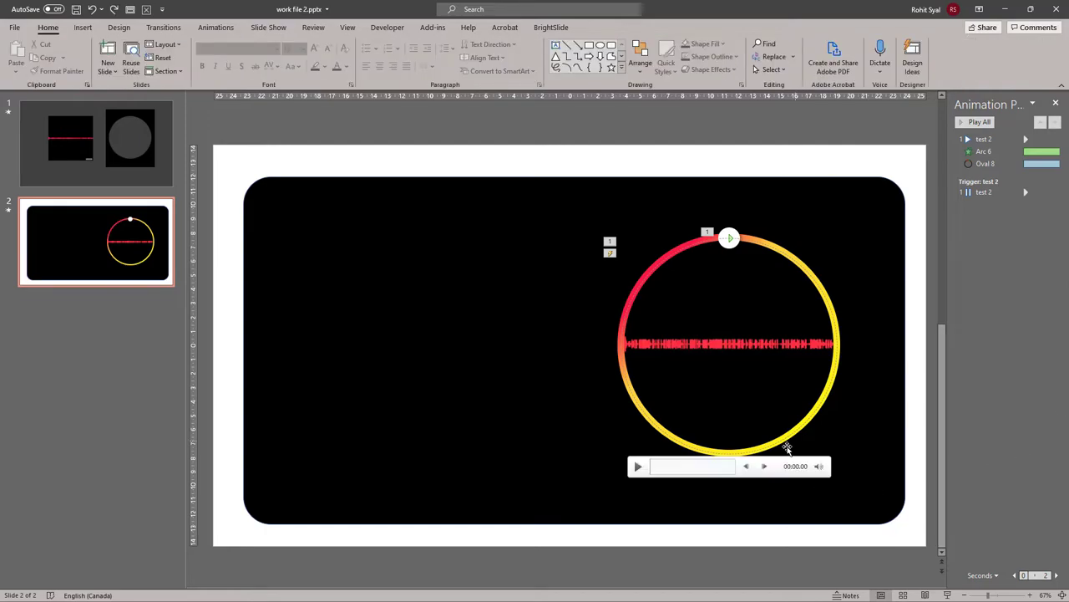
{"action": "mouse_move", "coordinate": [731, 434]}
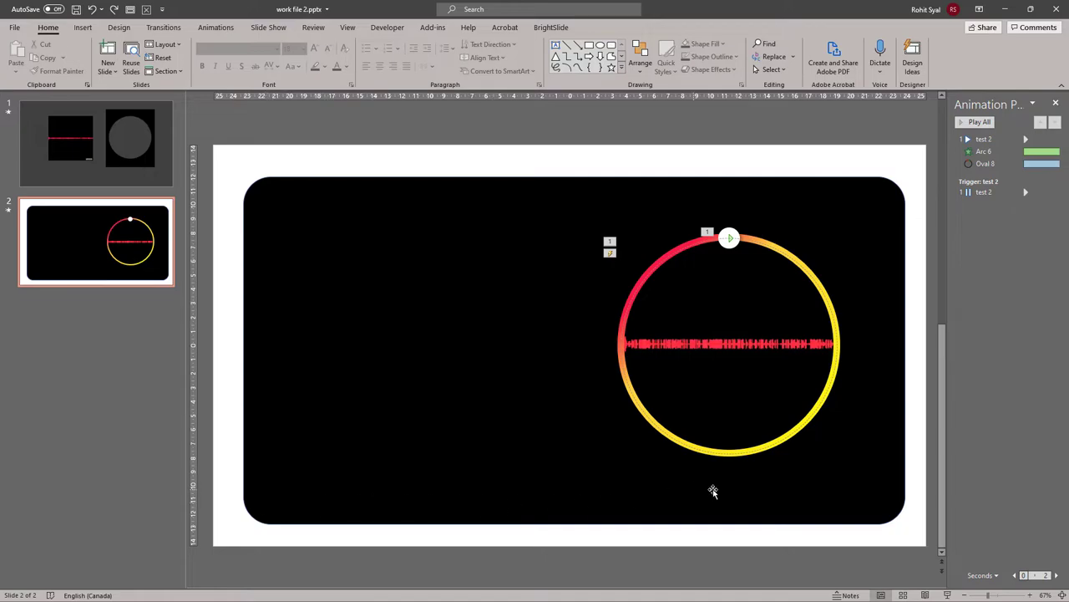
{"action": "mouse_move", "coordinate": [365, 442]}
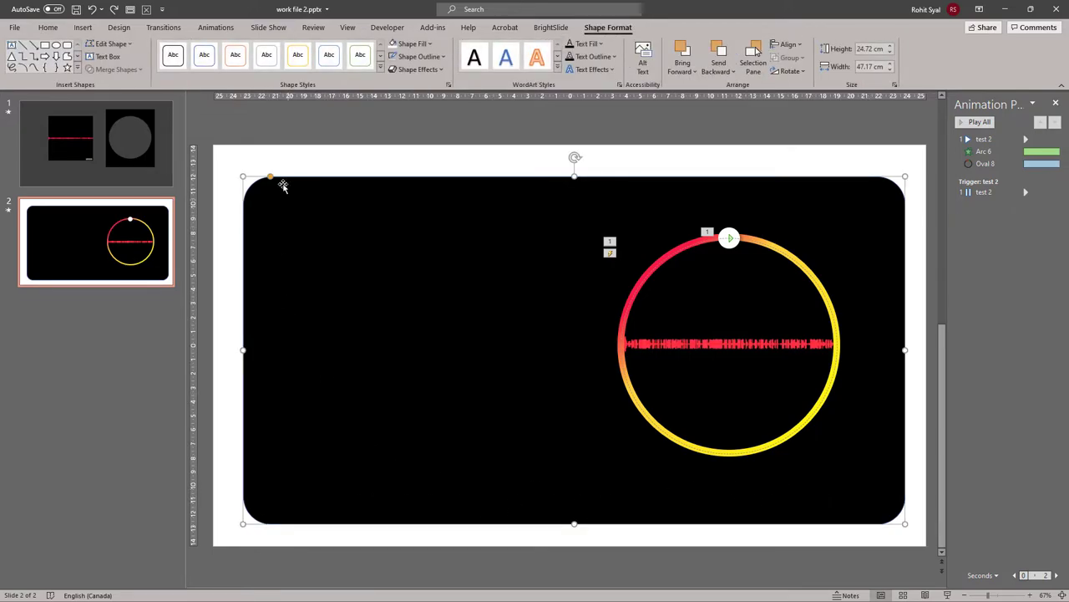
Fill the blue progress bar white and place a copy of the bar below the frame
{"action": "left_click", "coordinate": [47, 27]}
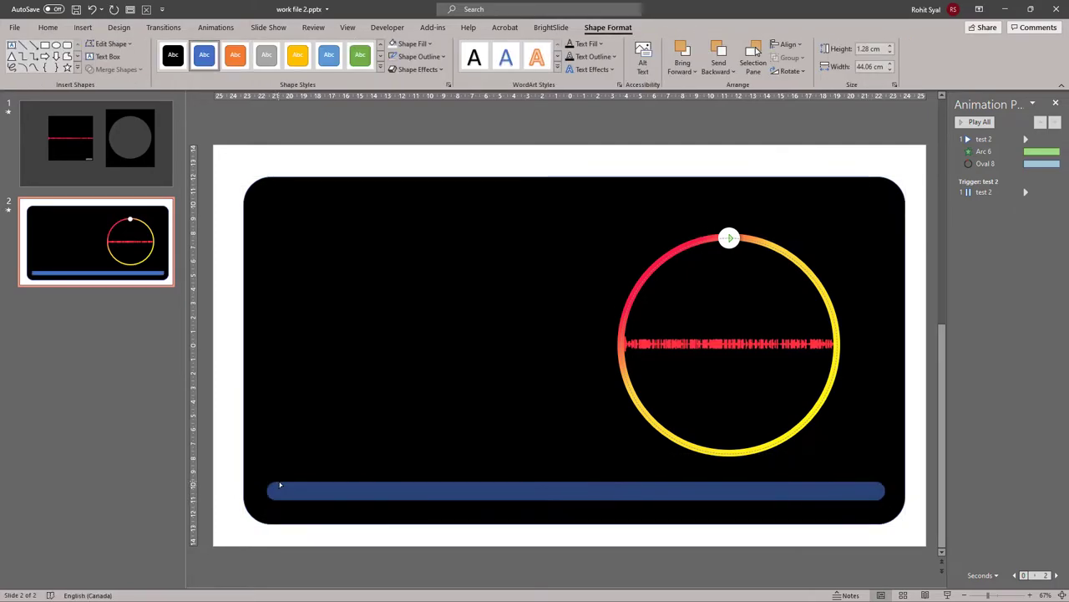
{"action": "left_click", "coordinate": [575, 490]}
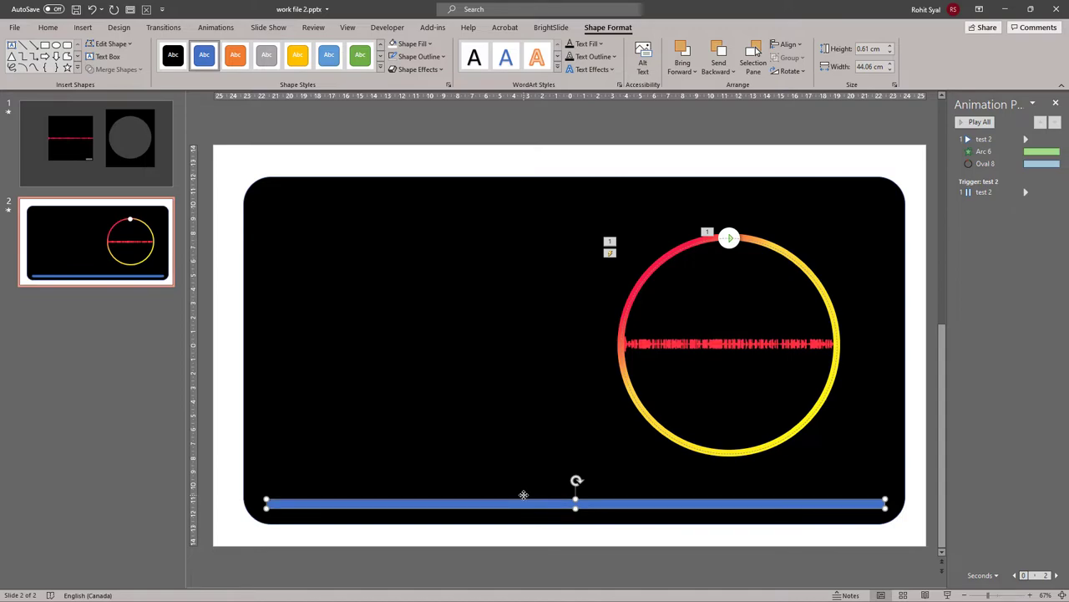
{"action": "left_click", "coordinate": [482, 541]}
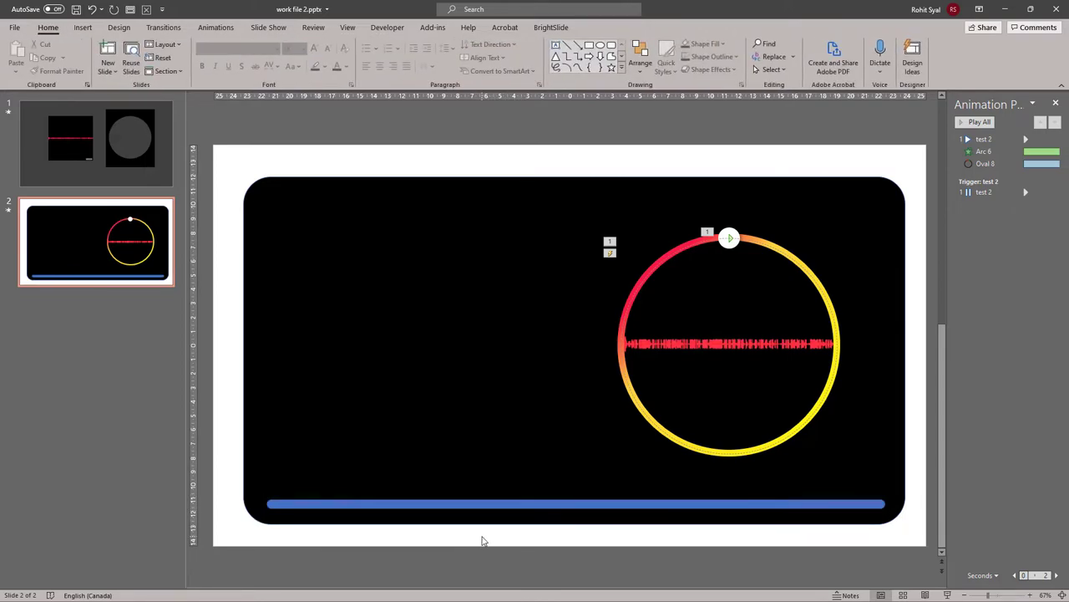
{"action": "left_click", "coordinate": [476, 504]}
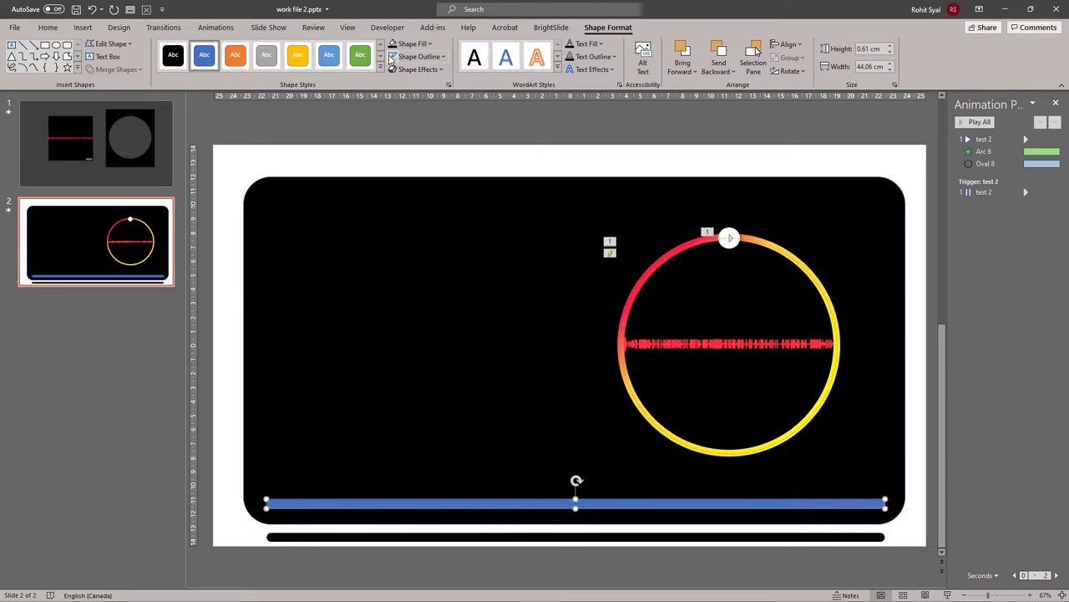
{"action": "mouse_move", "coordinate": [314, 457]}
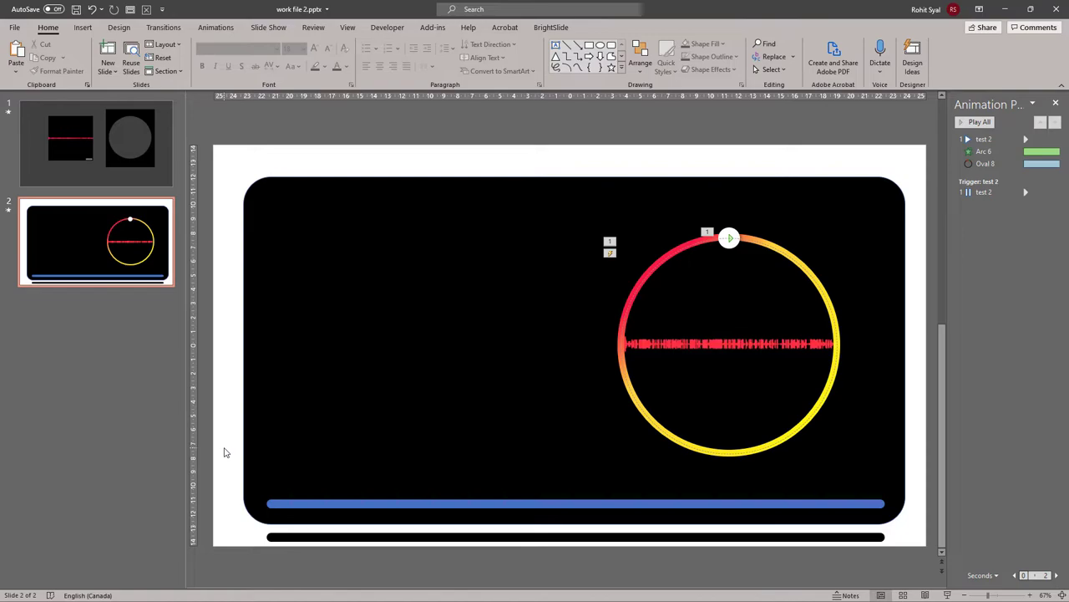
{"action": "mouse_move", "coordinate": [273, 314]}
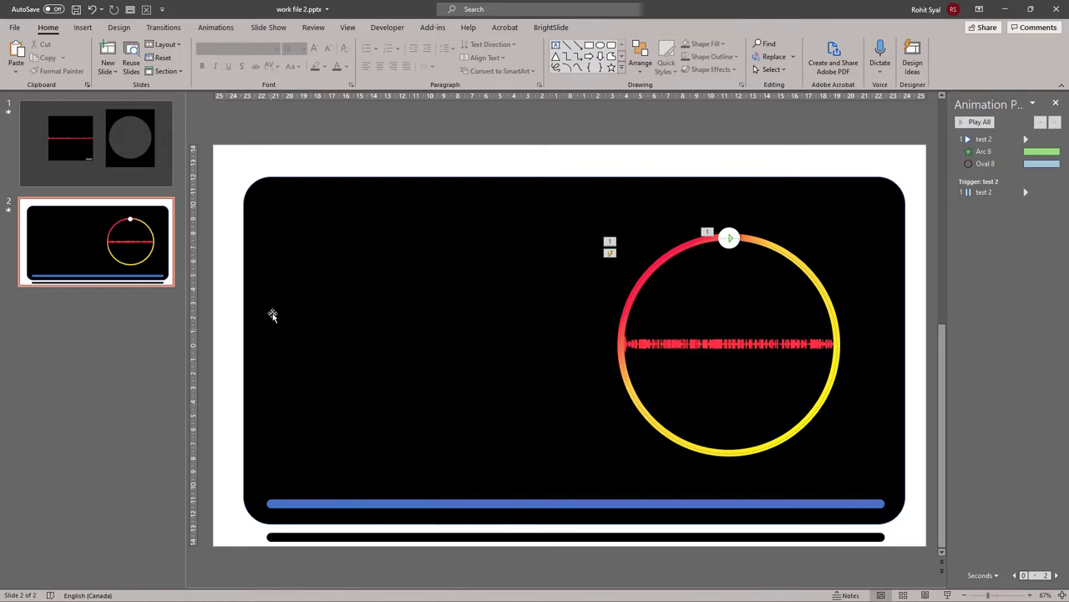
{"action": "left_click", "coordinate": [292, 504]}
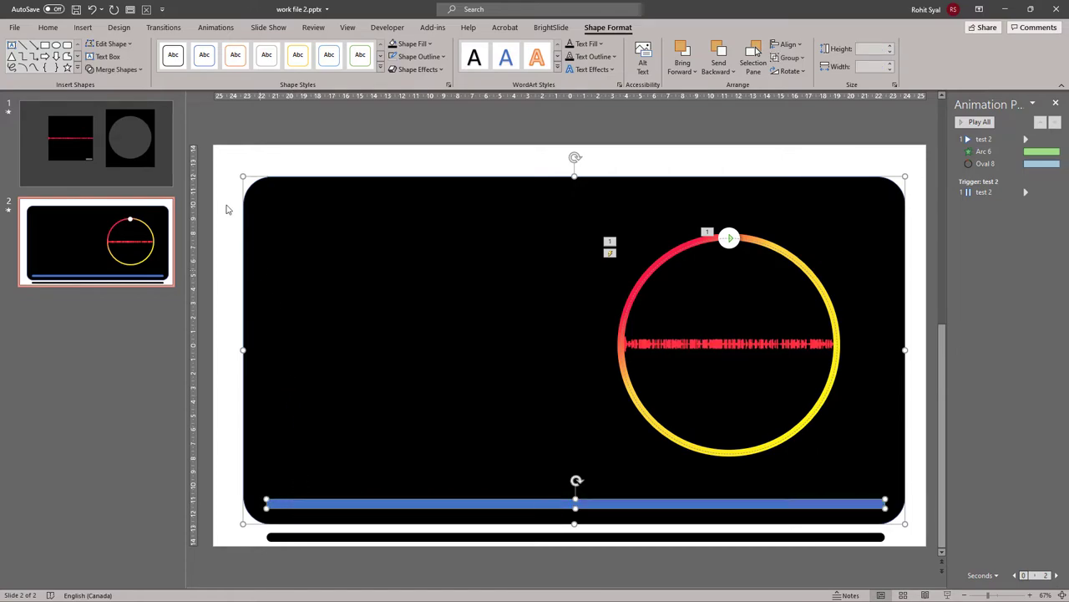
{"action": "left_click", "coordinate": [117, 69]}
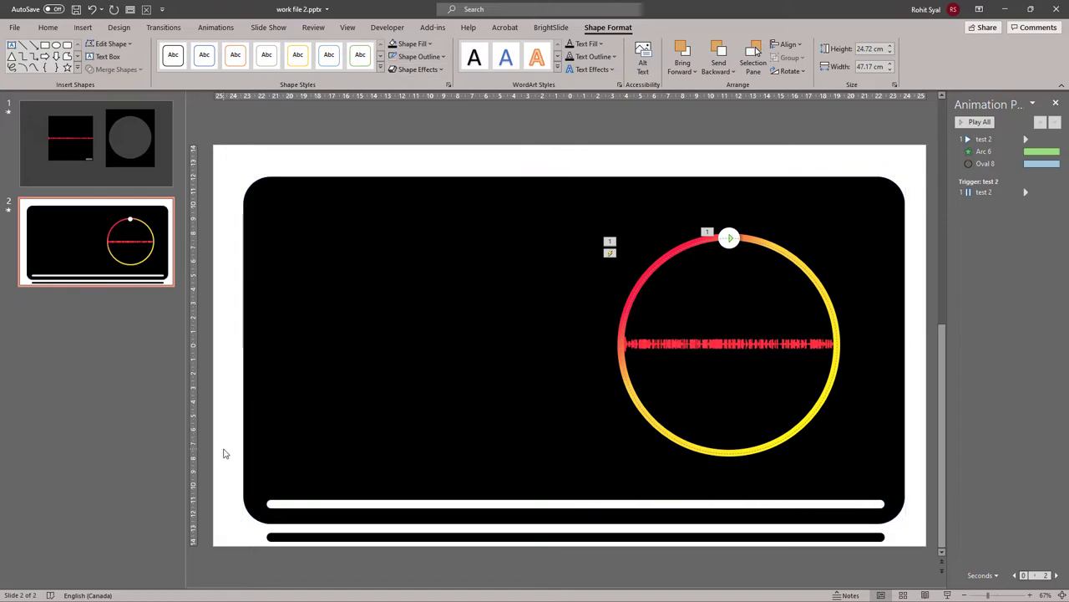
{"action": "left_click", "coordinate": [48, 27]}
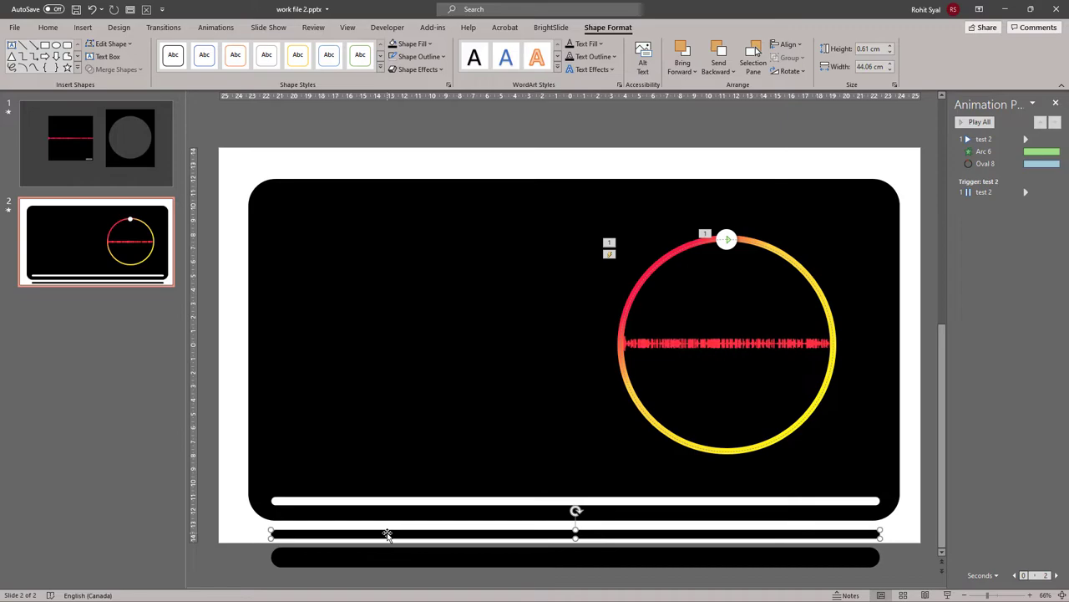
Give the thin bar a red-to-yellow gradient fill at a 0° angle
{"action": "right_click", "coordinate": [387, 535]}
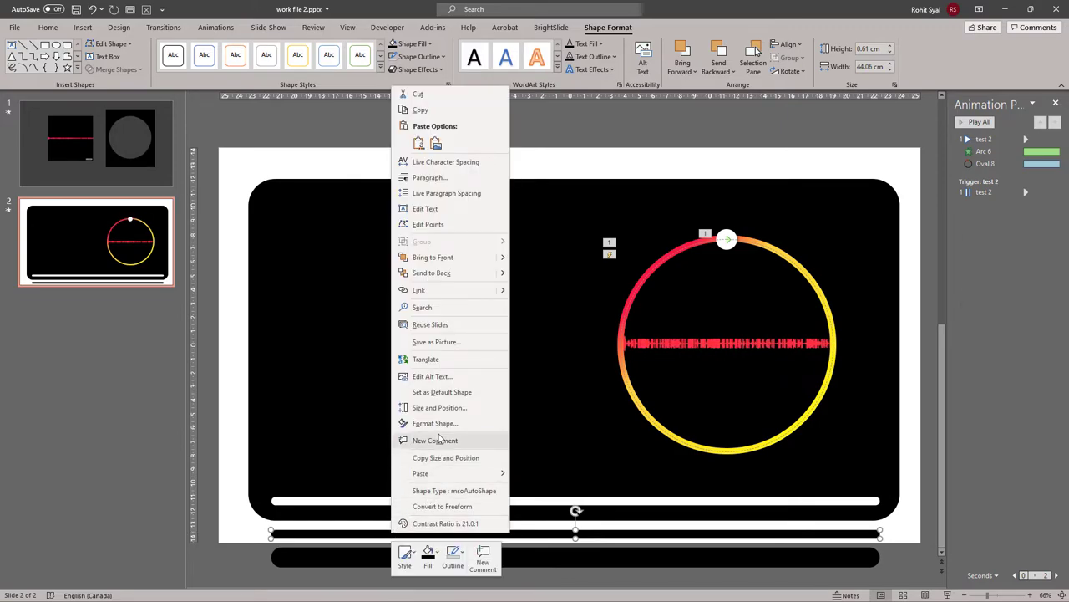
{"action": "left_click", "coordinate": [435, 422]}
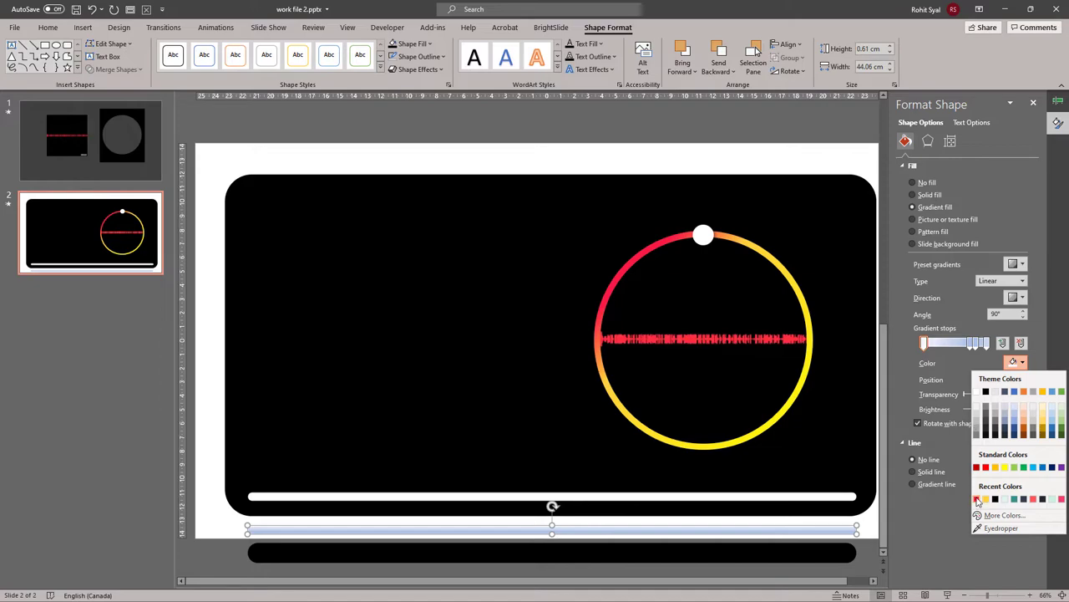
{"action": "left_click", "coordinate": [977, 499]}
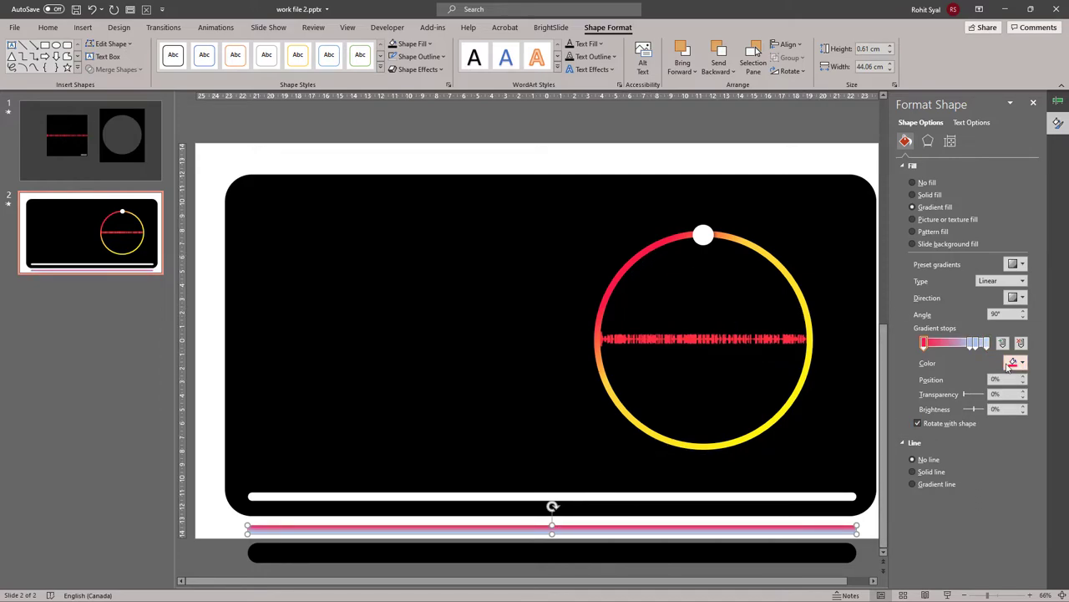
{"action": "left_click", "coordinate": [1023, 362]}
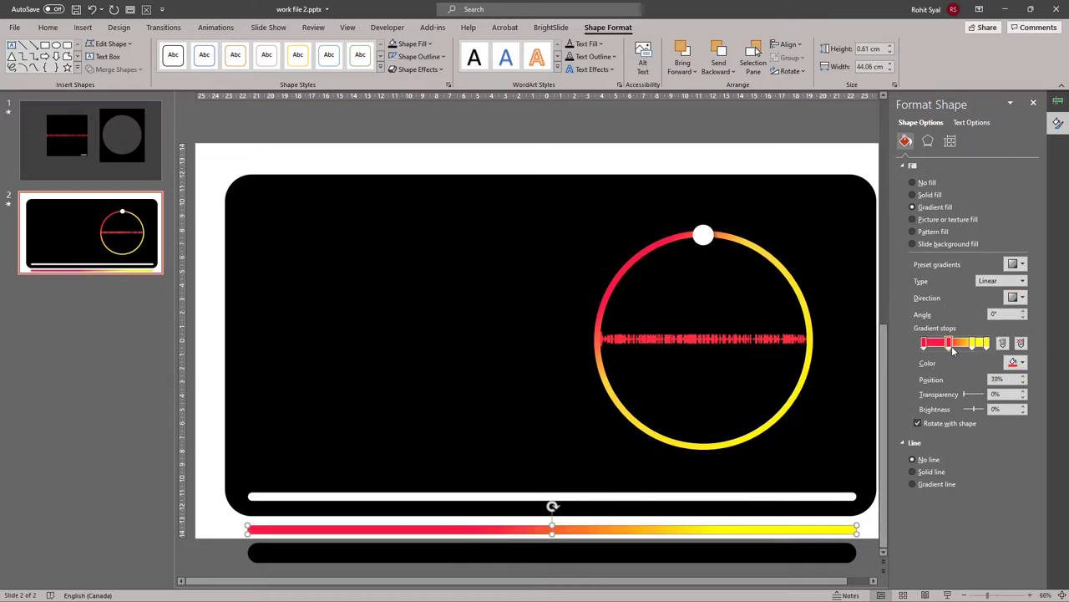
{"action": "left_click_drag", "start_coordinate": [949, 342], "coordinate": [960, 342]}
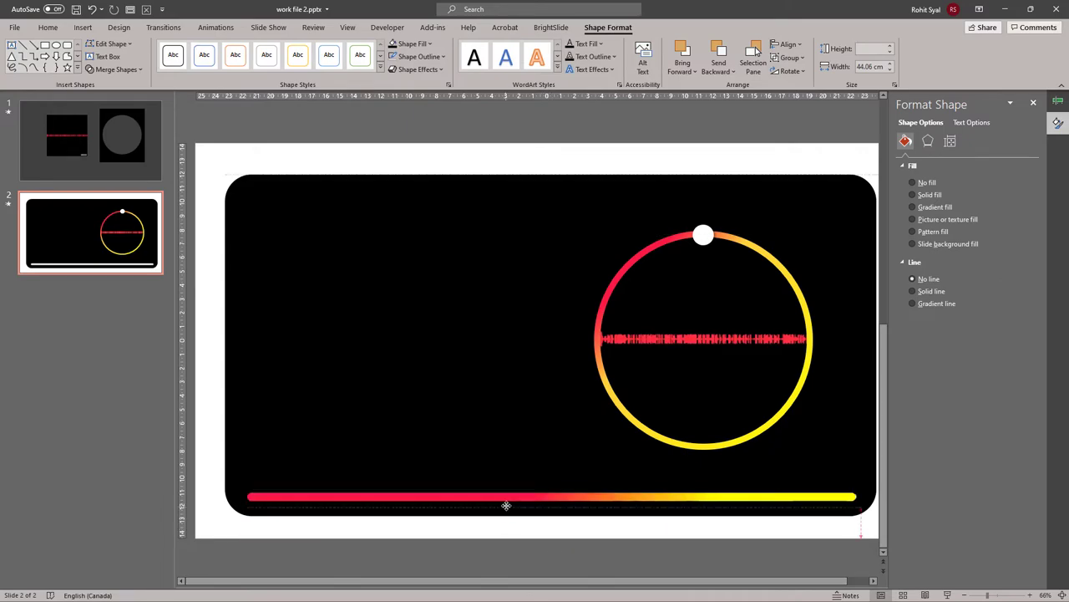
Lay the gradient bar over the white progress track inside the frame
{"action": "left_click", "coordinate": [506, 497]}
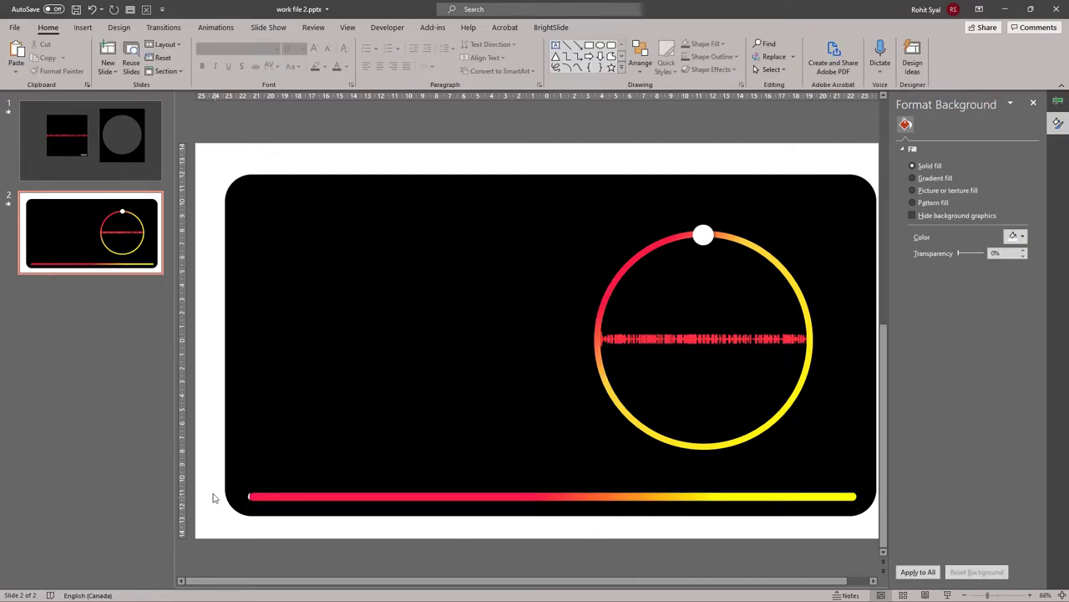
{"action": "left_click", "coordinate": [552, 497]}
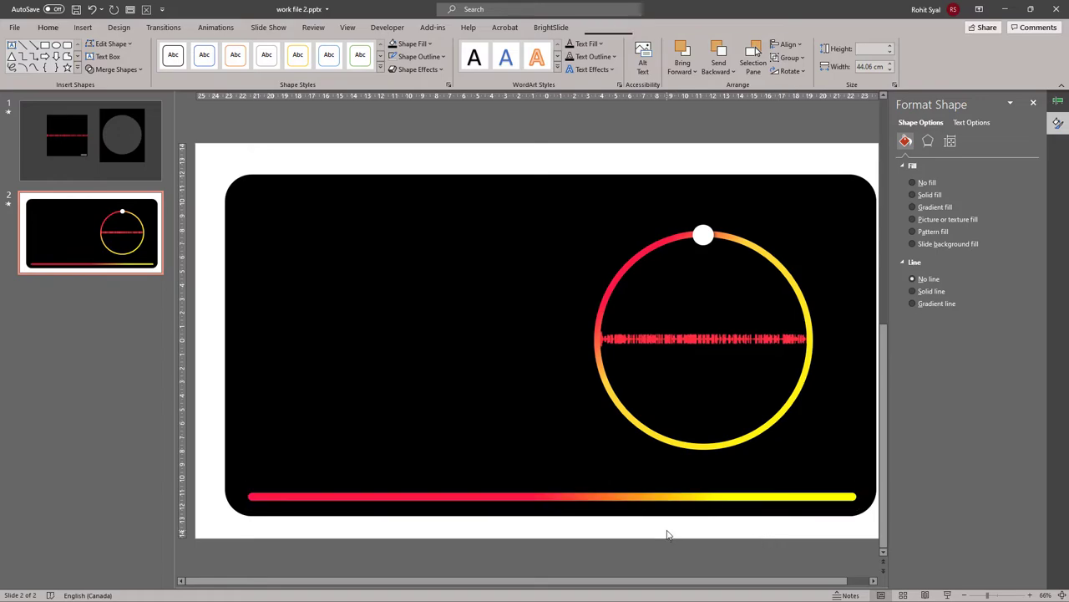
{"action": "left_click", "coordinate": [48, 28]}
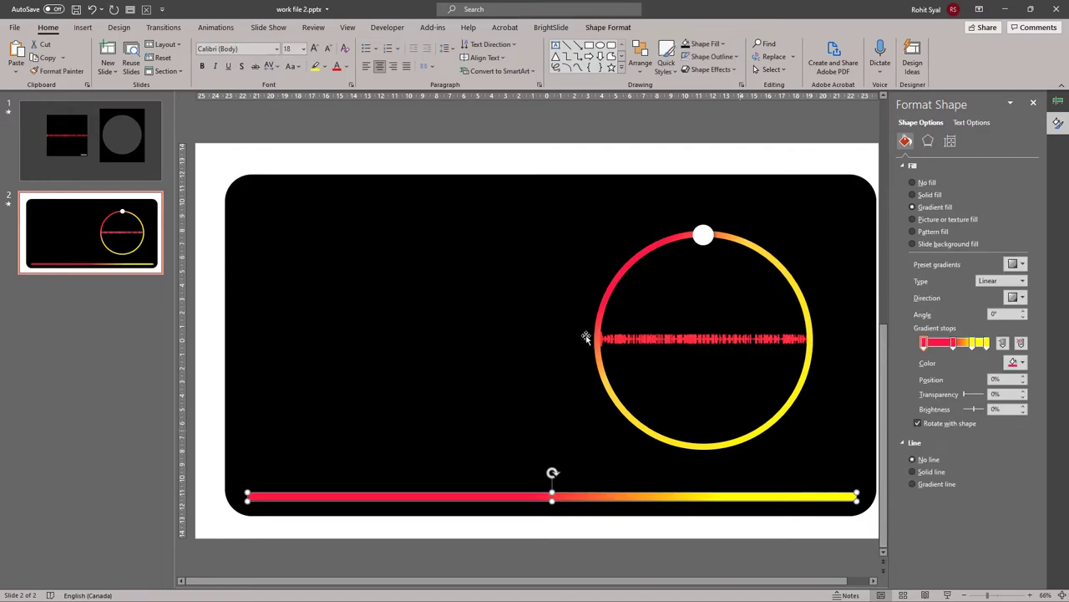
Apply a Stretch entrance effect to the gradient bar, stretching from the left
{"action": "left_click", "coordinate": [216, 28]}
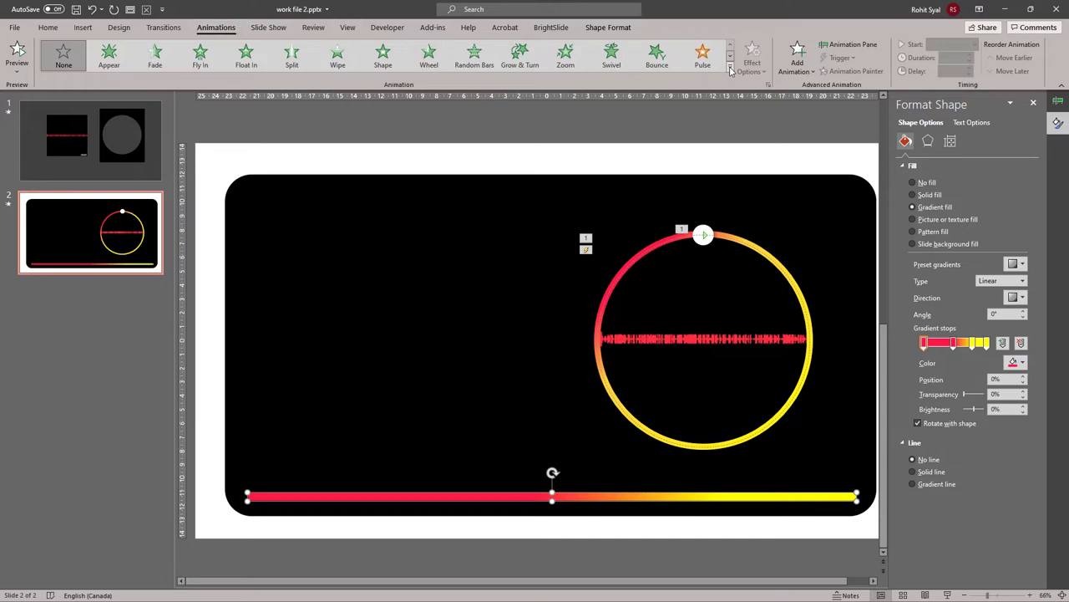
{"action": "left_click", "coordinate": [731, 64]}
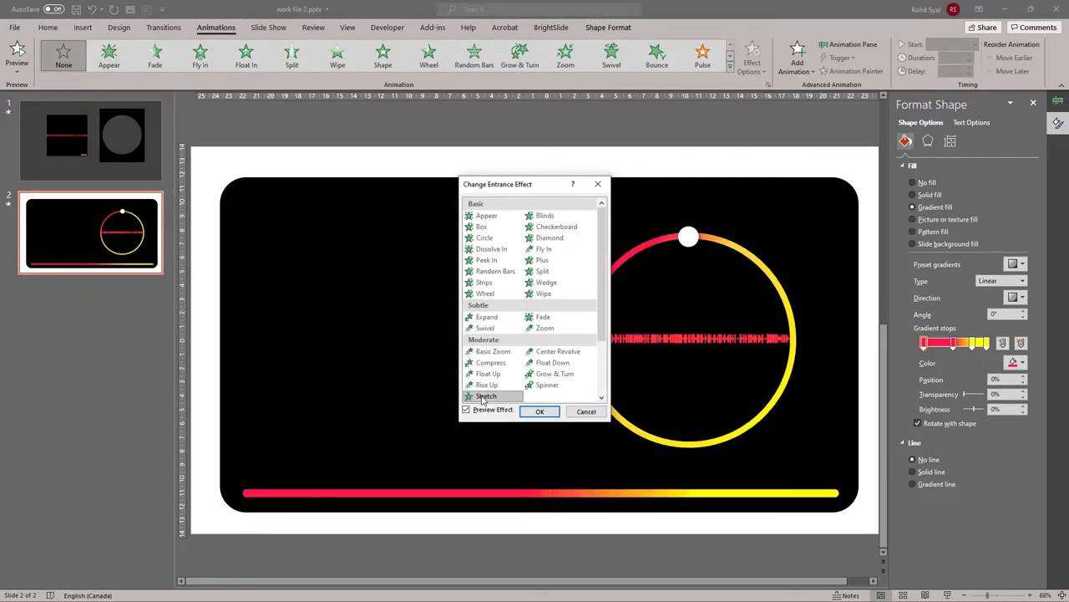
{"action": "left_click", "coordinate": [540, 411]}
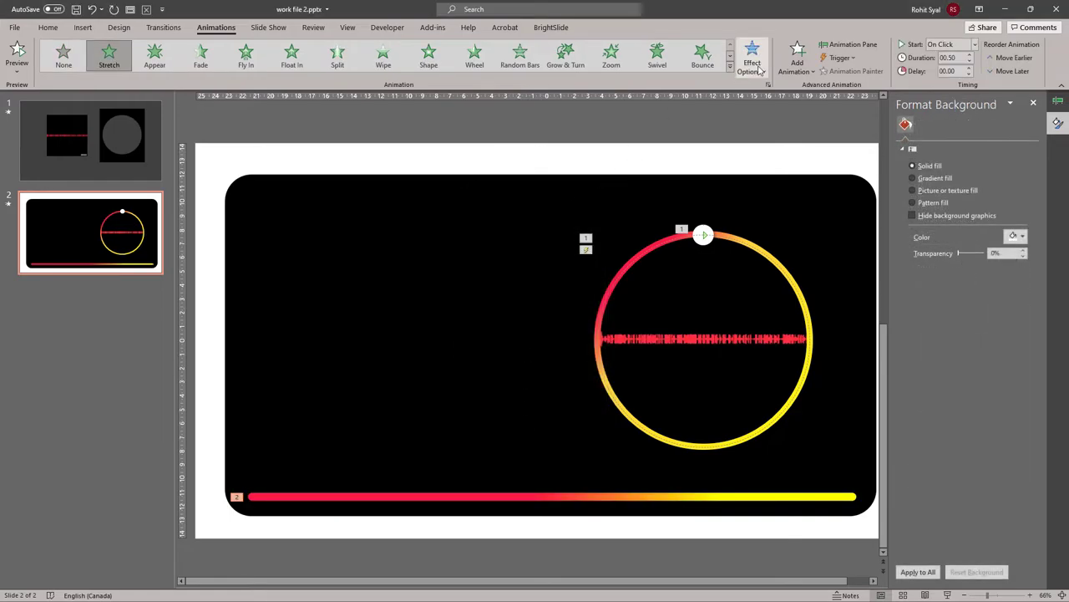
{"action": "left_click", "coordinate": [751, 58]}
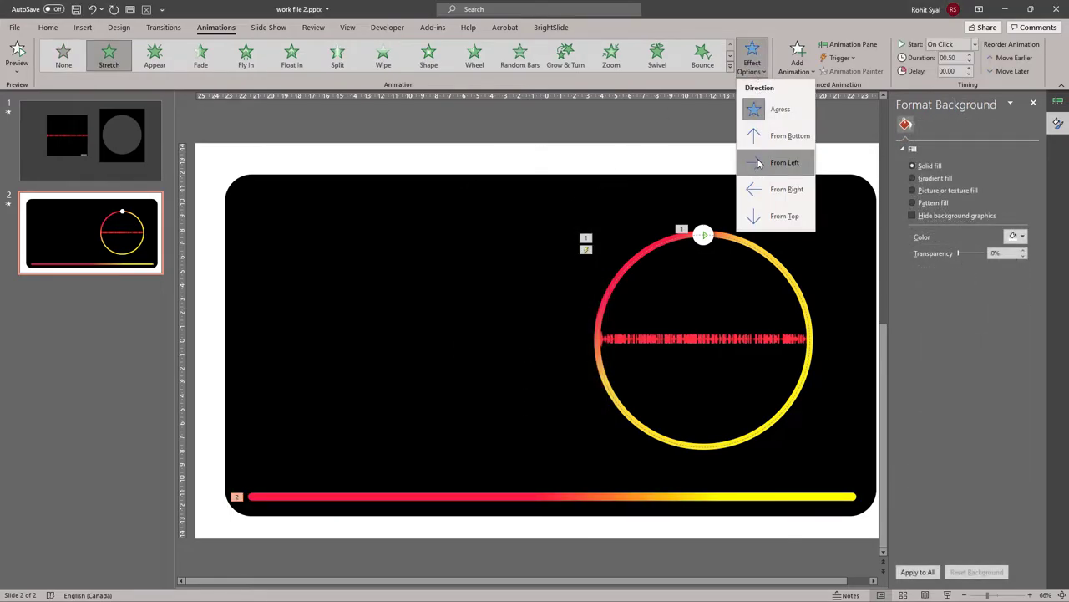
{"action": "left_click", "coordinate": [785, 162]}
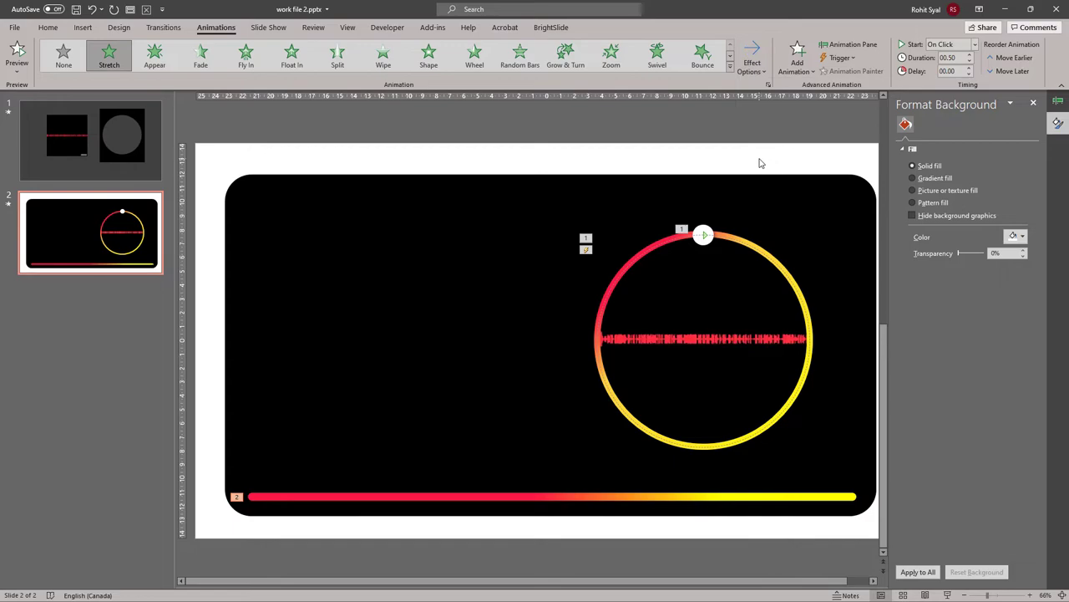
Set the bar animation to 01:24 duration, starting With Previous, and preview it
{"action": "left_click", "coordinate": [853, 44]}
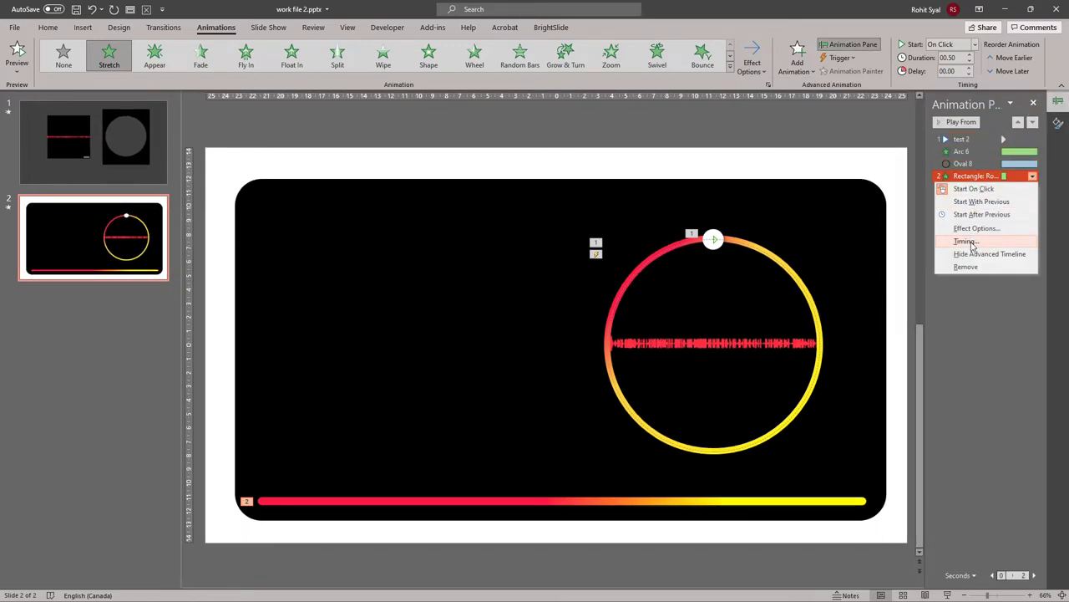
{"action": "left_click", "coordinate": [966, 241]}
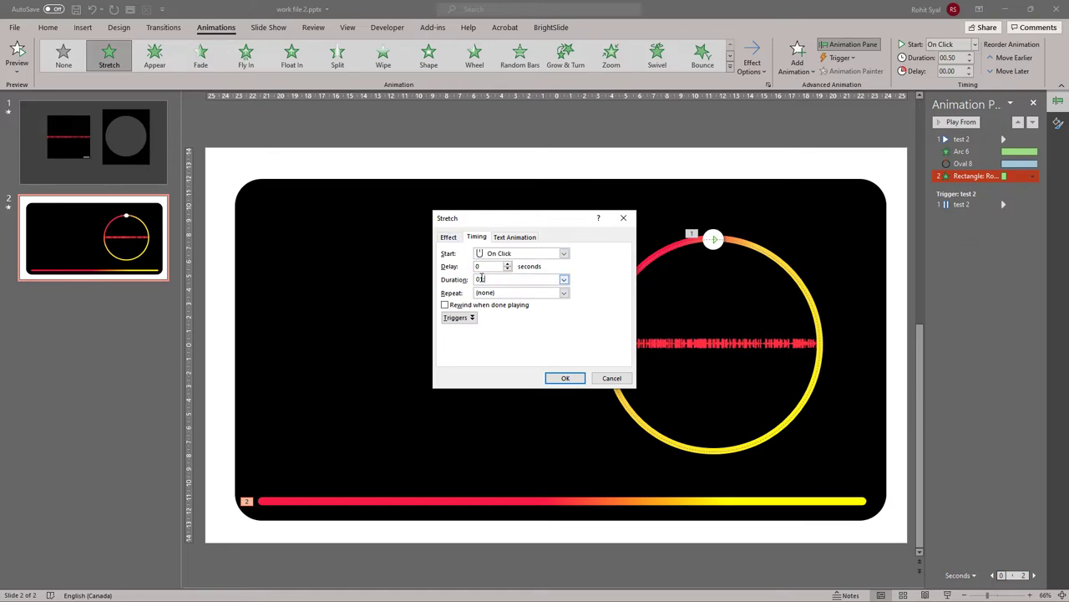
{"action": "type", "text": "01:24"}
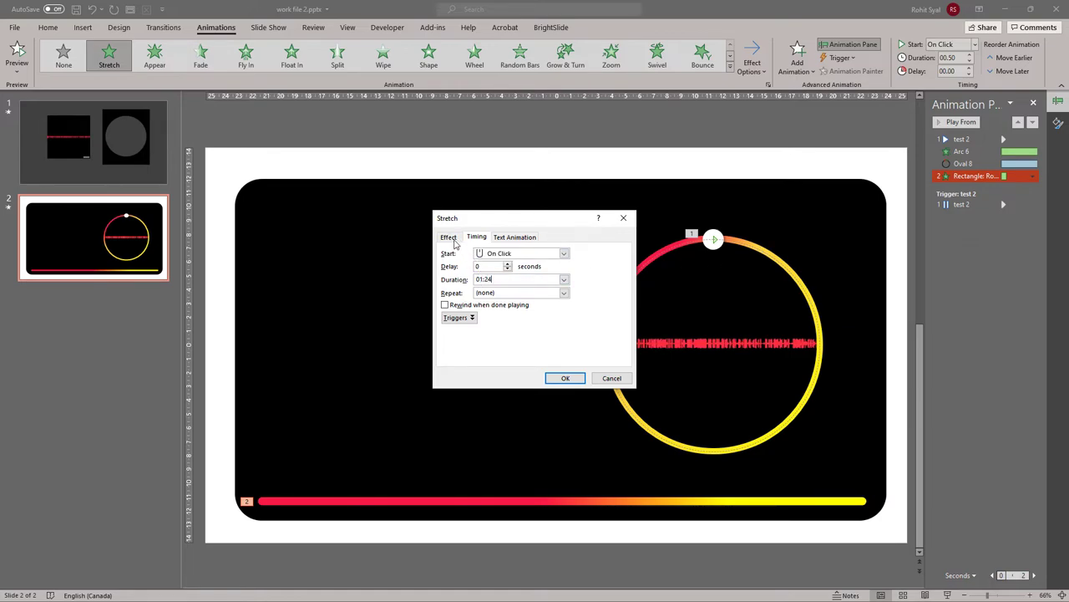
{"action": "left_click", "coordinate": [449, 236]}
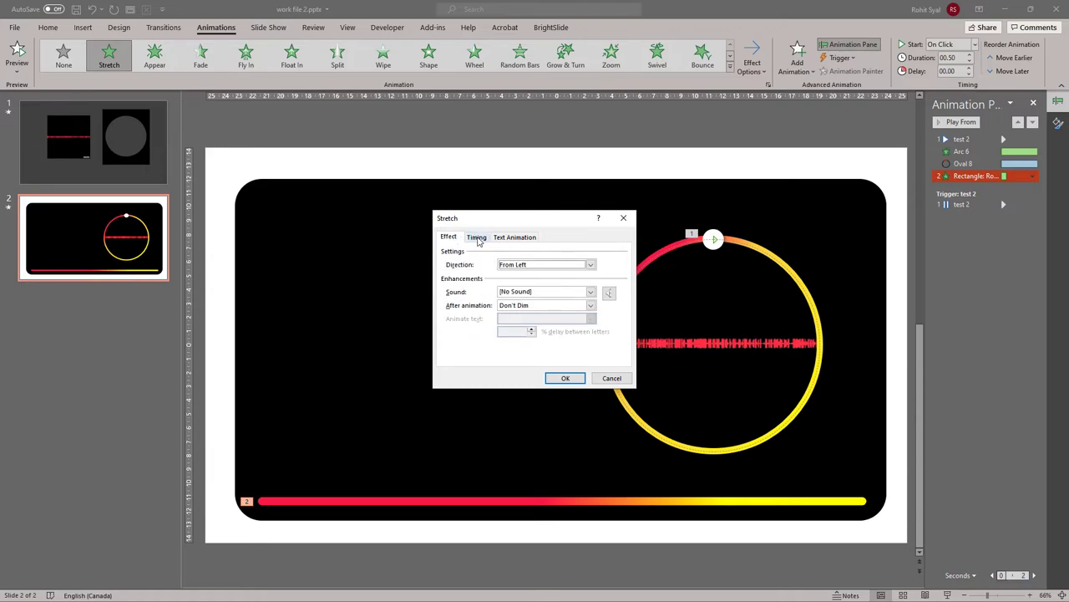
{"action": "left_click", "coordinate": [476, 237]}
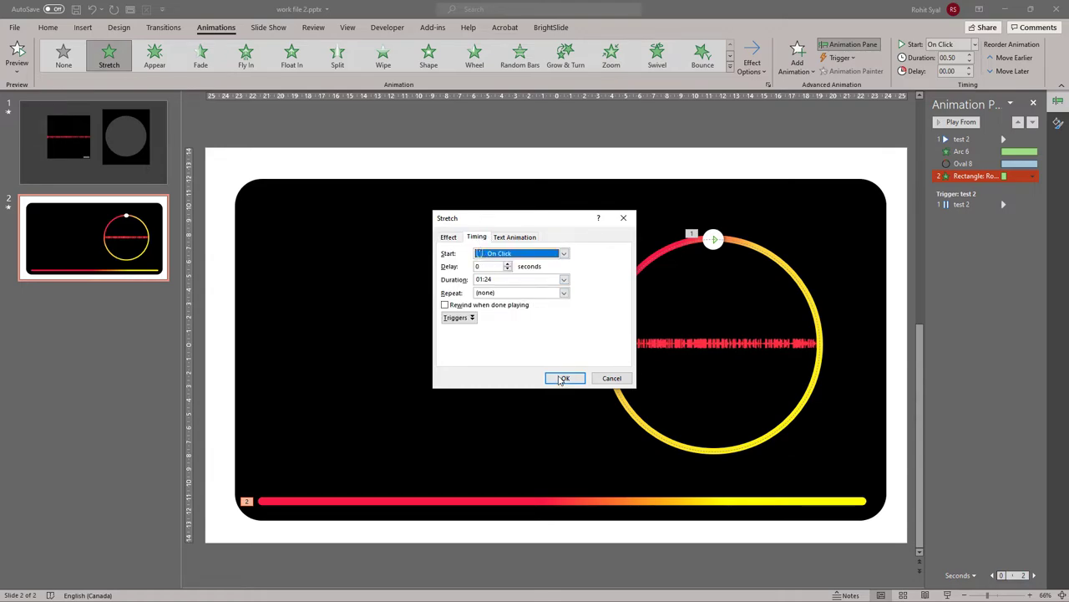
{"action": "left_click", "coordinate": [564, 378]}
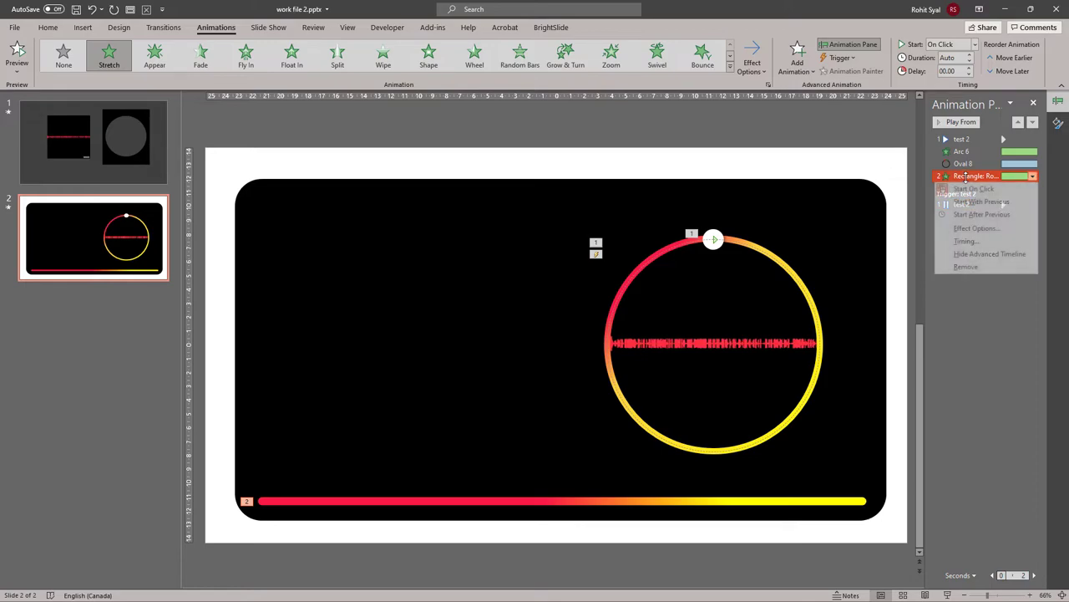
{"action": "left_click", "coordinate": [981, 201]}
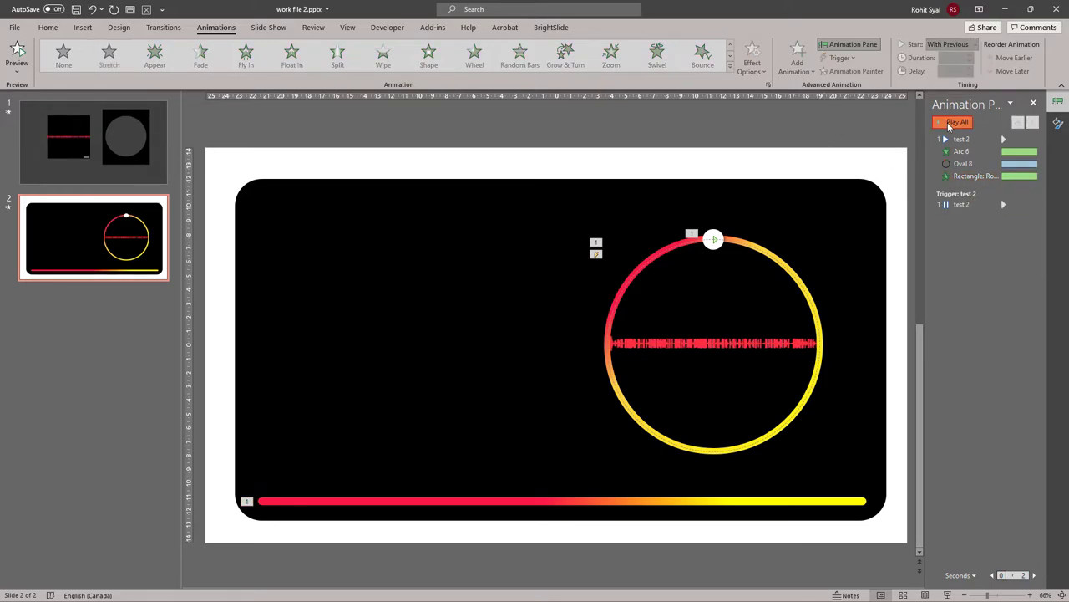
{"action": "left_click", "coordinate": [958, 121]}
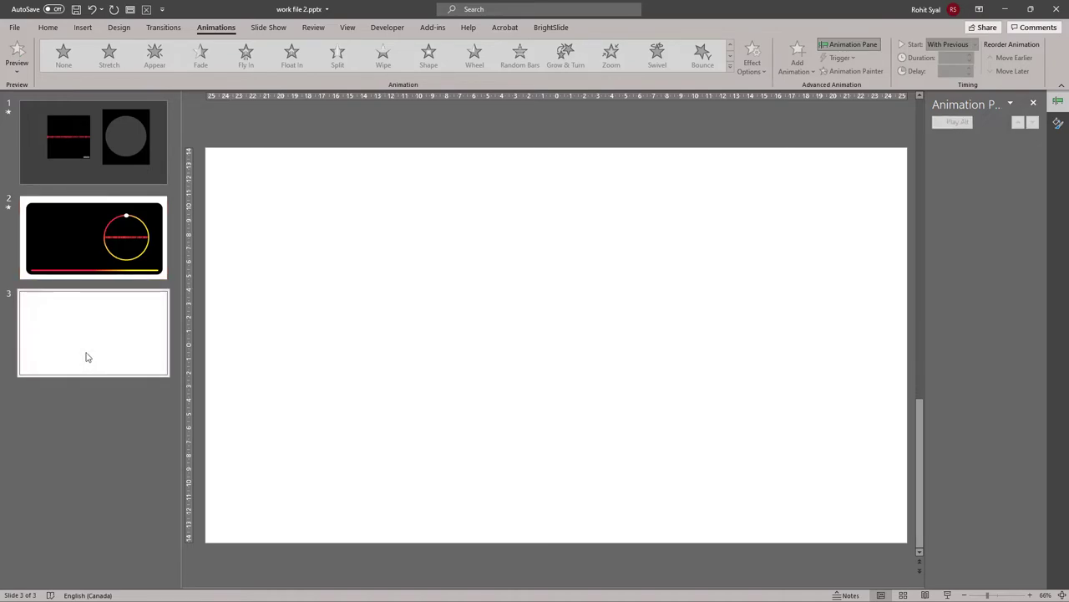
Draw a circle on the new slide and fill the inner circle black
{"action": "left_click", "coordinate": [48, 27]}
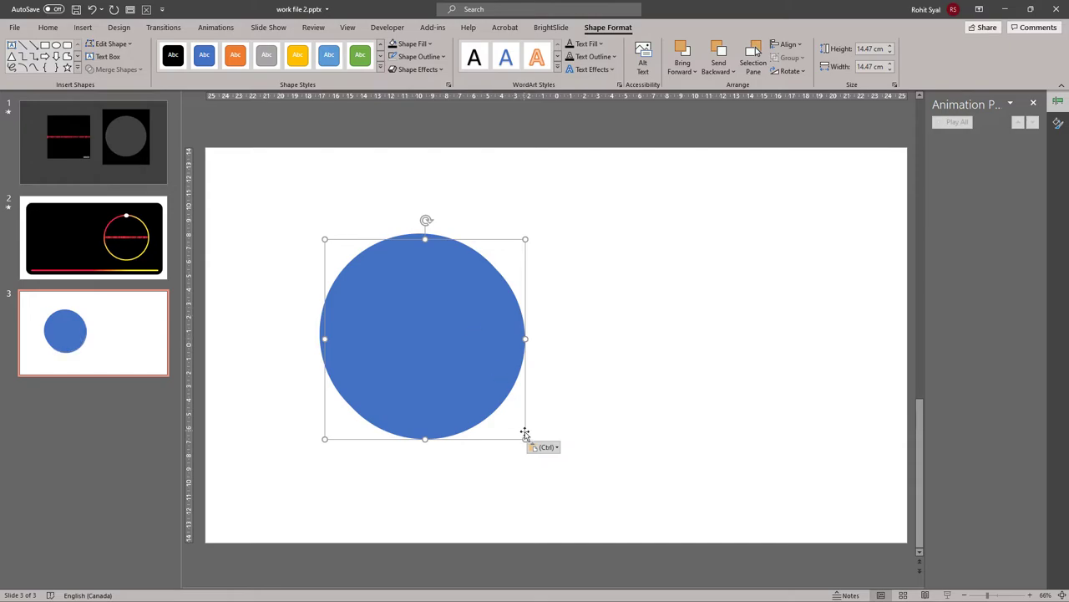
{"action": "left_click_drag", "start_coordinate": [525, 437], "coordinate": [483, 396]}
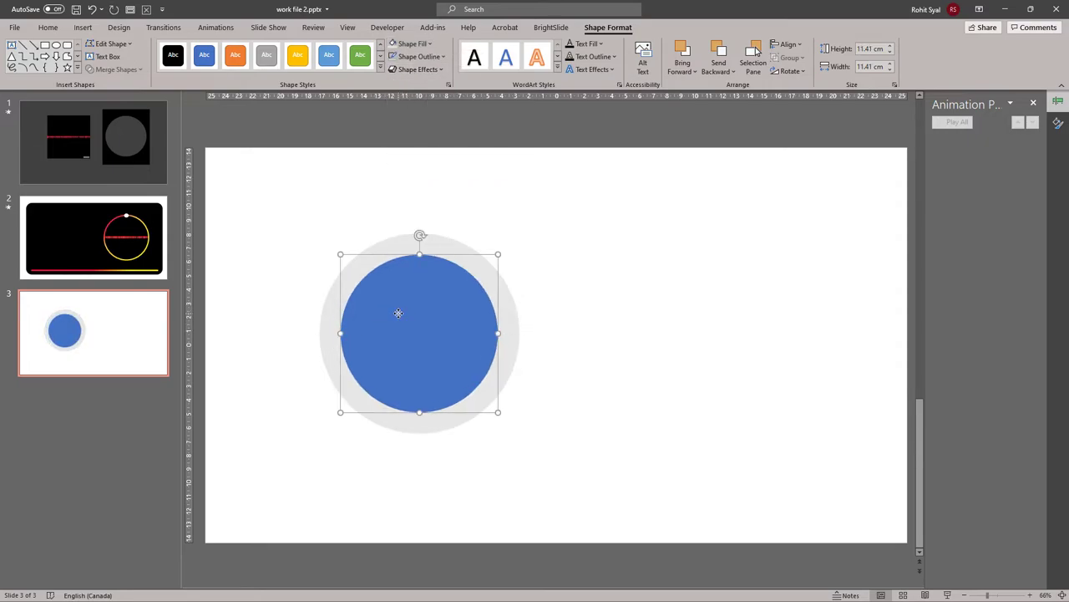
{"action": "right_click", "coordinate": [398, 313]}
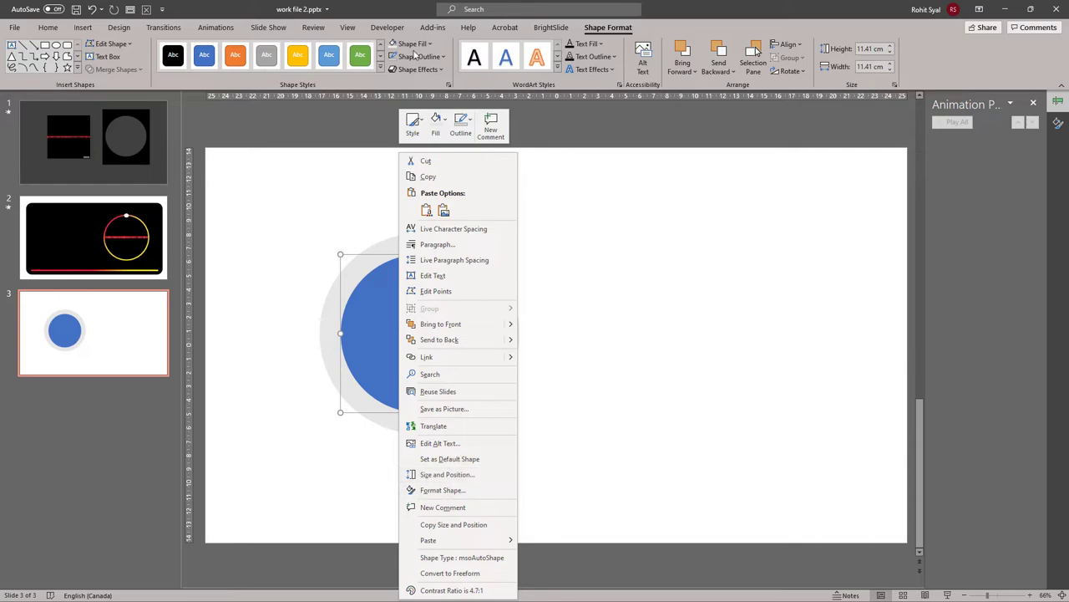
{"action": "left_click", "coordinate": [416, 43]}
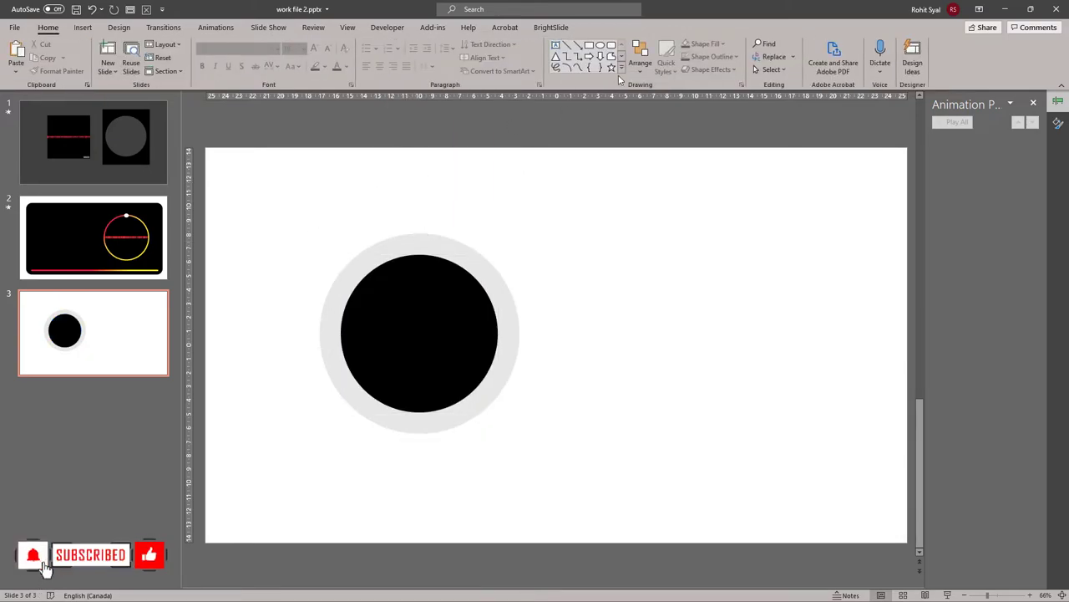
Draw a white chevron arrow in the centre of the black circle
{"action": "left_click", "coordinate": [610, 62]}
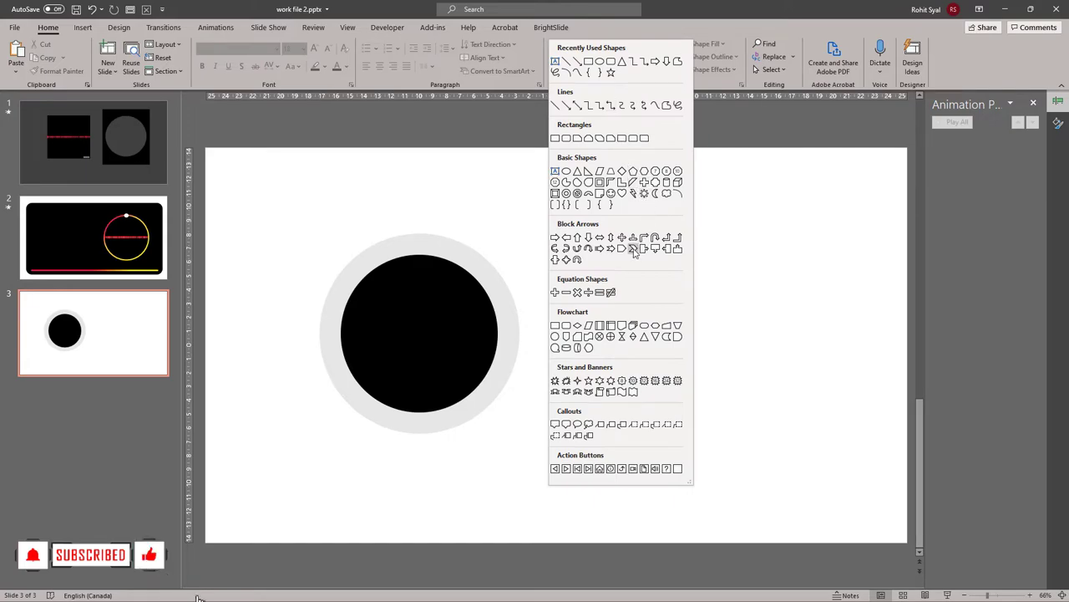
{"action": "left_click", "coordinate": [610, 248]}
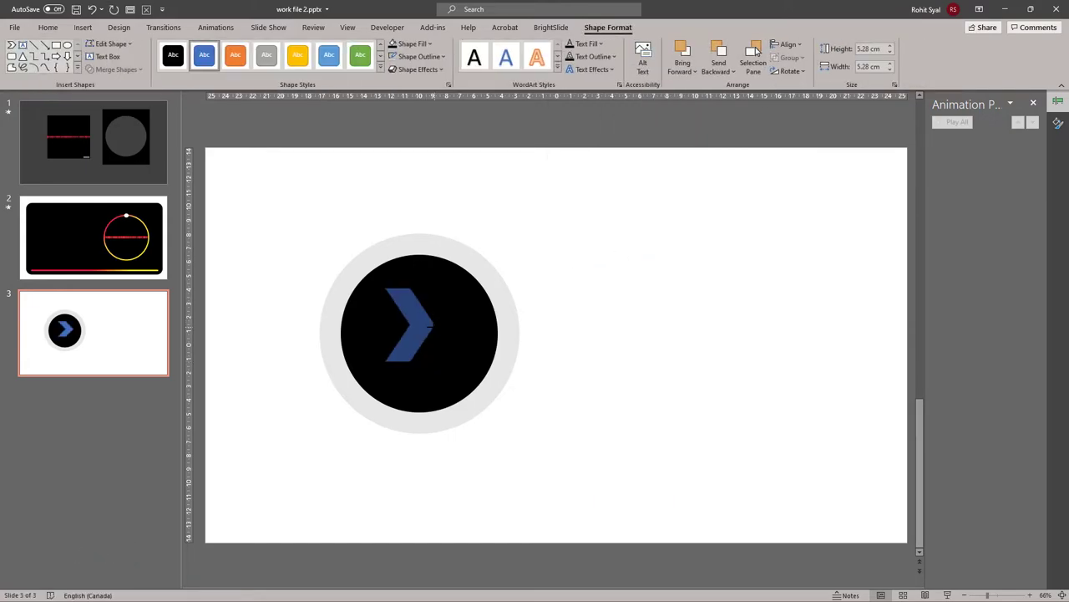
{"action": "left_click", "coordinate": [413, 44]}
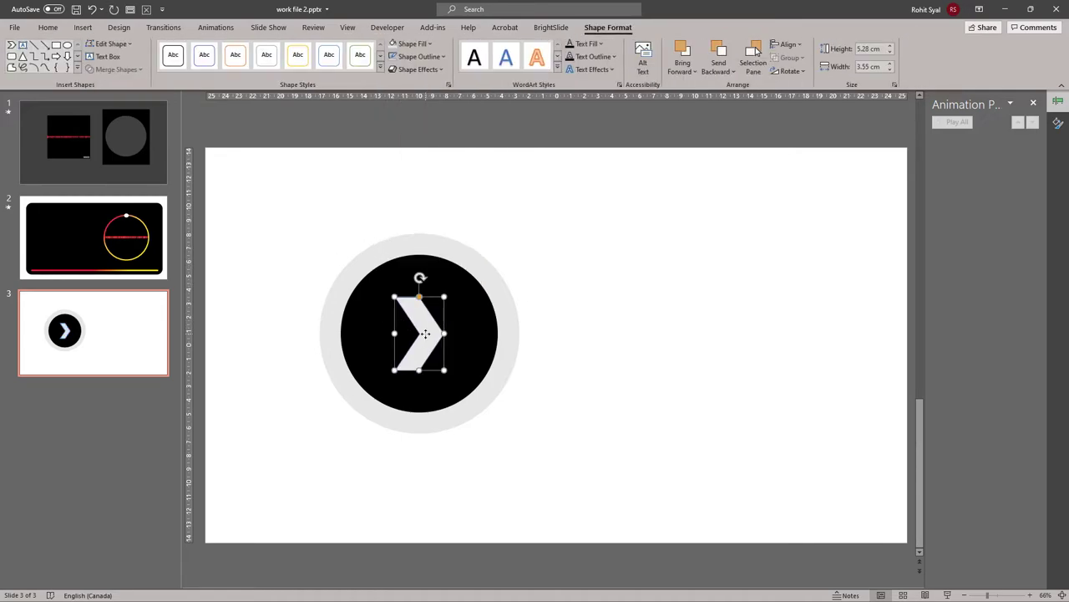
{"action": "left_click", "coordinate": [282, 274]}
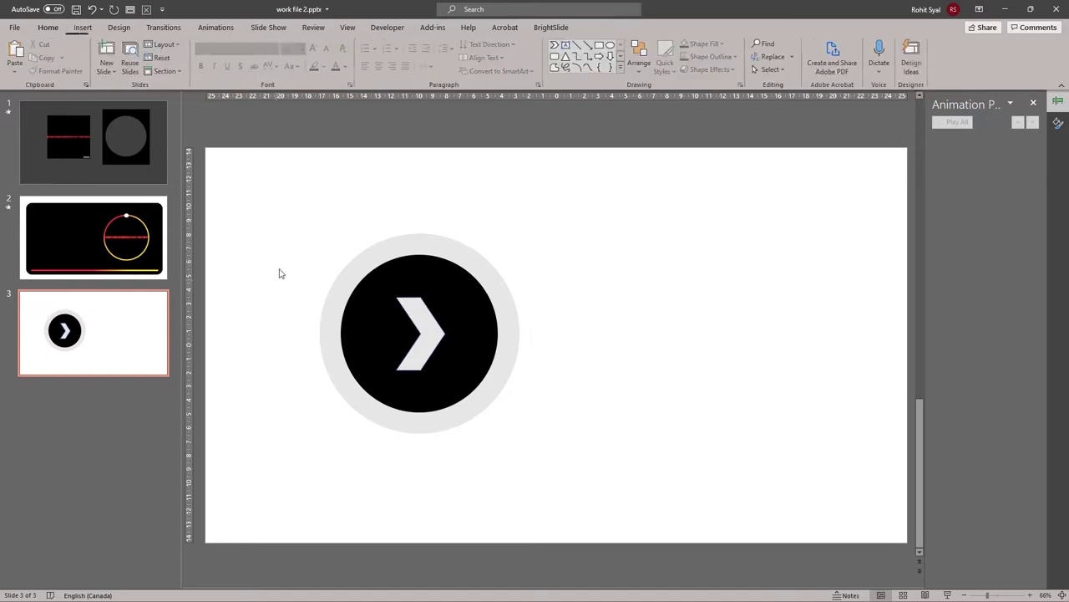
Duplicate the arrow button and fill the copy's ring and chevron with red-to-yellow gradients
{"action": "left_click", "coordinate": [417, 334]}
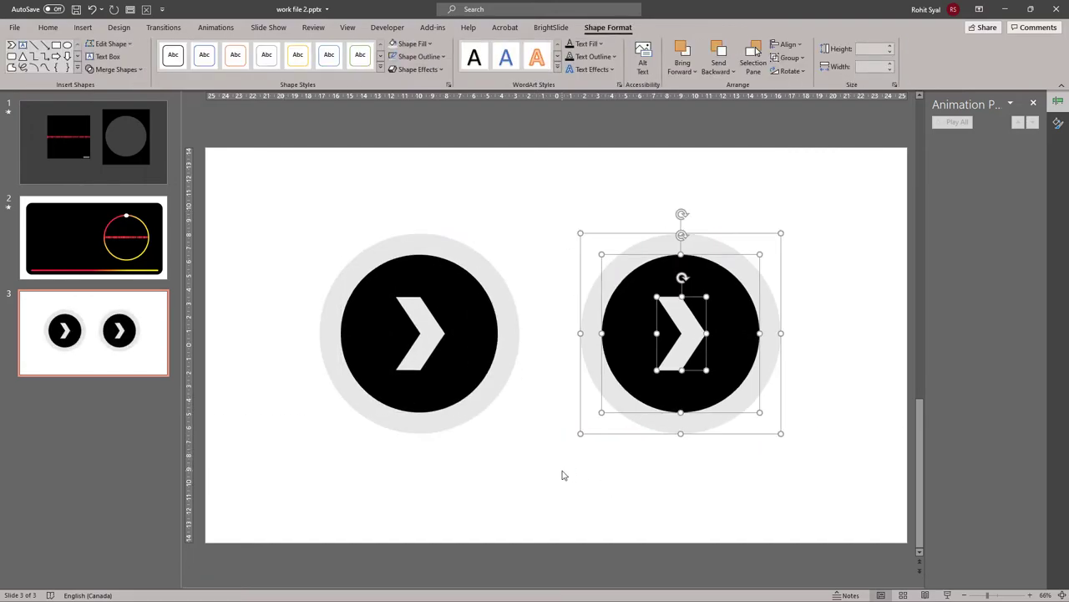
{"action": "right_click", "coordinate": [680, 333]}
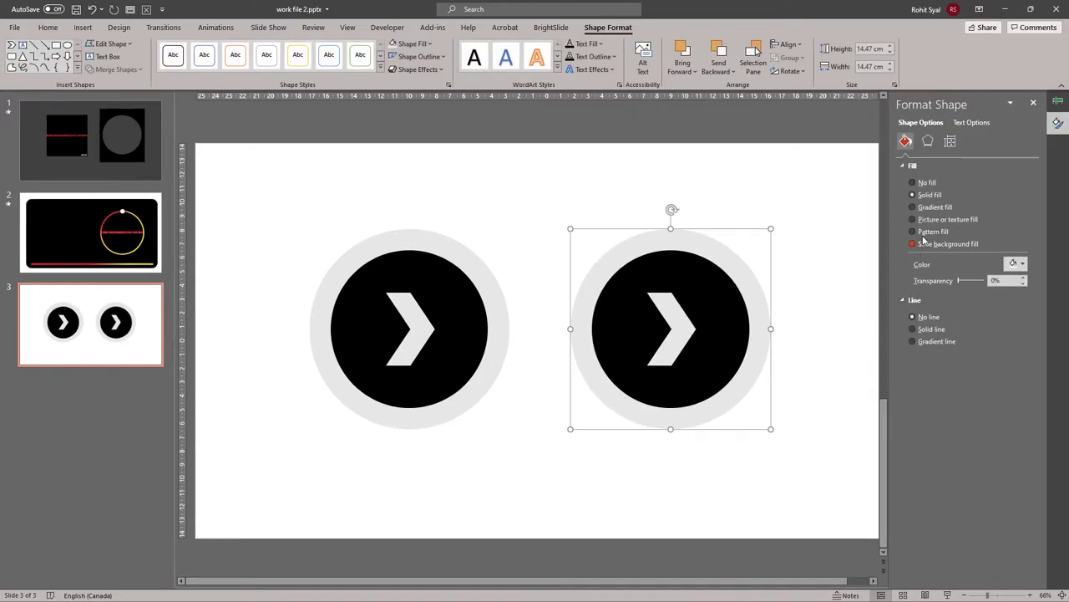
{"action": "left_click", "coordinate": [912, 206]}
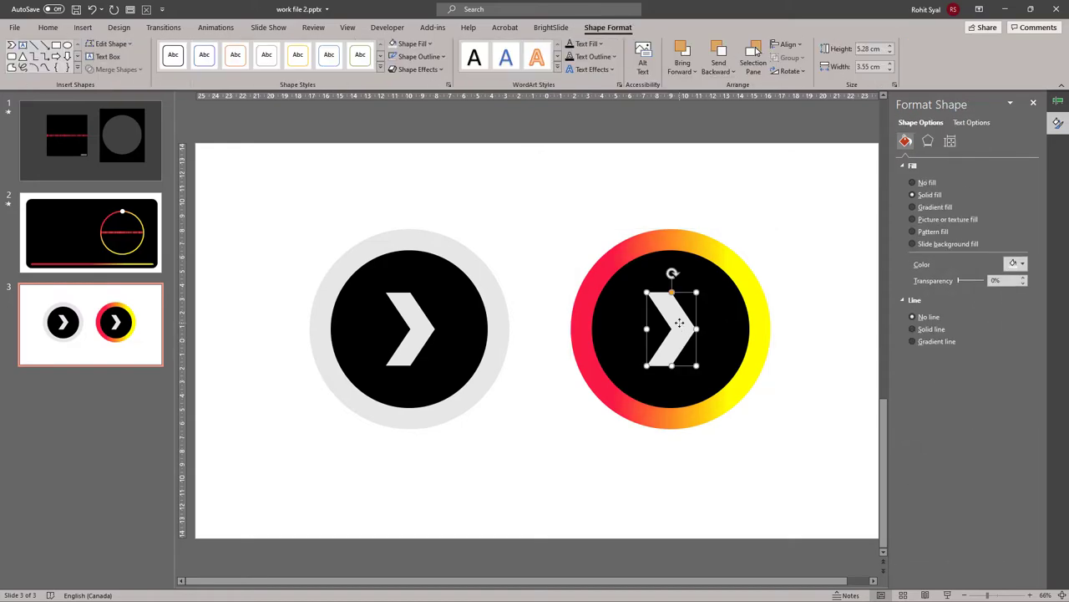
{"action": "left_click", "coordinate": [912, 207]}
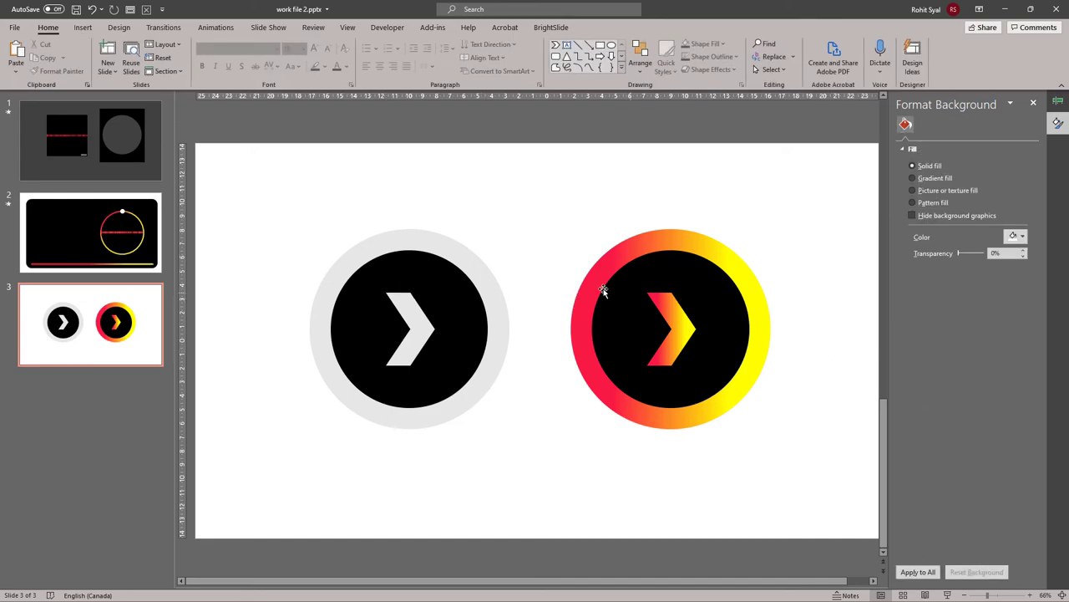
{"action": "left_click", "coordinate": [409, 328]}
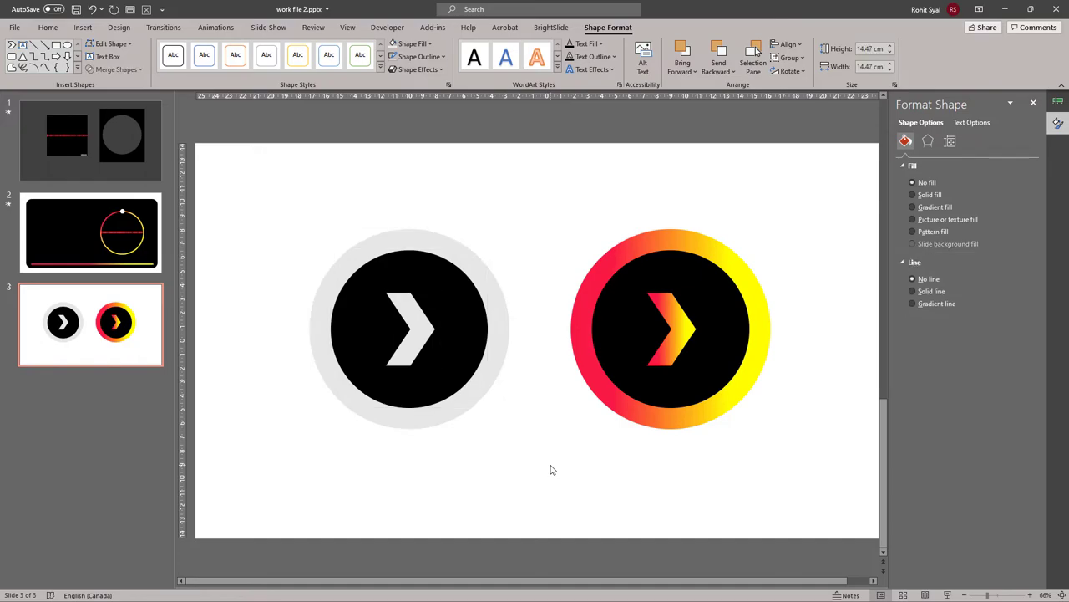
Paste the gradient button onto slide 2 with an Appear animation starting With Previous
{"action": "left_click", "coordinate": [671, 329]}
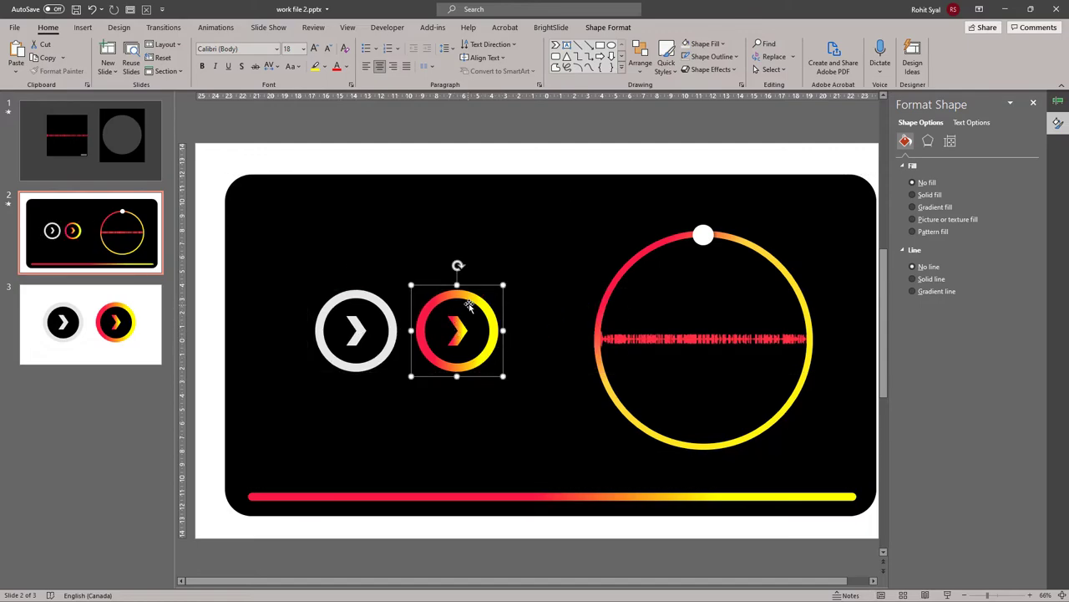
{"action": "left_click", "coordinate": [216, 26]}
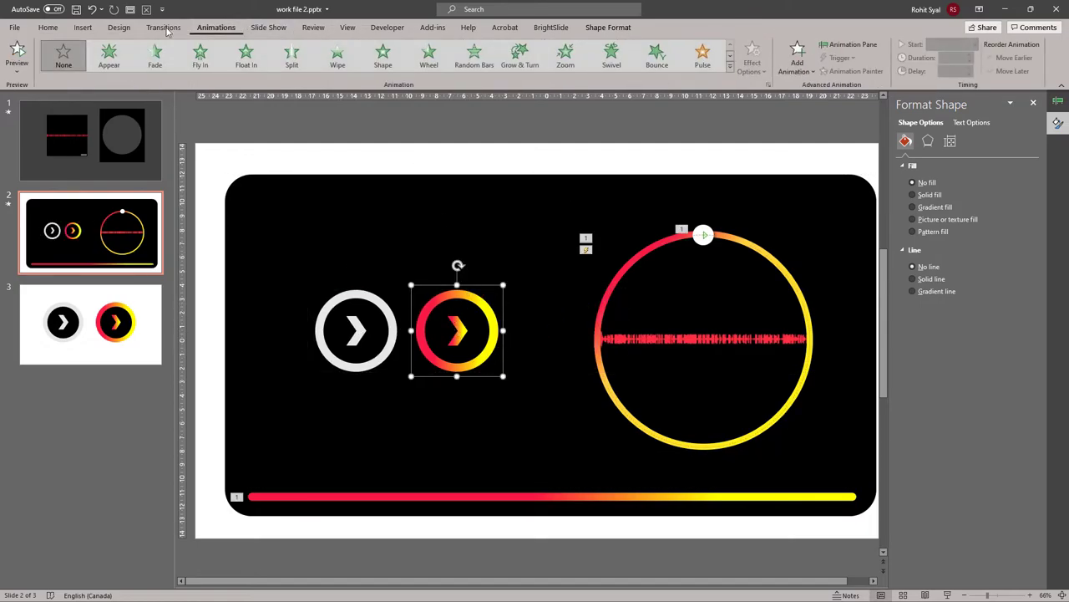
{"action": "left_click", "coordinate": [109, 54]}
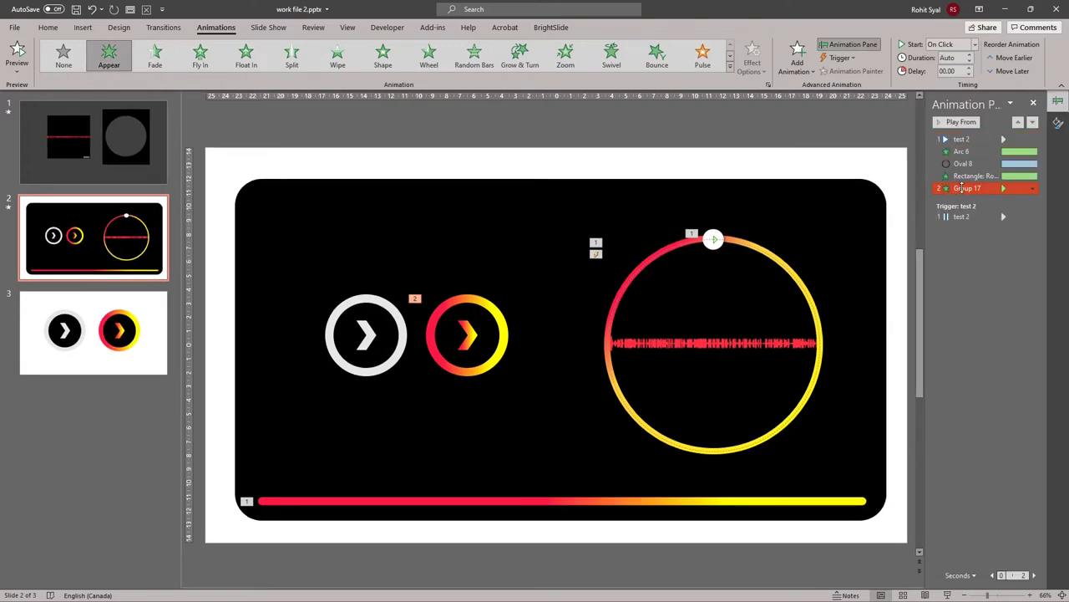
{"action": "left_click", "coordinate": [1033, 188]}
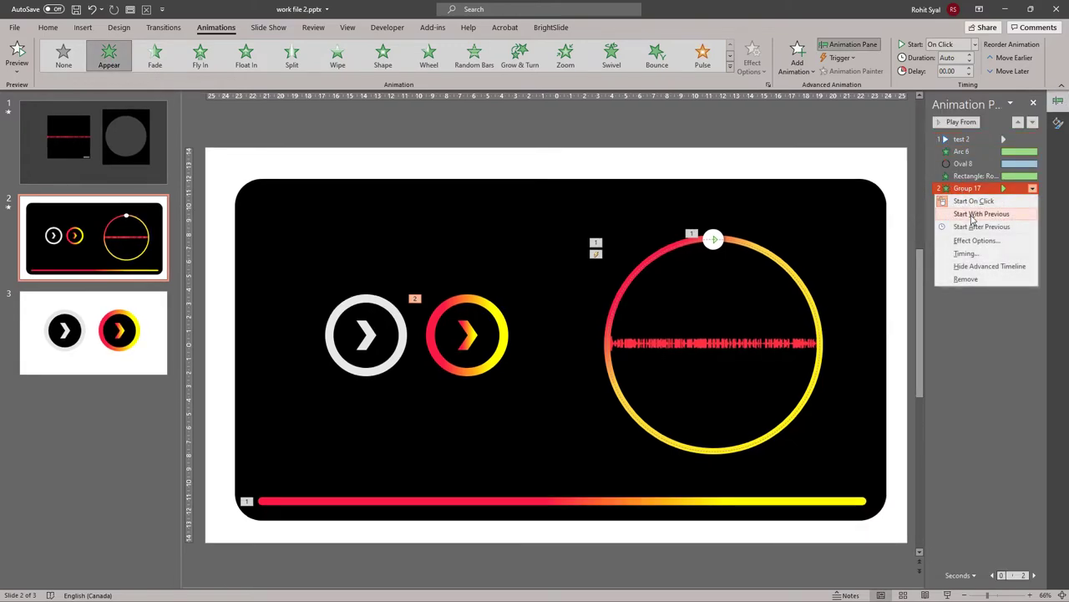
{"action": "left_click", "coordinate": [982, 213]}
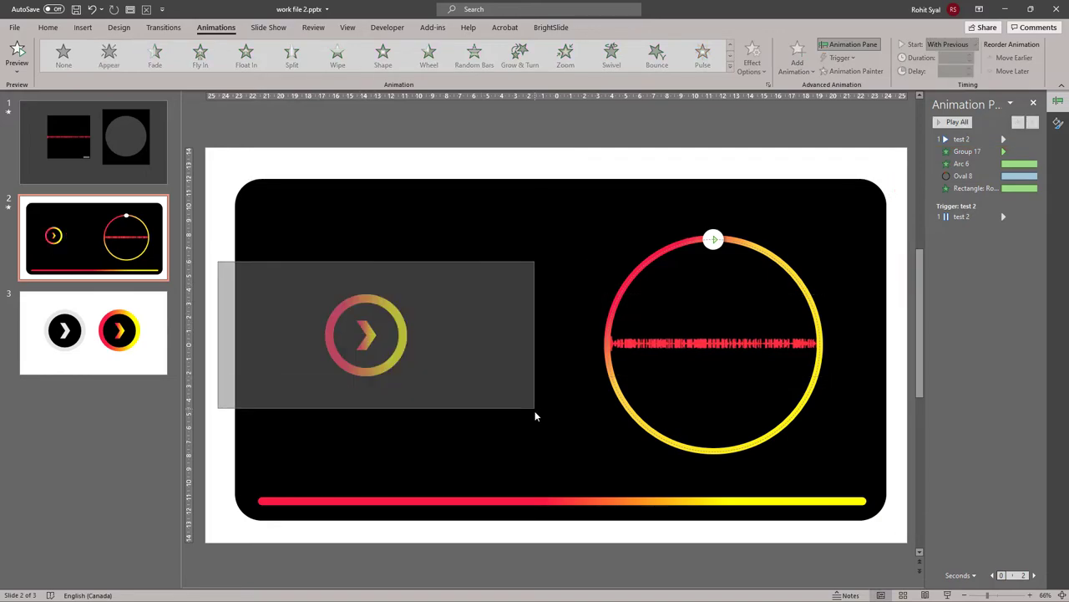
{"action": "left_click", "coordinate": [365, 334]}
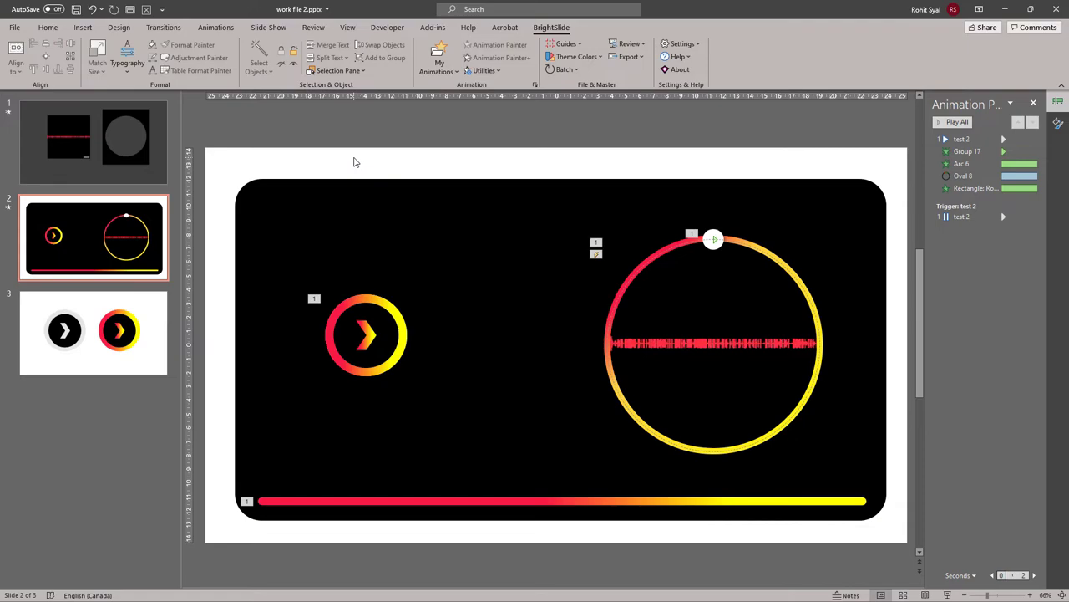
{"action": "mouse_move", "coordinate": [454, 130]}
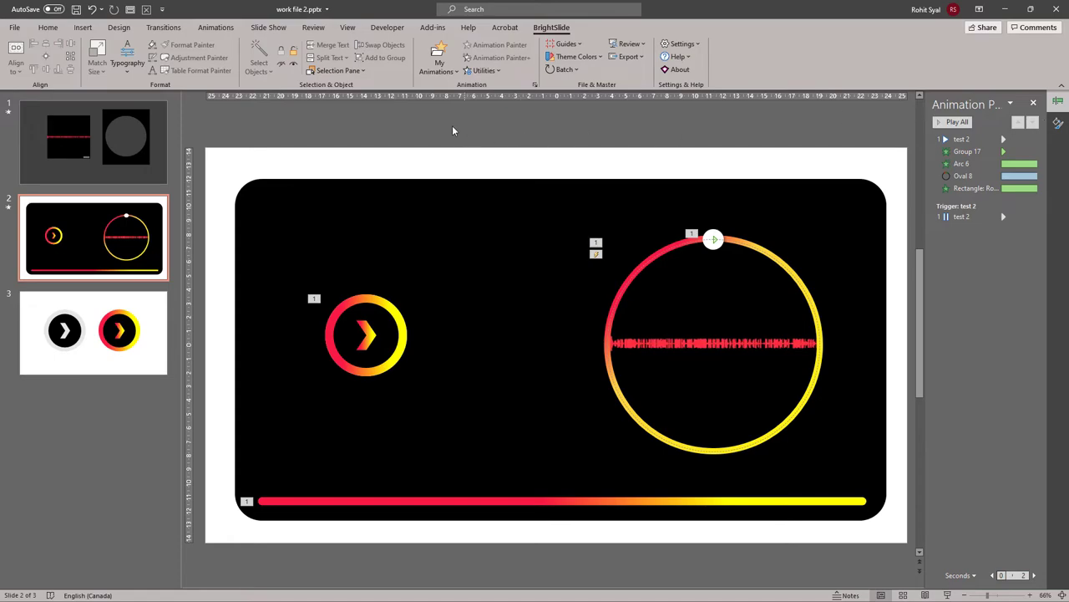
Draw a full-slide rectangle, send it to back, and fill it pink-red
{"action": "left_click", "coordinate": [47, 28]}
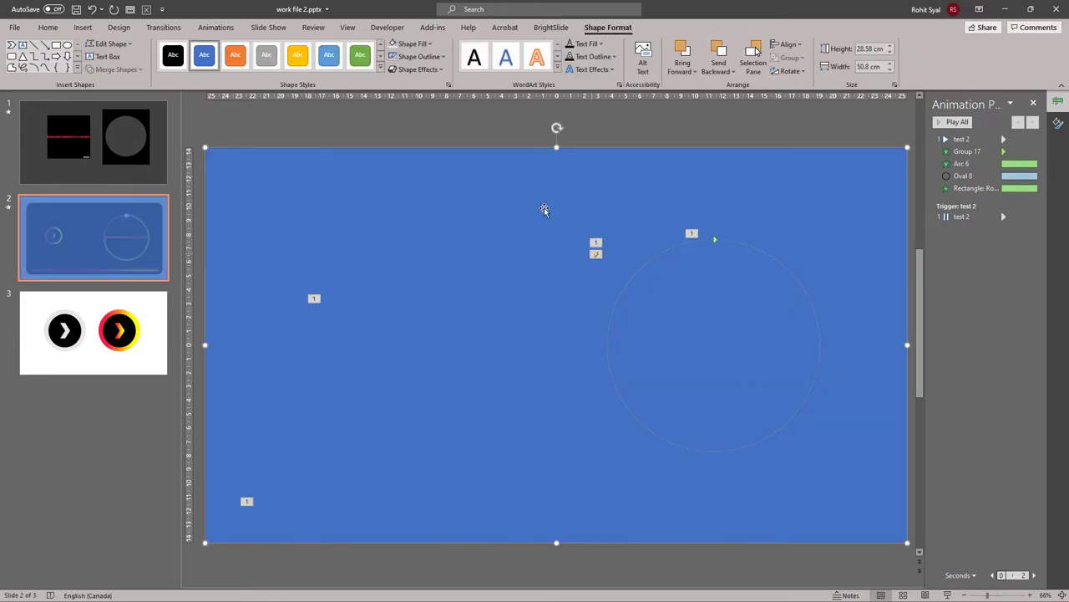
{"action": "right_click", "coordinate": [544, 208]}
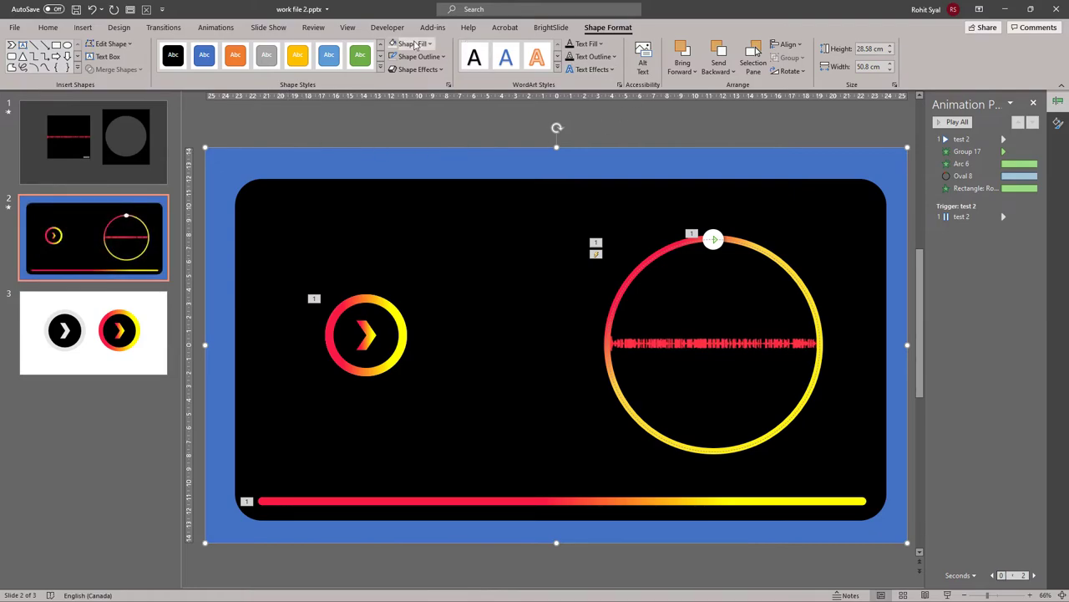
{"action": "left_click", "coordinate": [411, 43]}
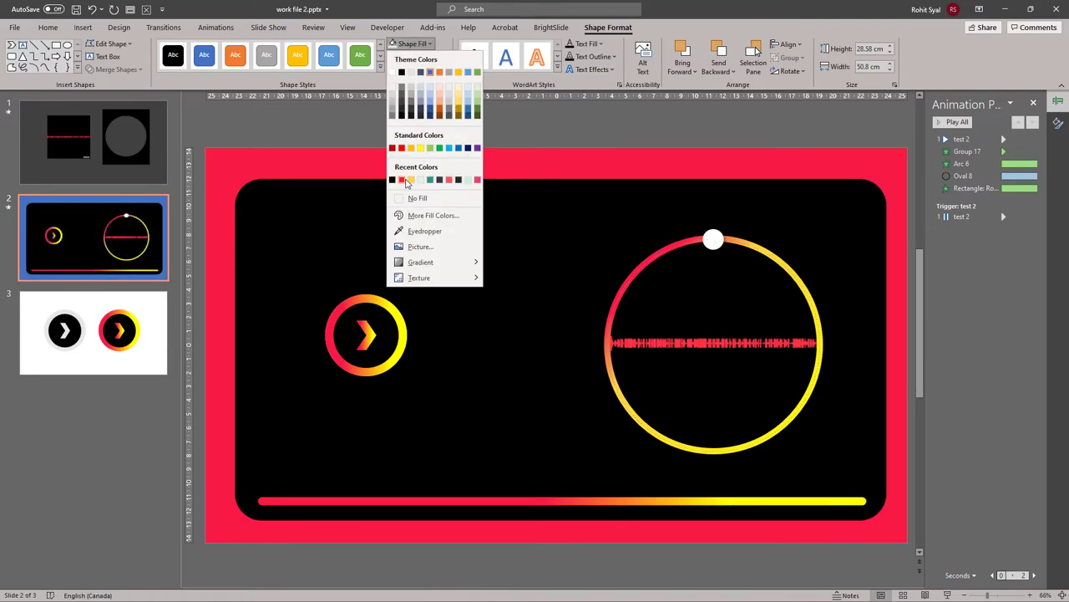
{"action": "left_click", "coordinate": [401, 180]}
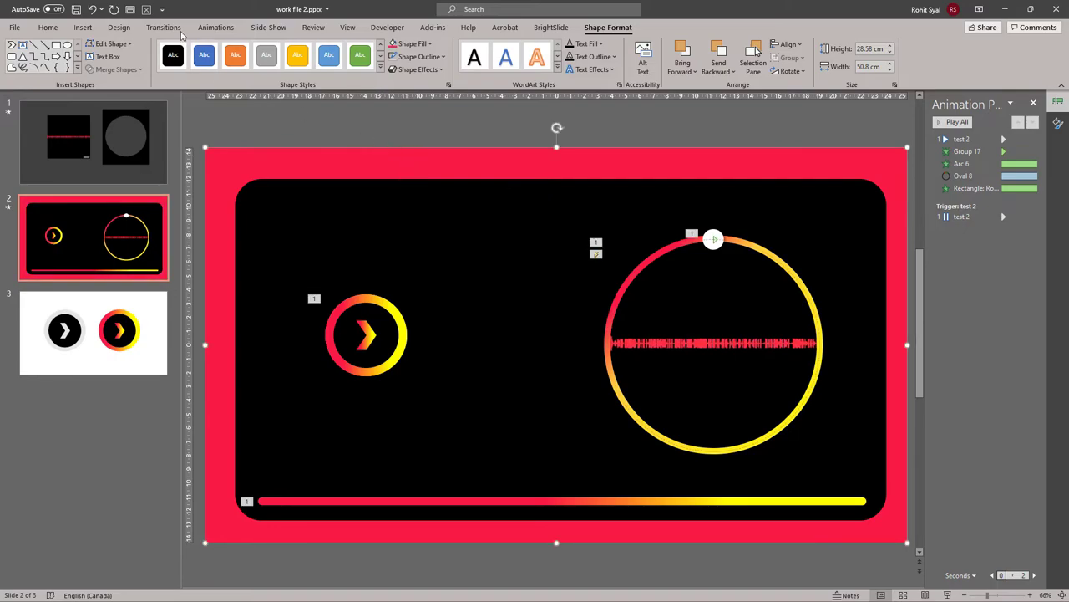
Add a Fill Color emphasis animation to the background rectangle and choose its colour
{"action": "left_click", "coordinate": [215, 27]}
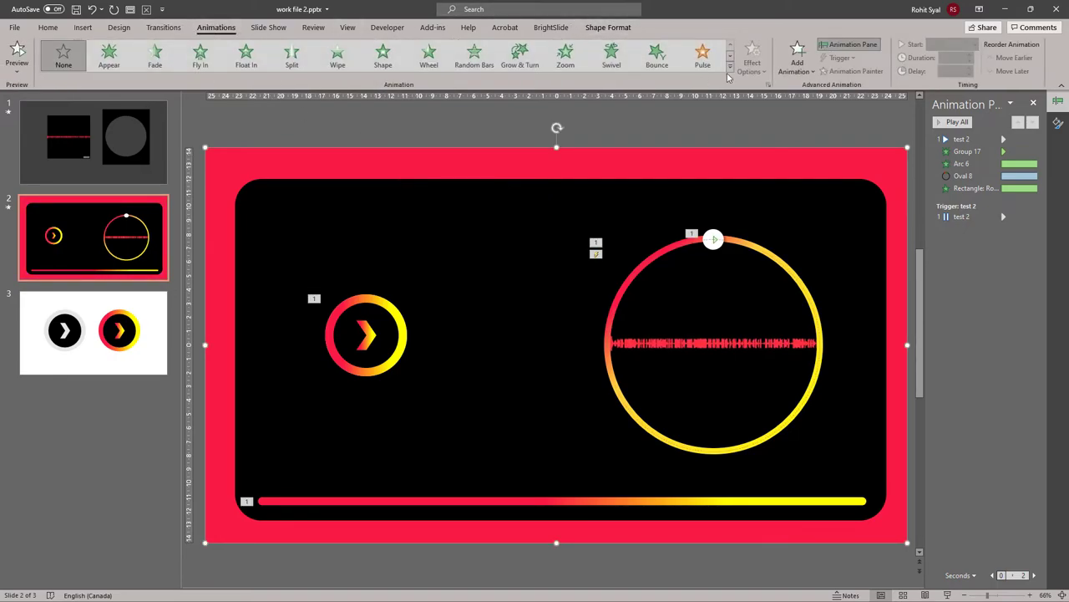
{"action": "left_click", "coordinate": [729, 65]}
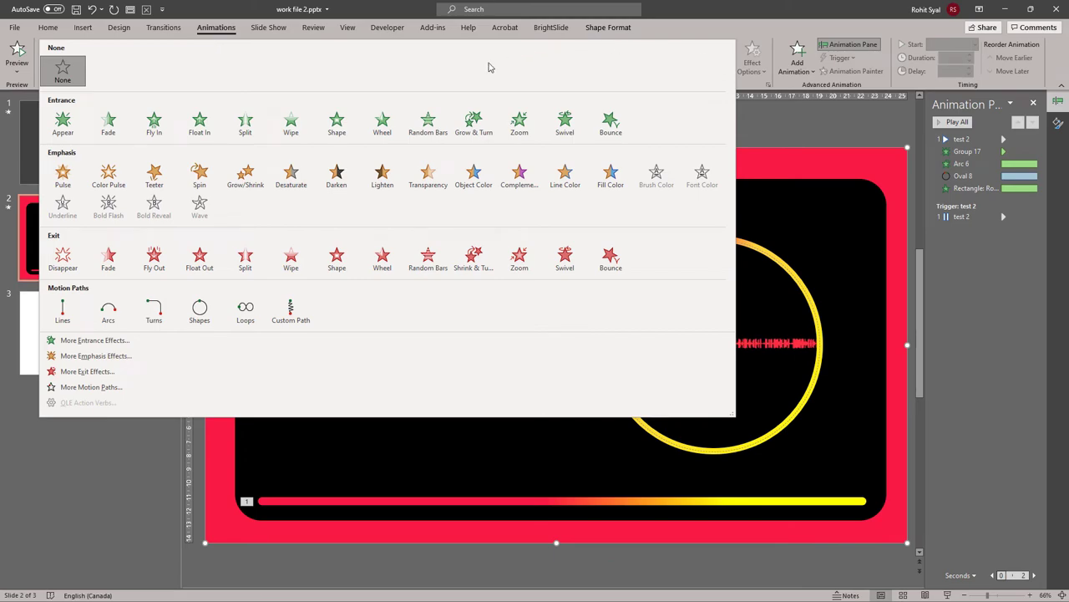
{"action": "mouse_move", "coordinate": [565, 176]}
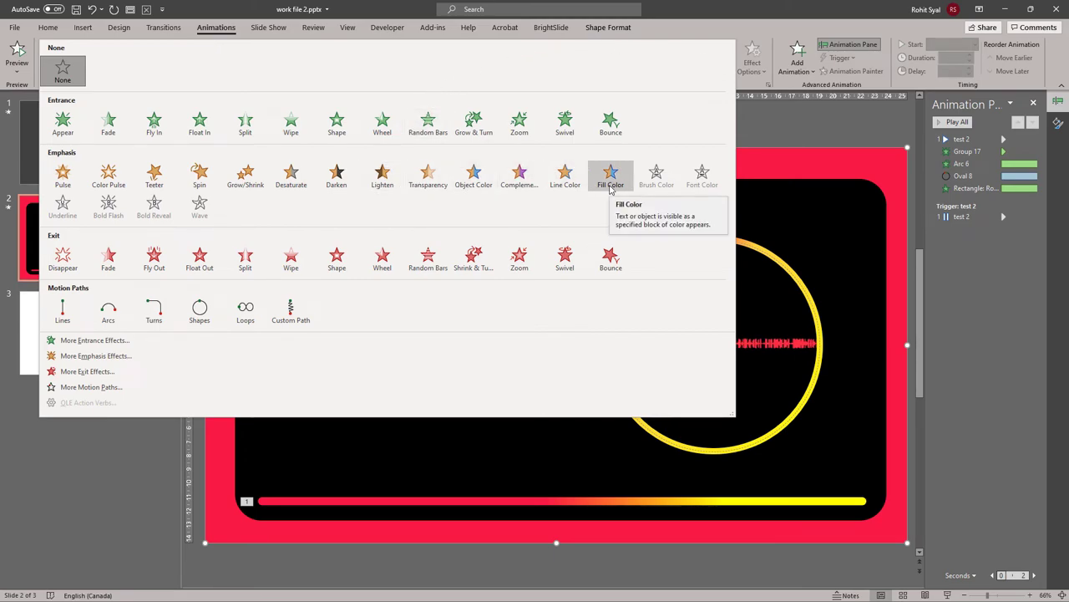
{"action": "left_click", "coordinate": [611, 176]}
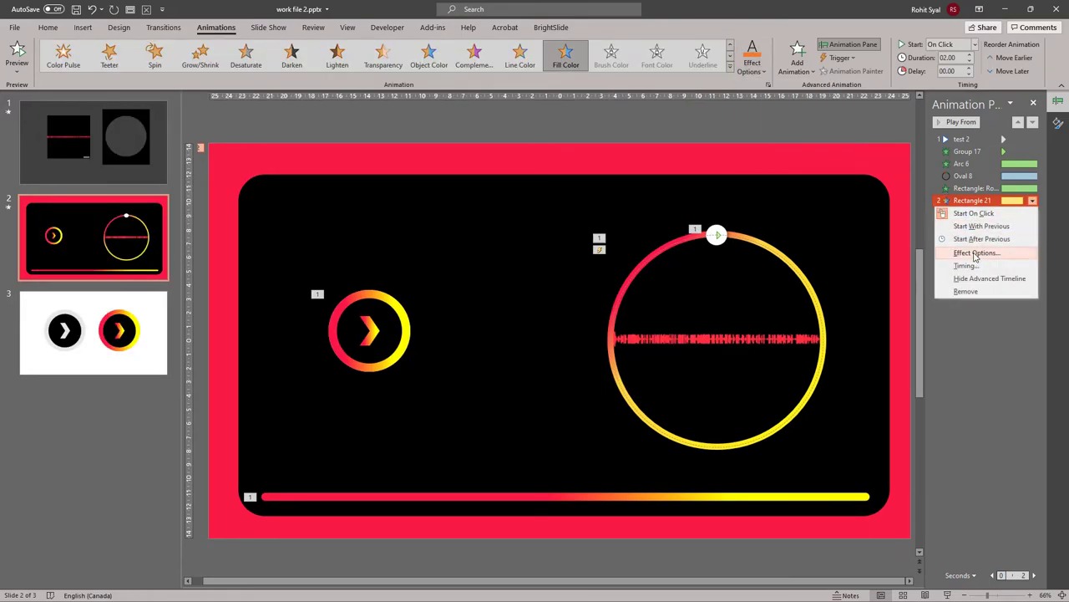
{"action": "left_click", "coordinate": [977, 253]}
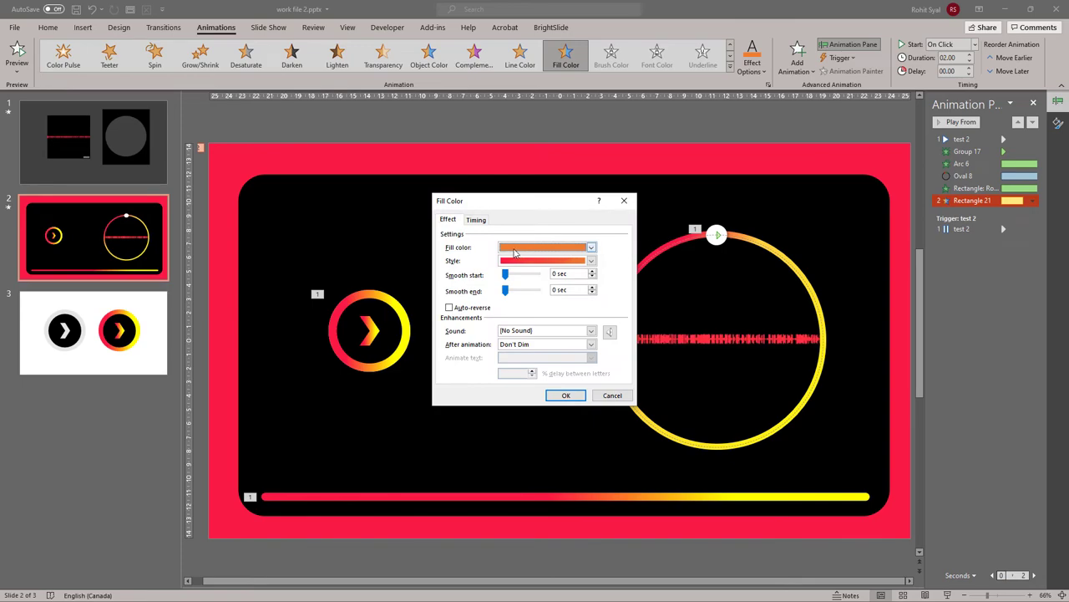
{"action": "left_click", "coordinate": [591, 247]}
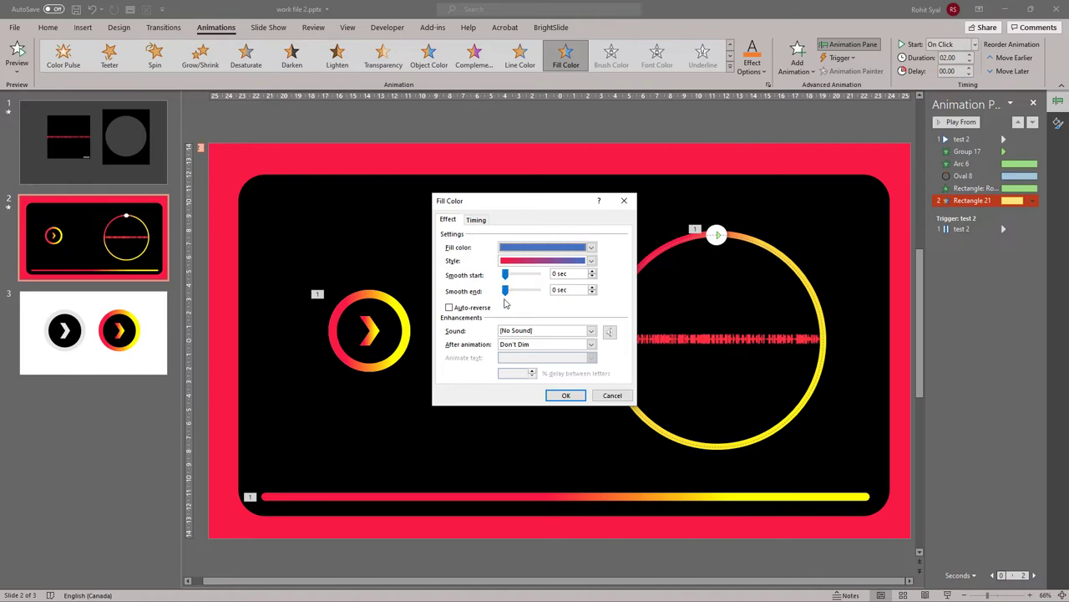
Change the Fill Color animation duration to 01 in the Timing settings
{"action": "left_click", "coordinate": [476, 219]}
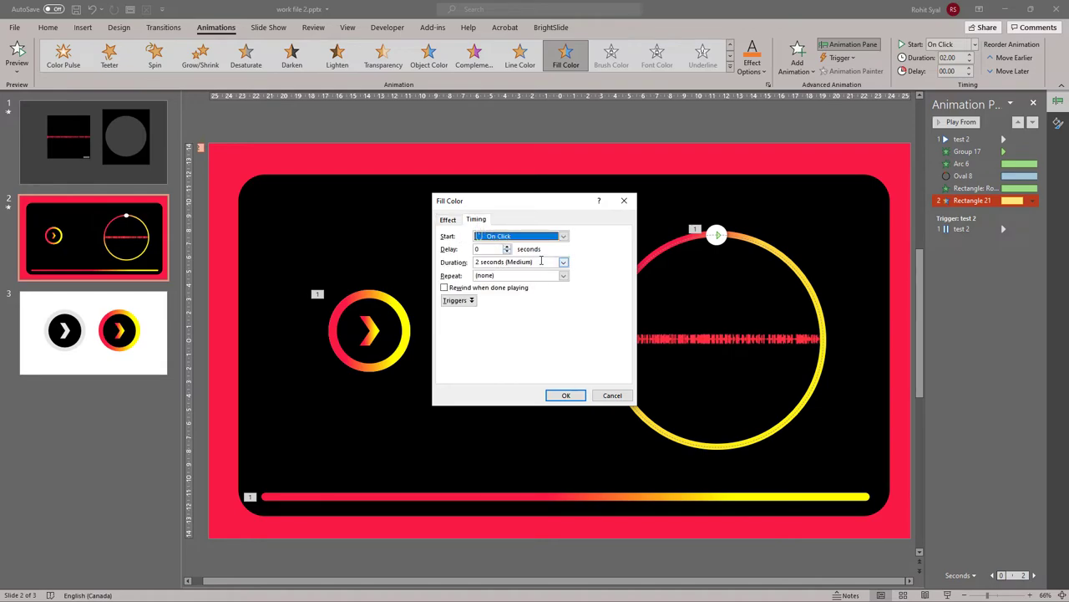
{"action": "left_click", "coordinate": [518, 261]}
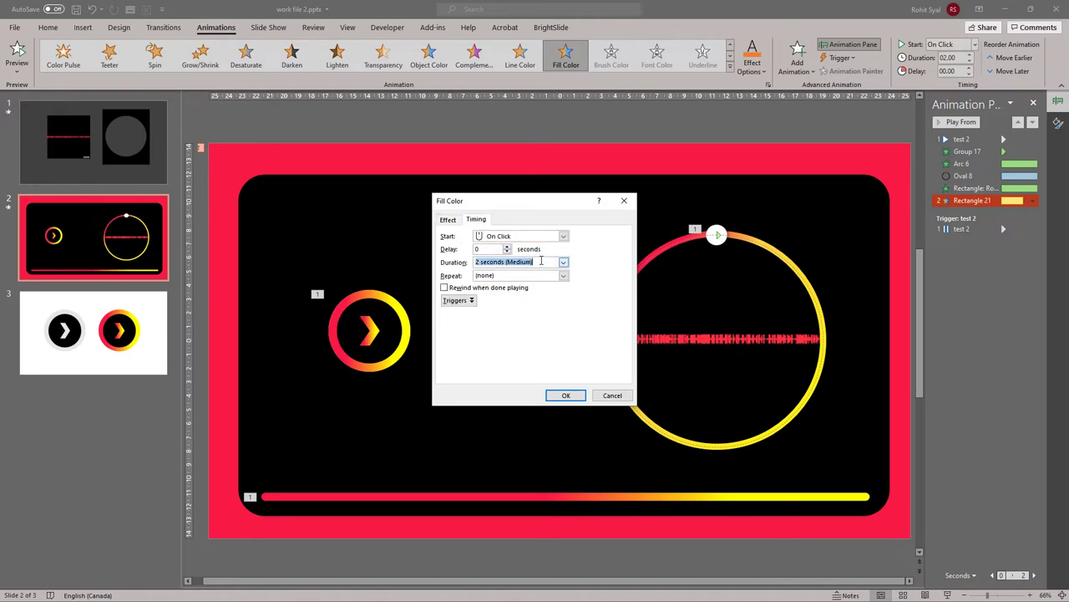
{"action": "type", "text": "01"}
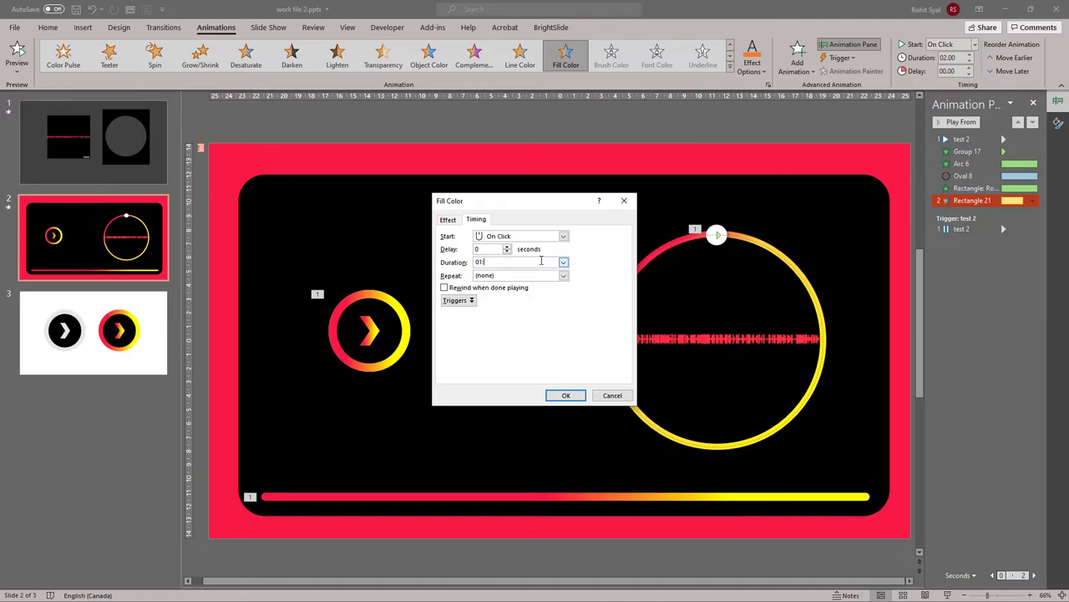
{"action": "left_click", "coordinate": [566, 394]}
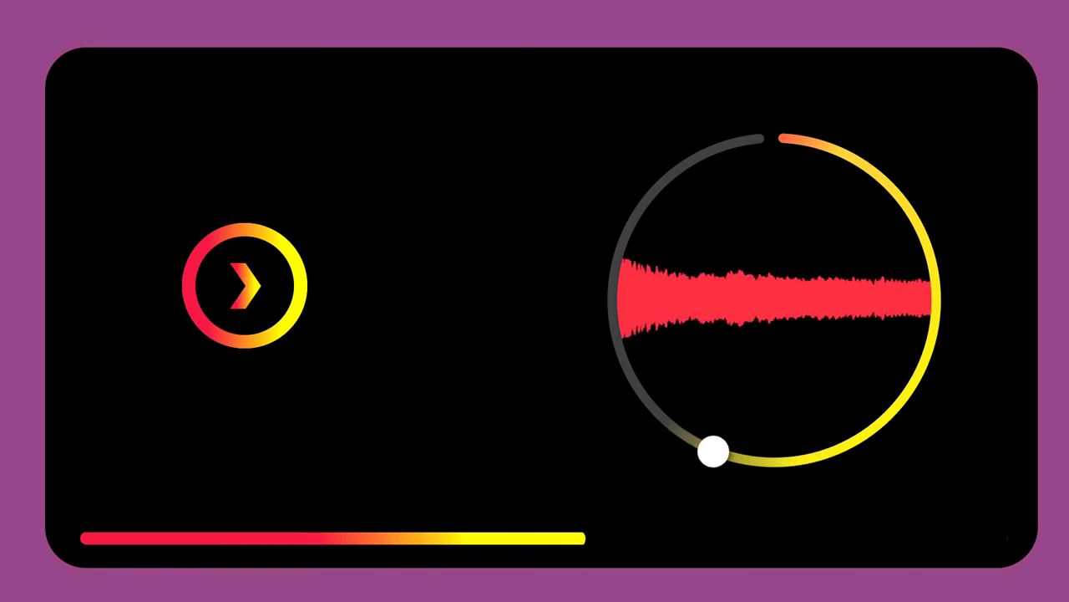
{"action": "left_click_drag", "start_coordinate": [715, 455], "coordinate": [614, 314]}
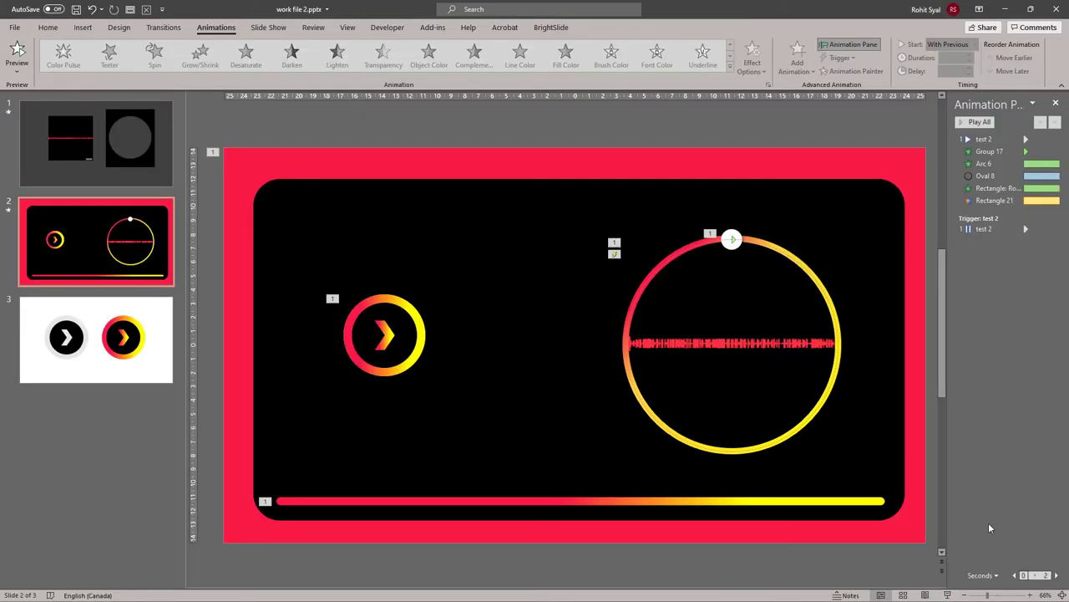
{"action": "mouse_move", "coordinate": [968, 524]}
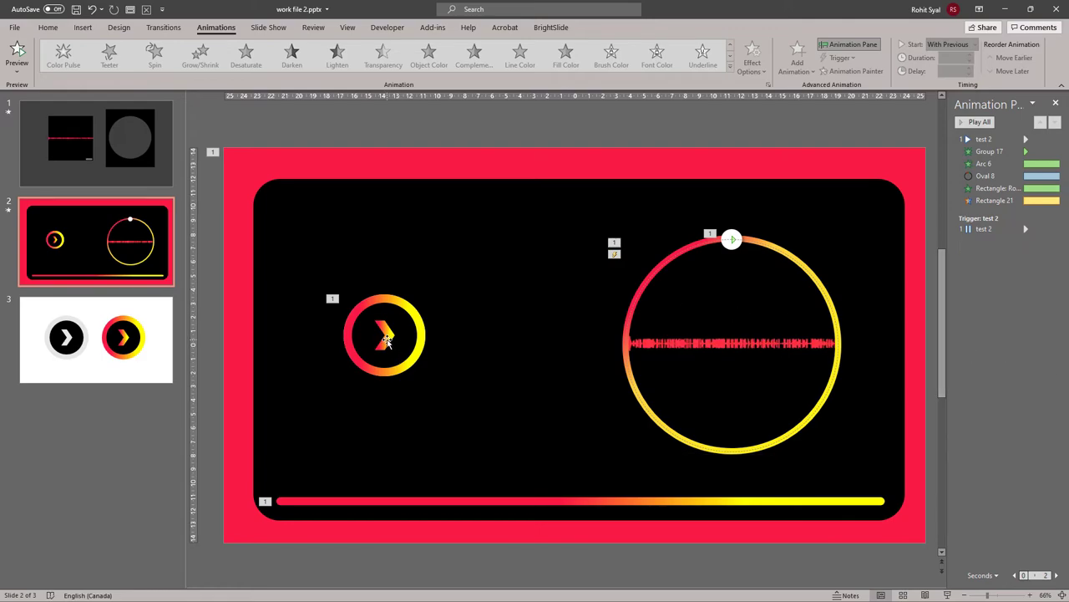
Flank the ring button with copied chevron arrows, flipping the left copy horizontally
{"action": "left_click", "coordinate": [385, 335]}
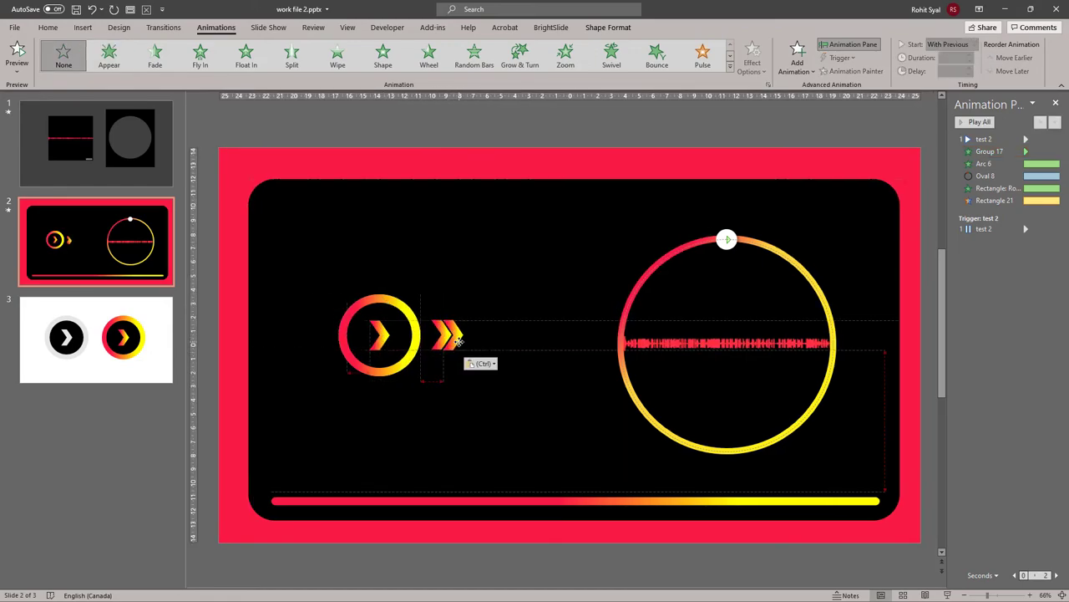
{"action": "left_click", "coordinate": [47, 28]}
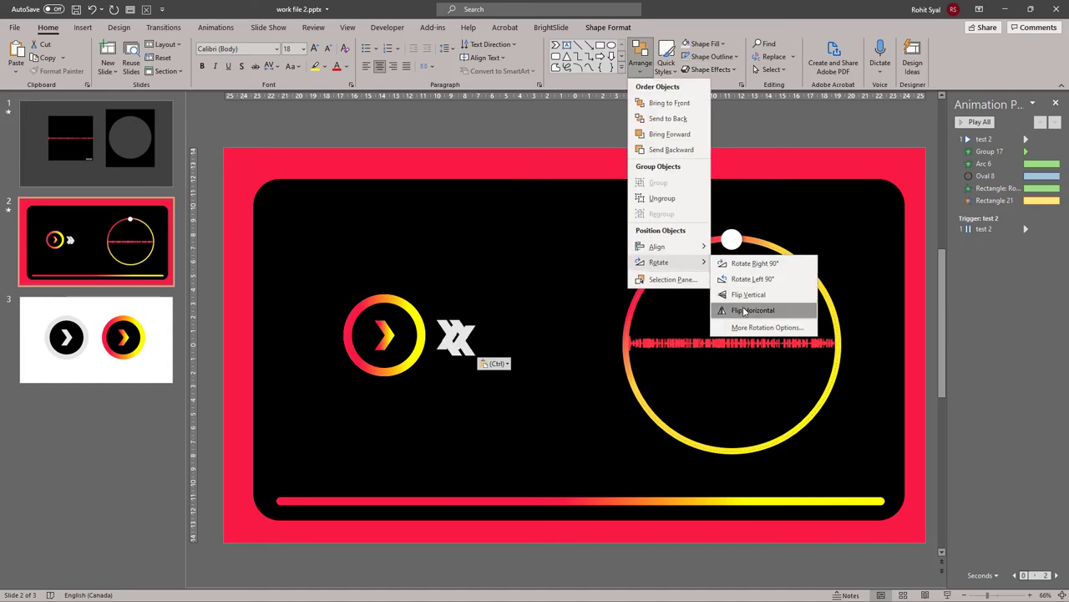
{"action": "left_click", "coordinate": [754, 310]}
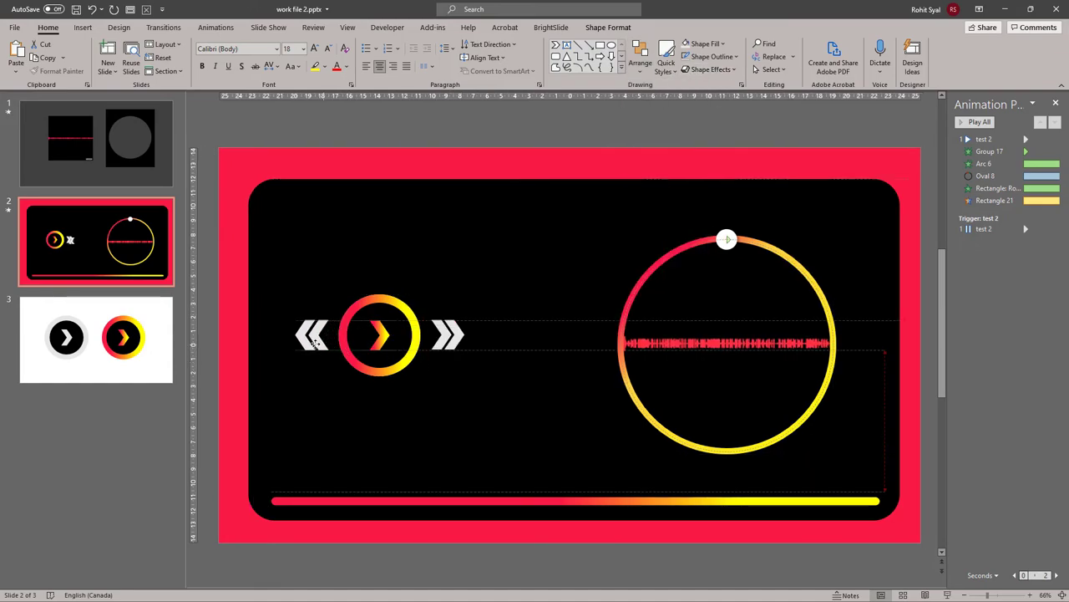
{"action": "left_click", "coordinate": [314, 334]}
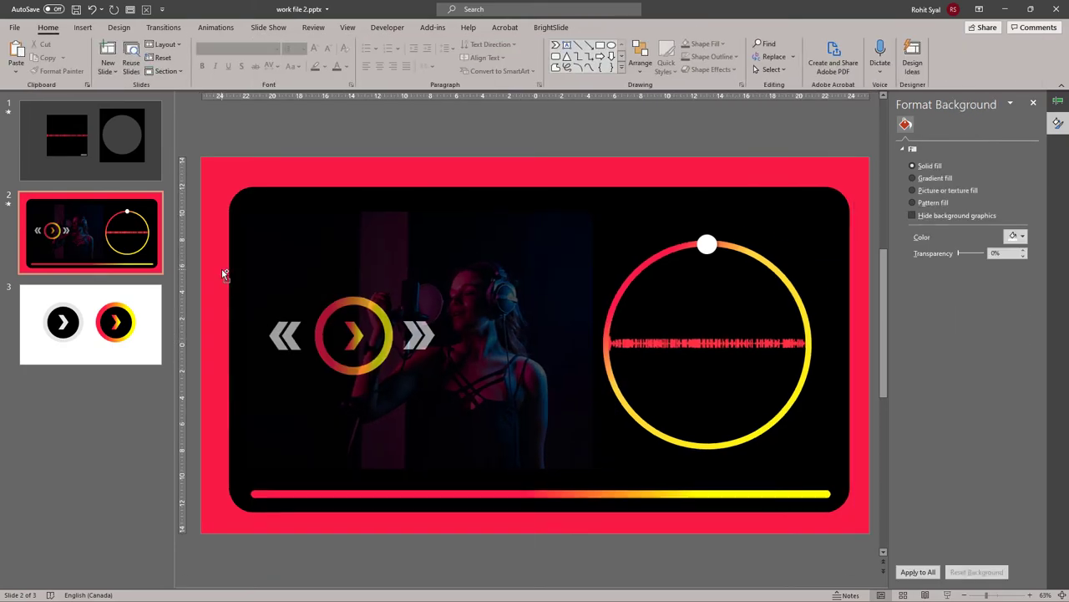
Type 'STUDIO 42' into a text box and set the title text in Dosis
{"action": "left_click", "coordinate": [351, 334]}
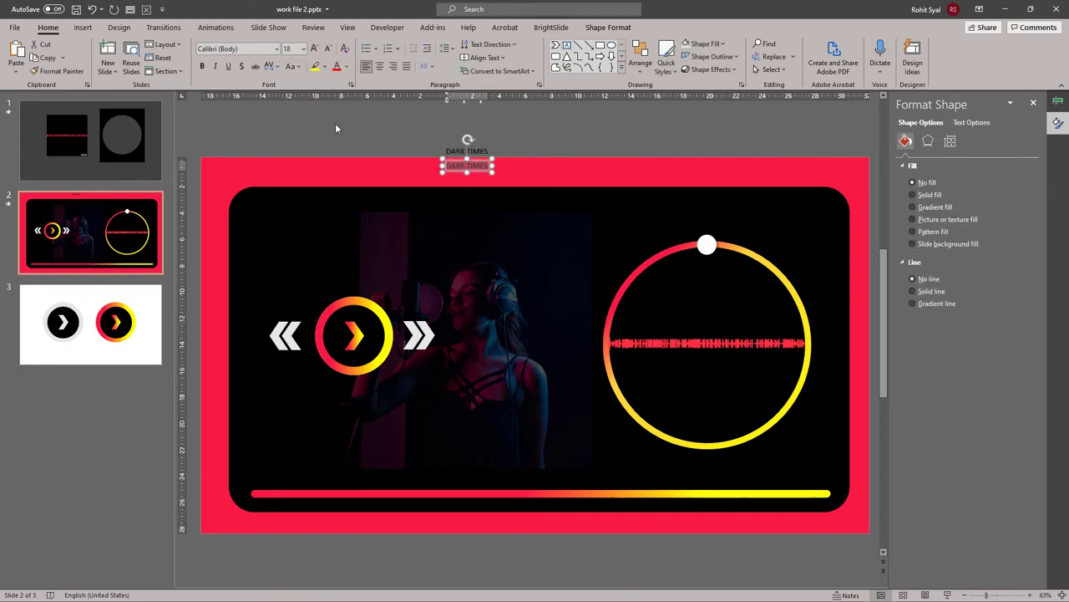
{"action": "type", "text": "STUDIO 42"}
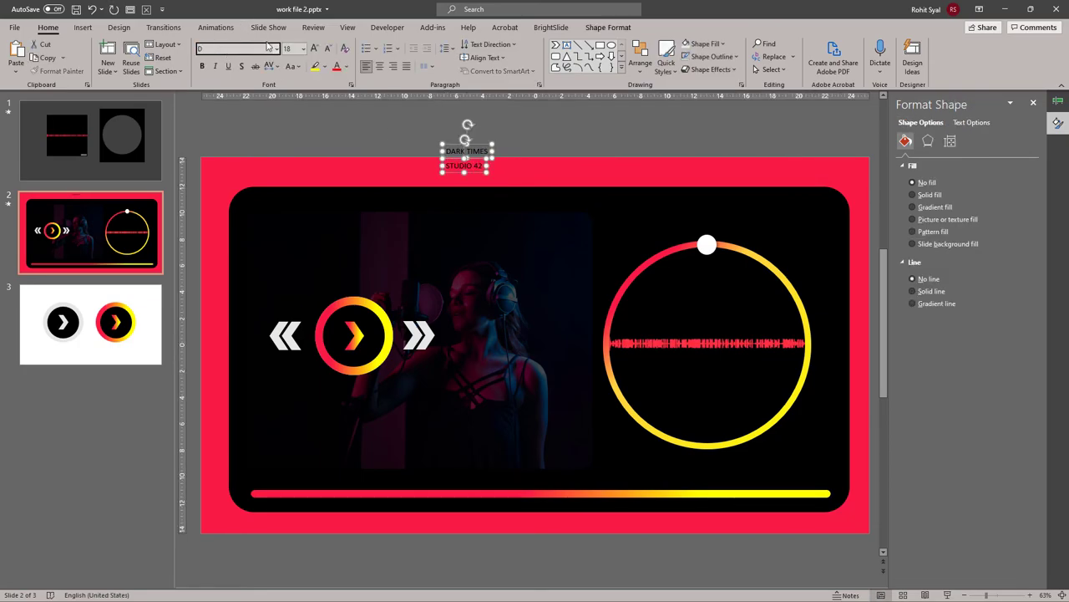
{"action": "left_click", "coordinate": [270, 49]}
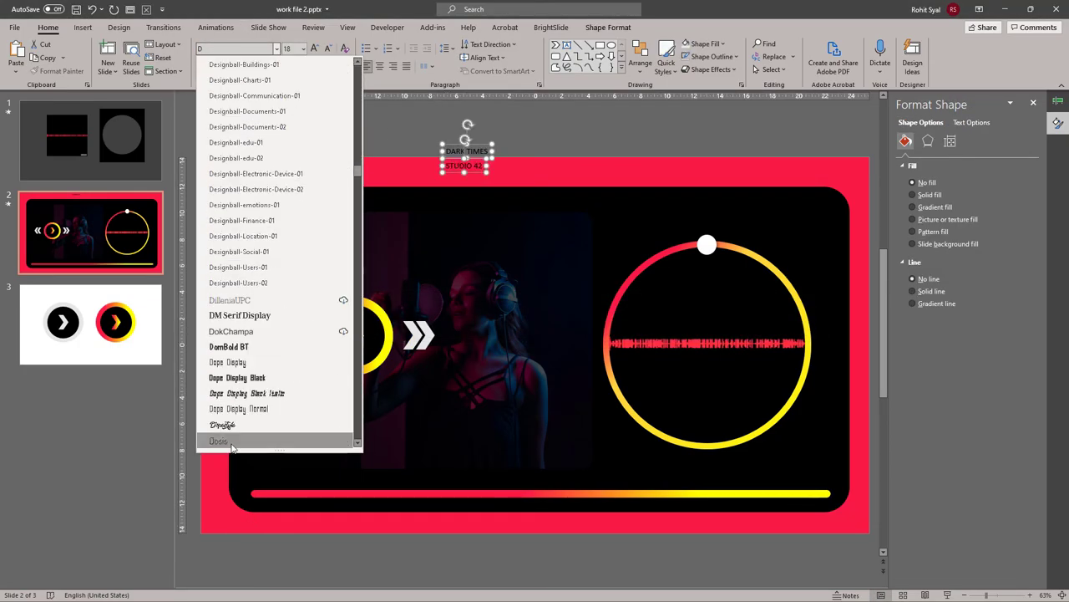
{"action": "left_click", "coordinate": [218, 441]}
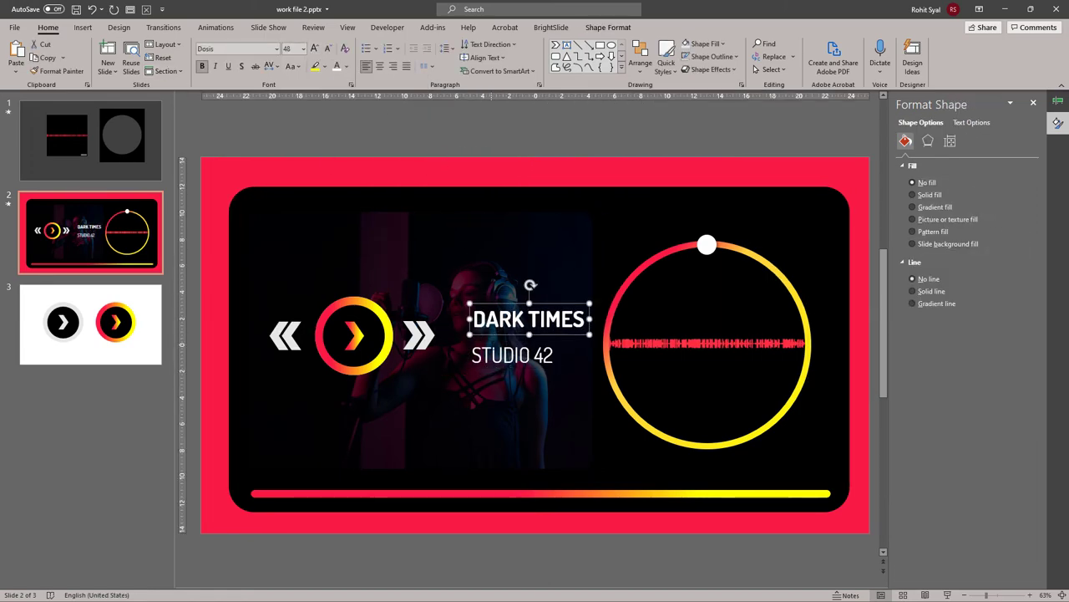
{"action": "left_click", "coordinate": [431, 148]}
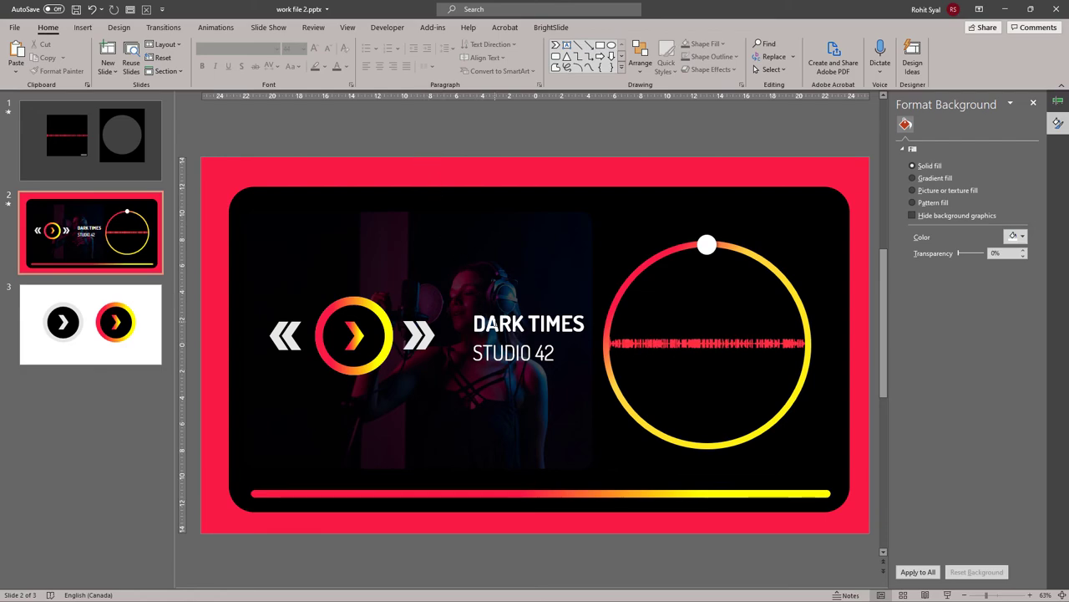
Give the DARK TIMES and STUDIO 42 text a Float In entrance starting With Previous
{"action": "left_click", "coordinate": [216, 27]}
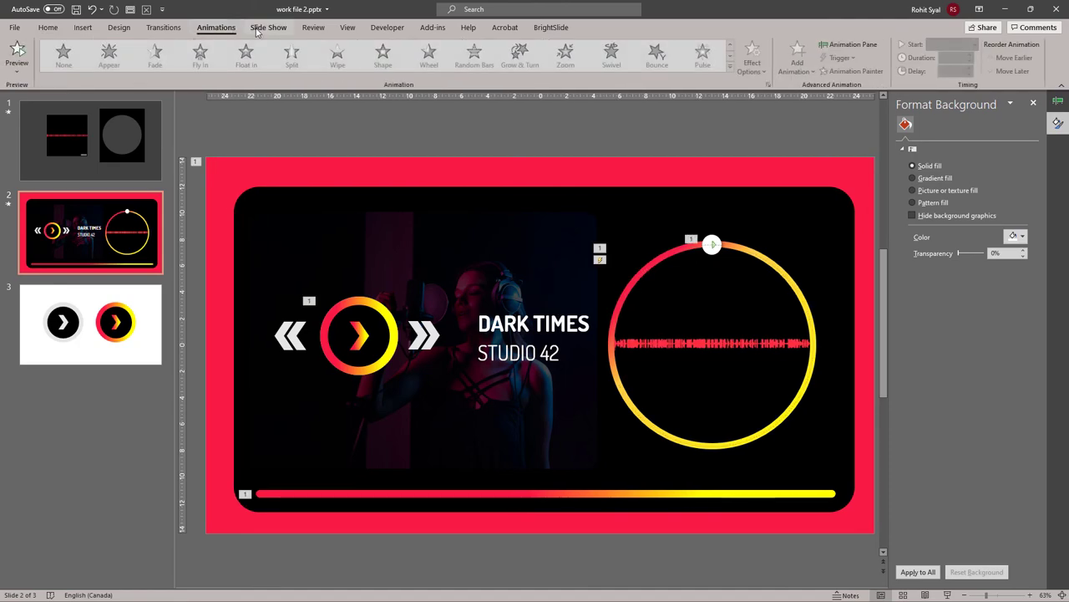
{"action": "left_click", "coordinate": [535, 335]}
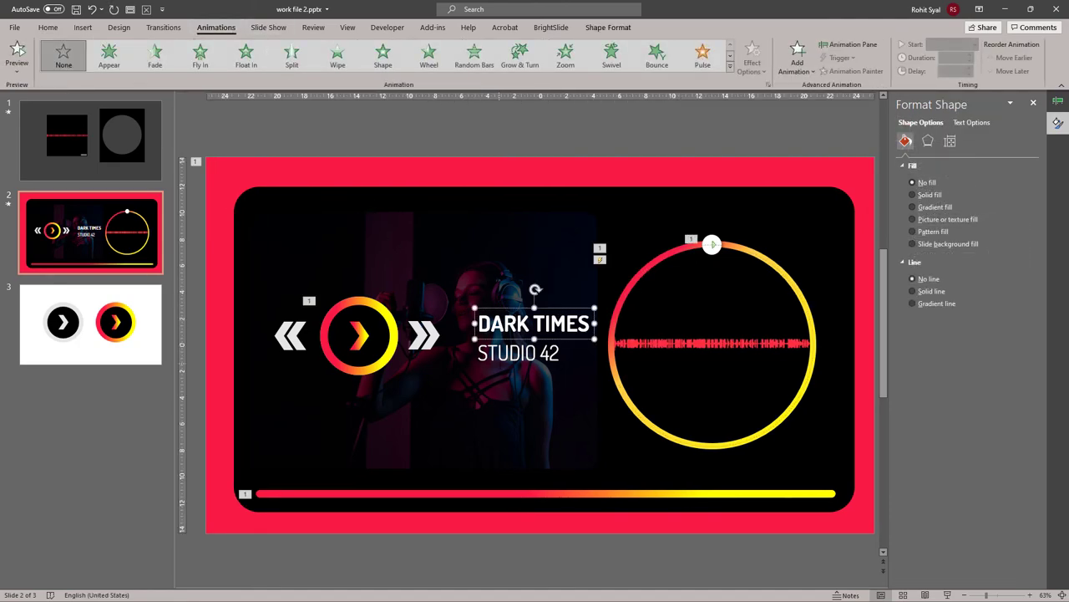
{"action": "left_click", "coordinate": [518, 352]}
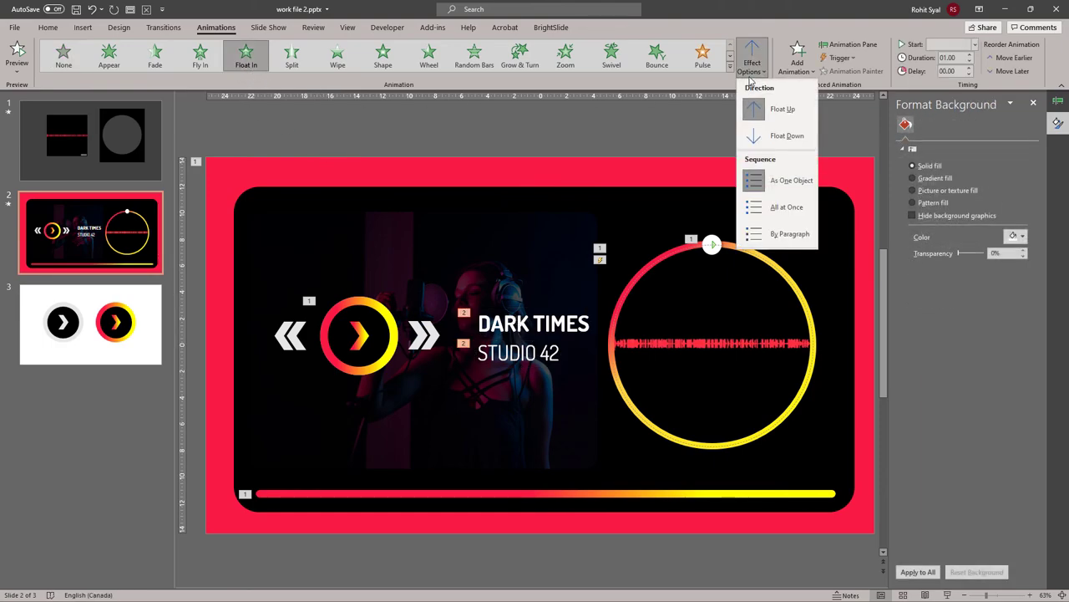
{"action": "left_click", "coordinate": [791, 179]}
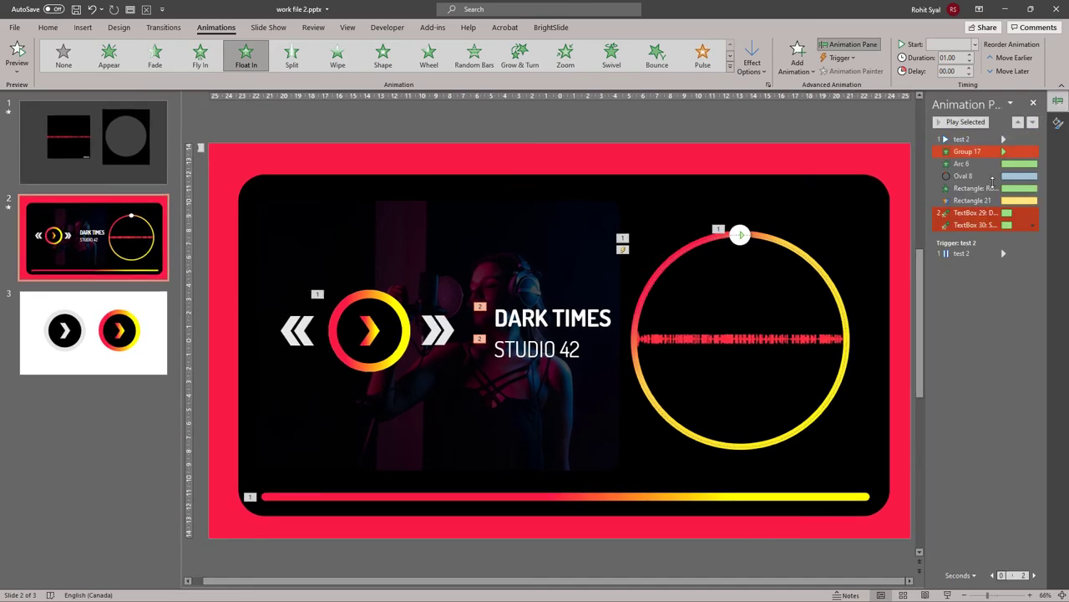
{"action": "left_click", "coordinate": [1033, 212]}
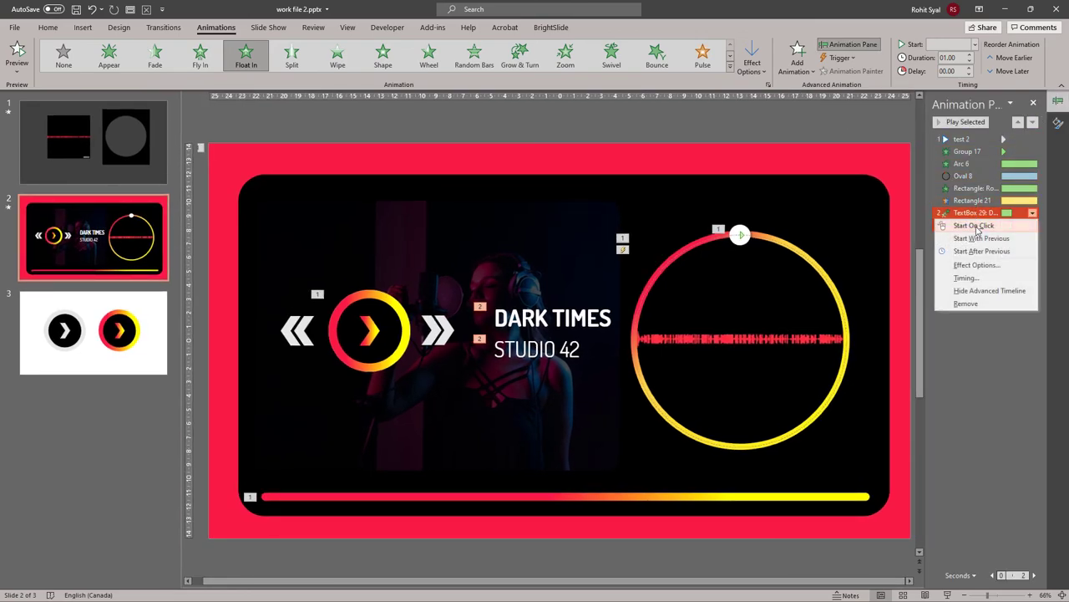
{"action": "left_click", "coordinate": [981, 238]}
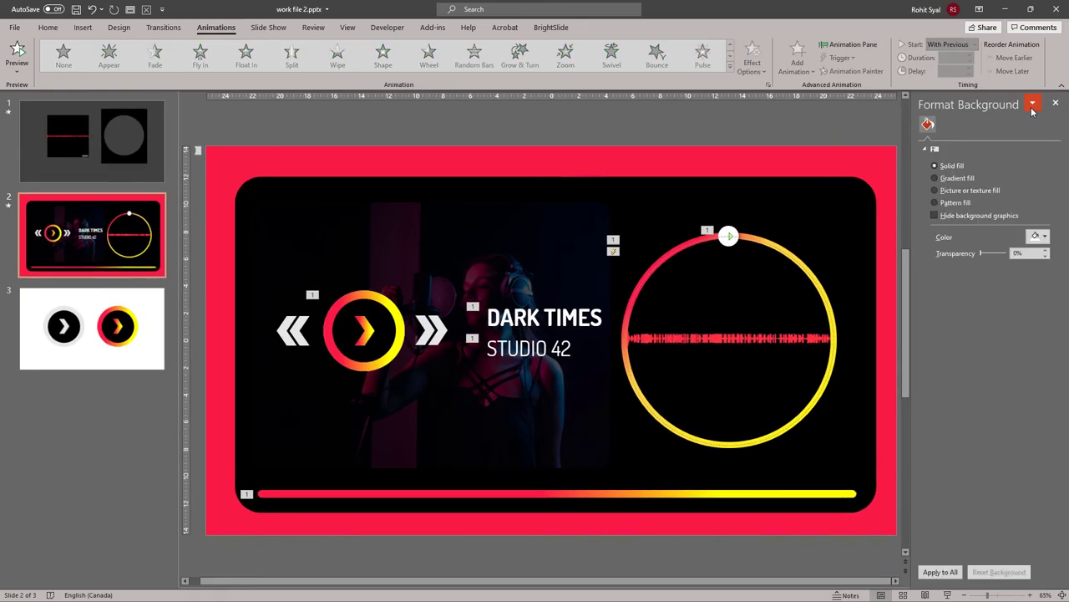
{"action": "left_click", "coordinate": [1056, 103]}
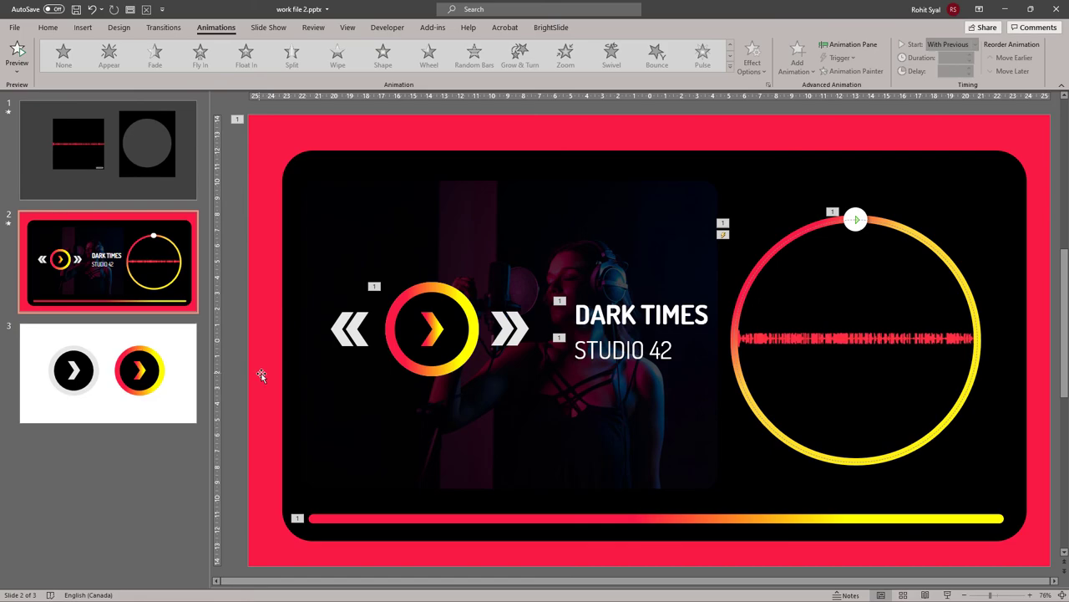
{"action": "mouse_move", "coordinate": [1058, 435]}
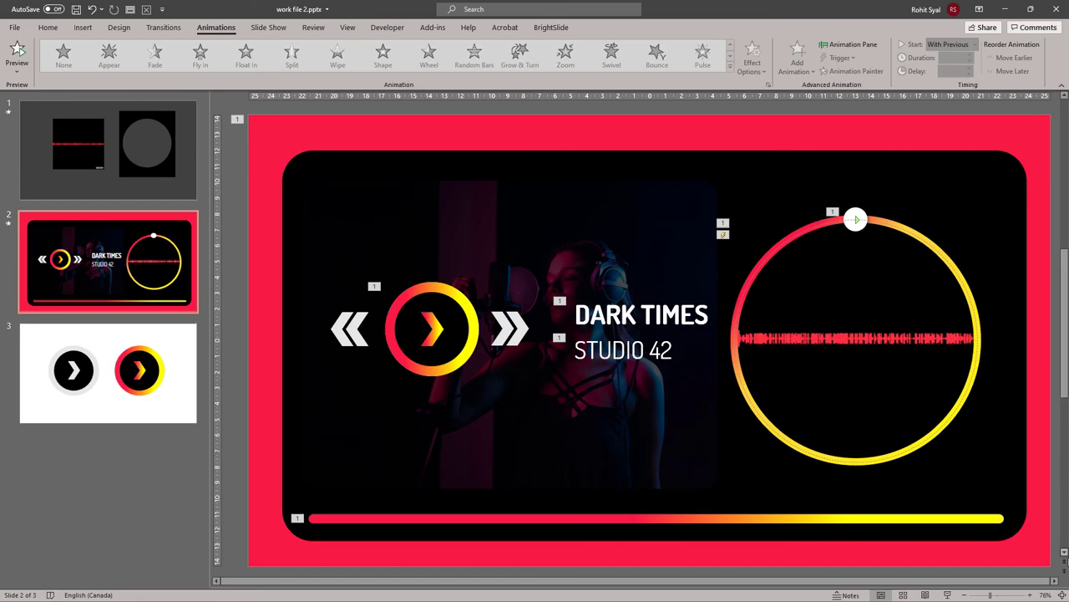
Run the music player slide as a slide show to watch its ring and waveform animations
{"action": "left_click", "coordinate": [17, 50]}
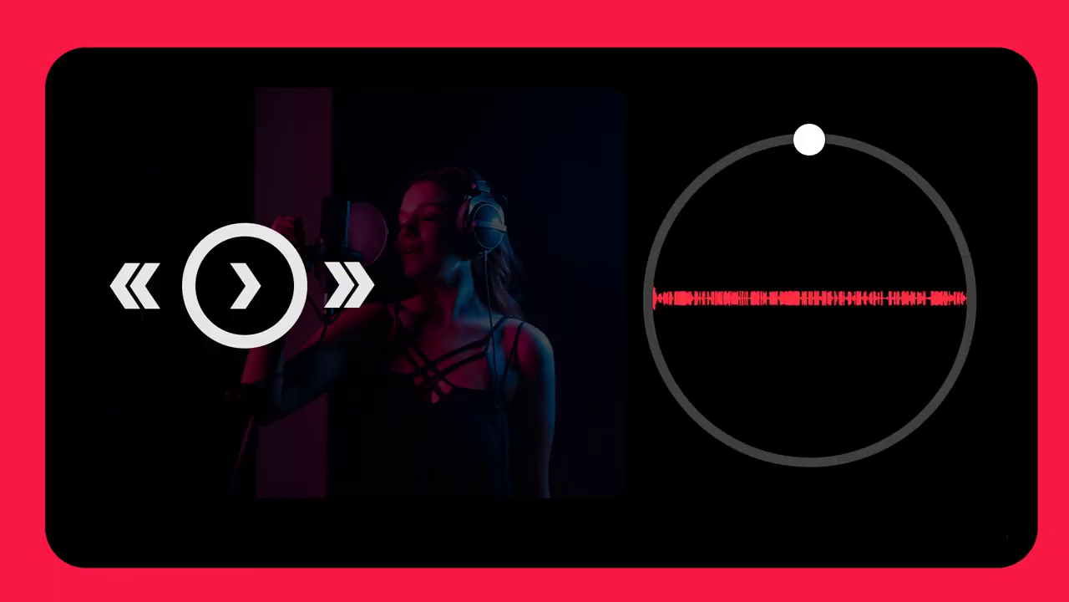